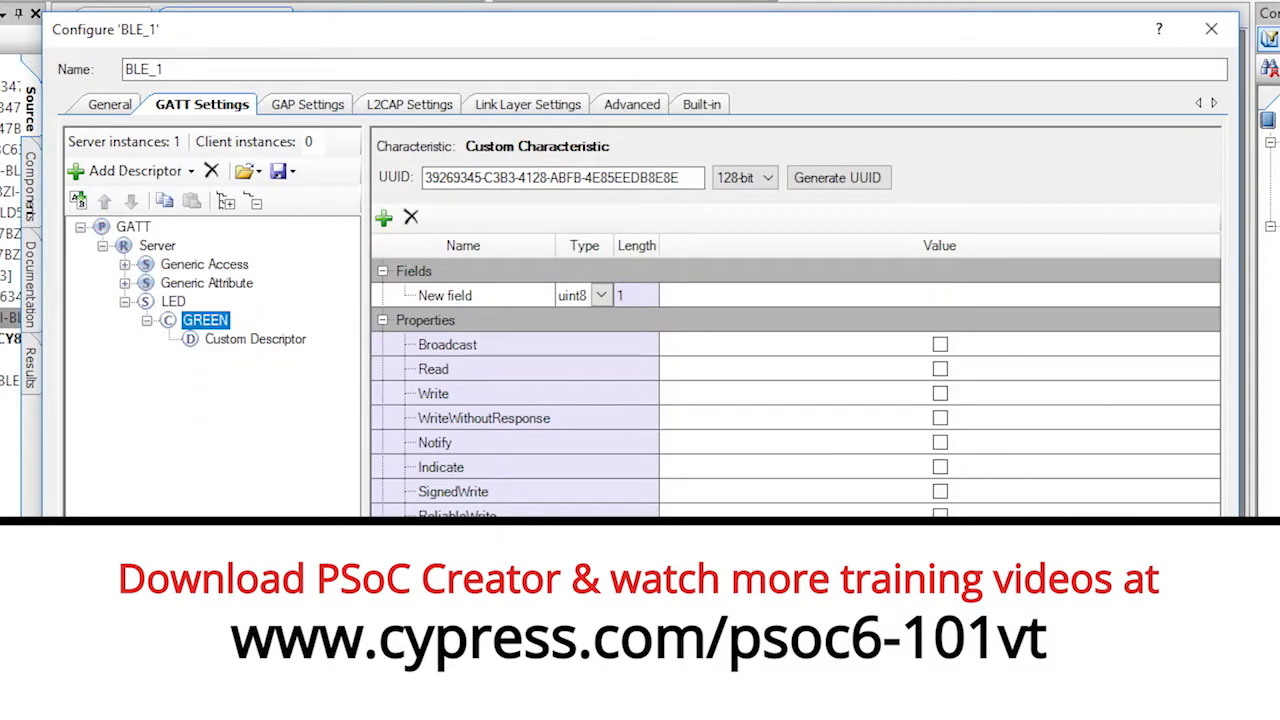
Check Write for the GREEN characteristic, review its user description, and accept the BLE configuration
click(940, 392)
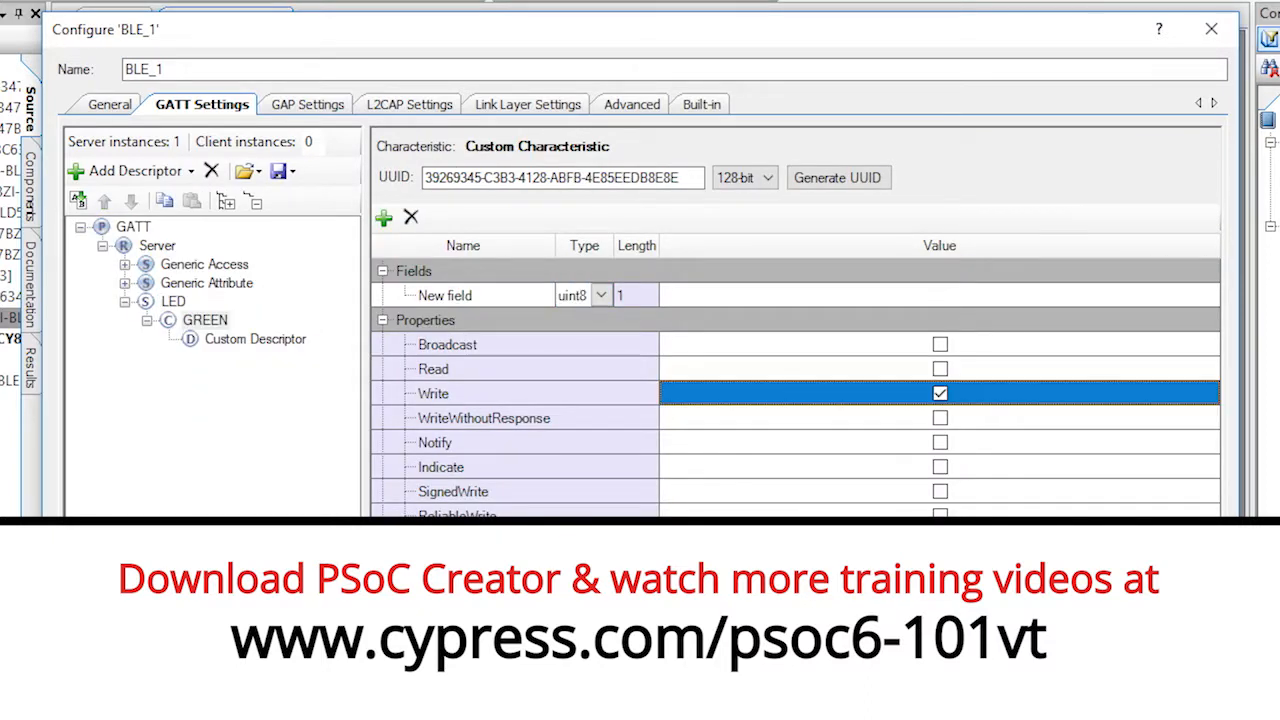
click(280, 358)
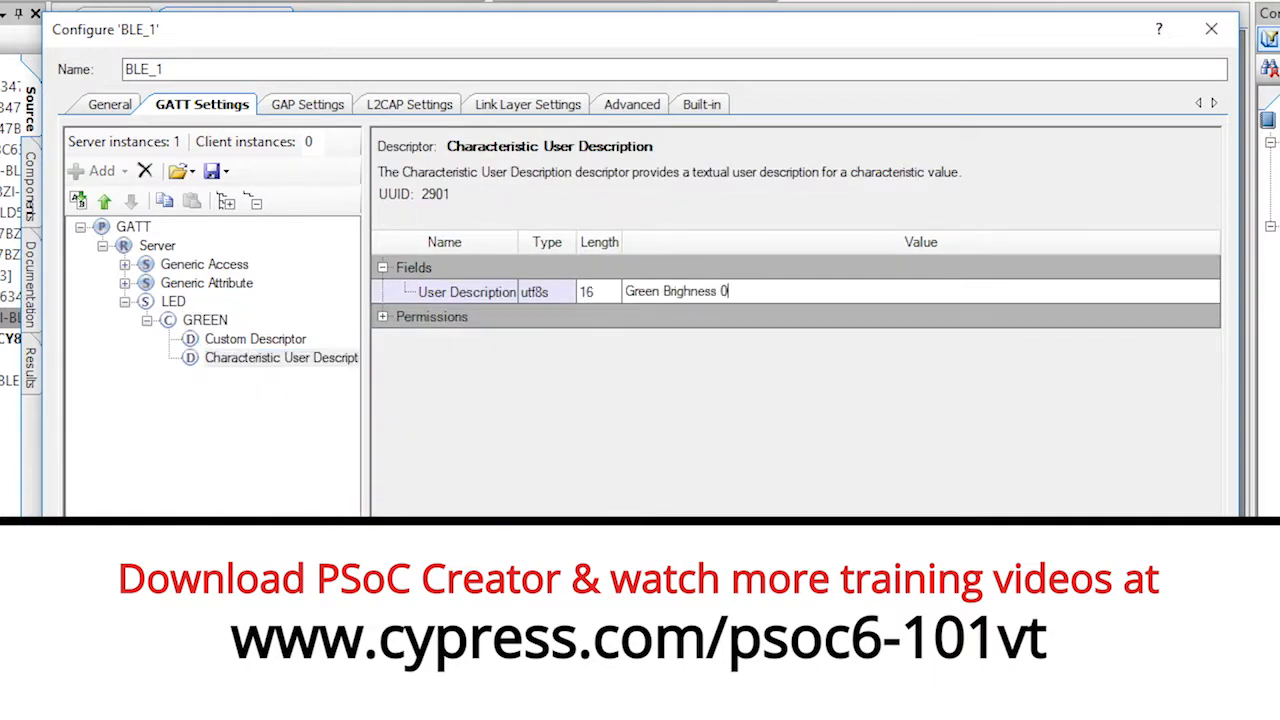
click(308, 104)
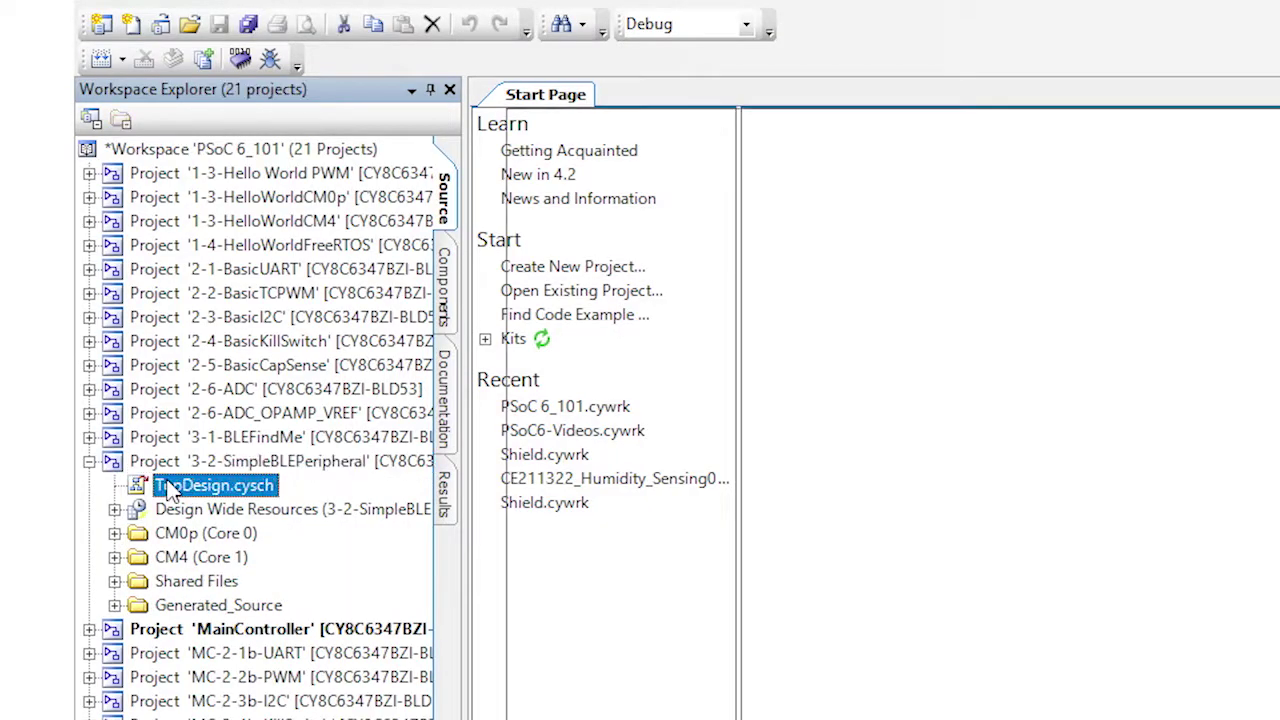
From the SimpleBLEPeripheral schematic's BLE_1 component, save the LED custom service as LED.service.xml
double_click(214, 486)
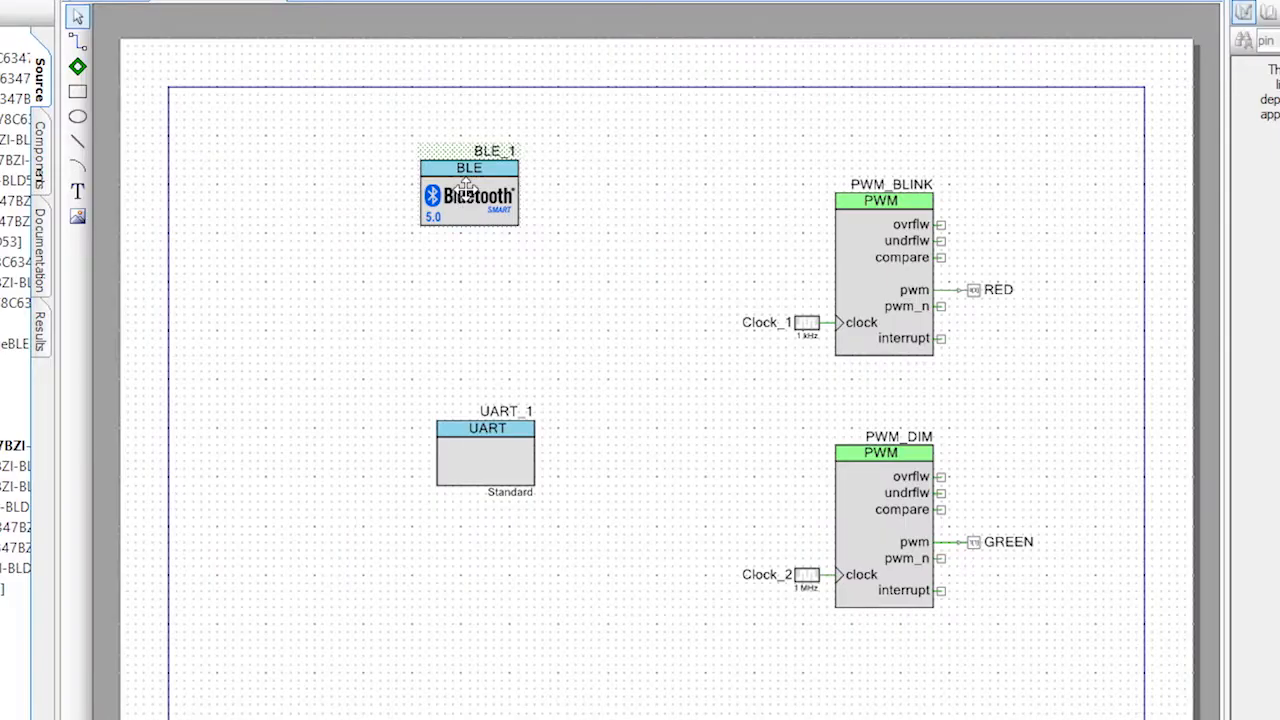
double_click(468, 192)
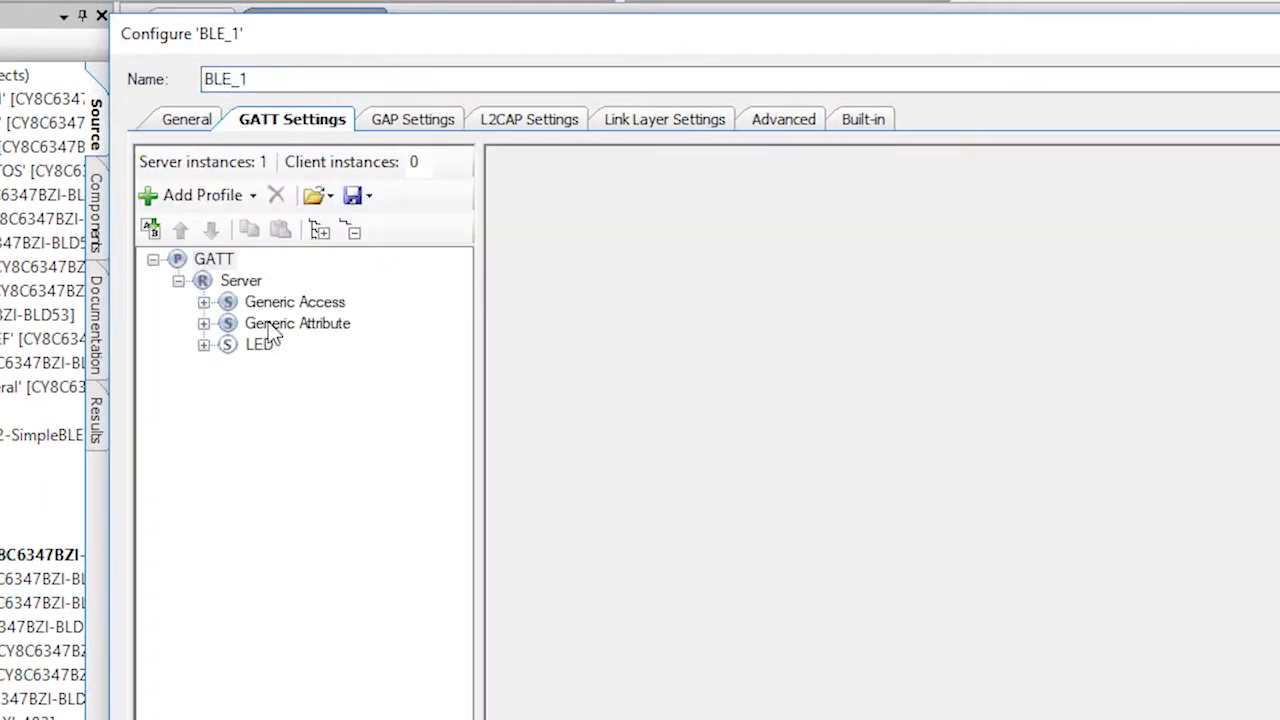
click(260, 344)
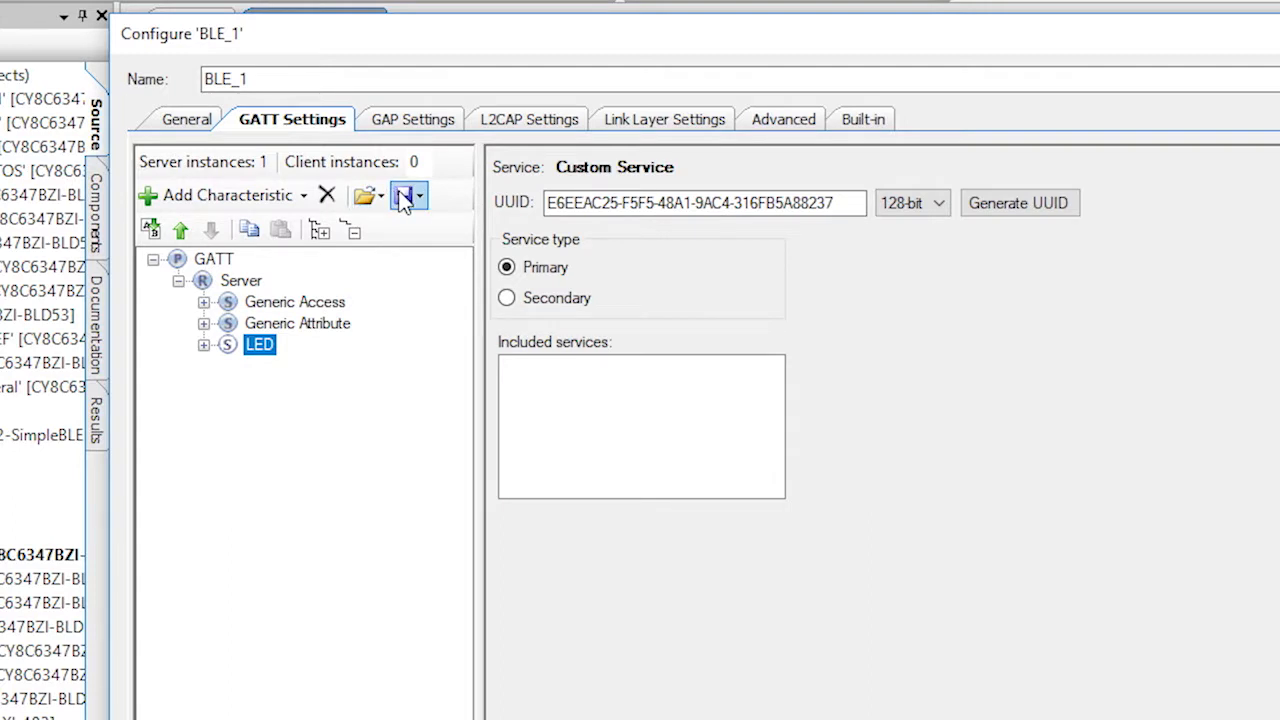
mouse_move(404, 196)
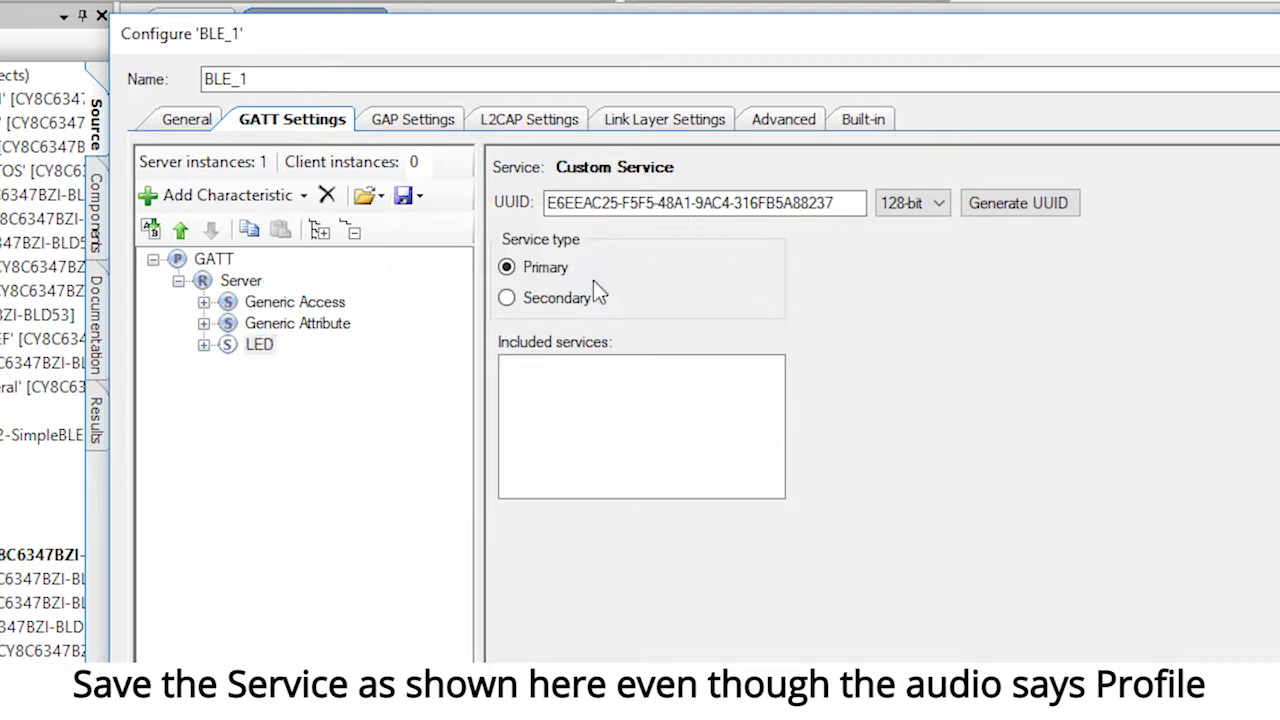
click(402, 196)
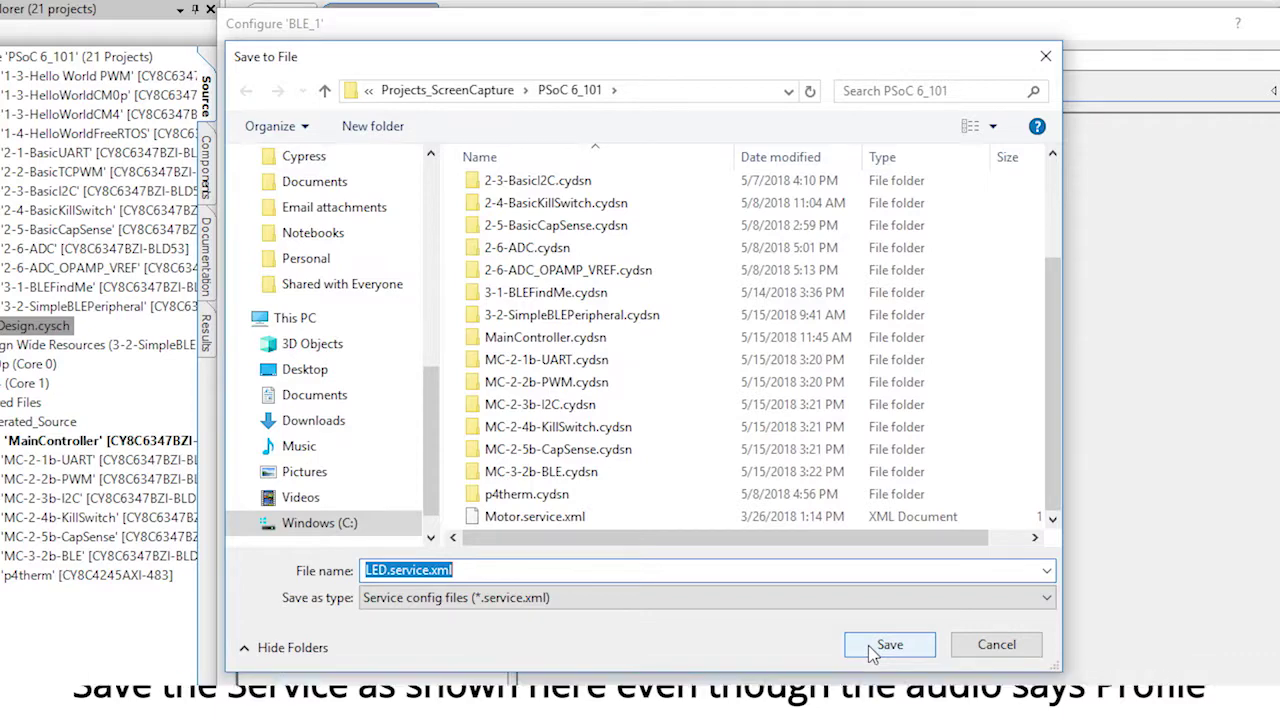
click(890, 644)
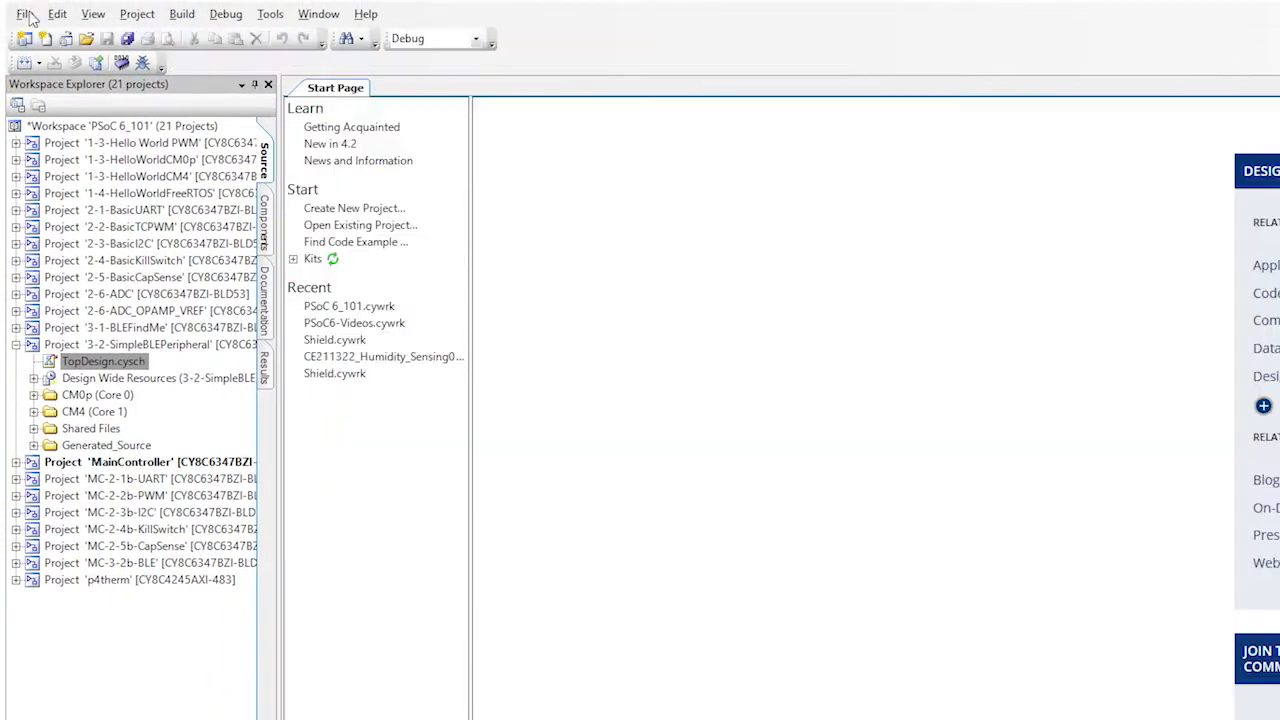
Create a new PSoC 6 project and place BLE and UART components on its schematic
click(354, 208)
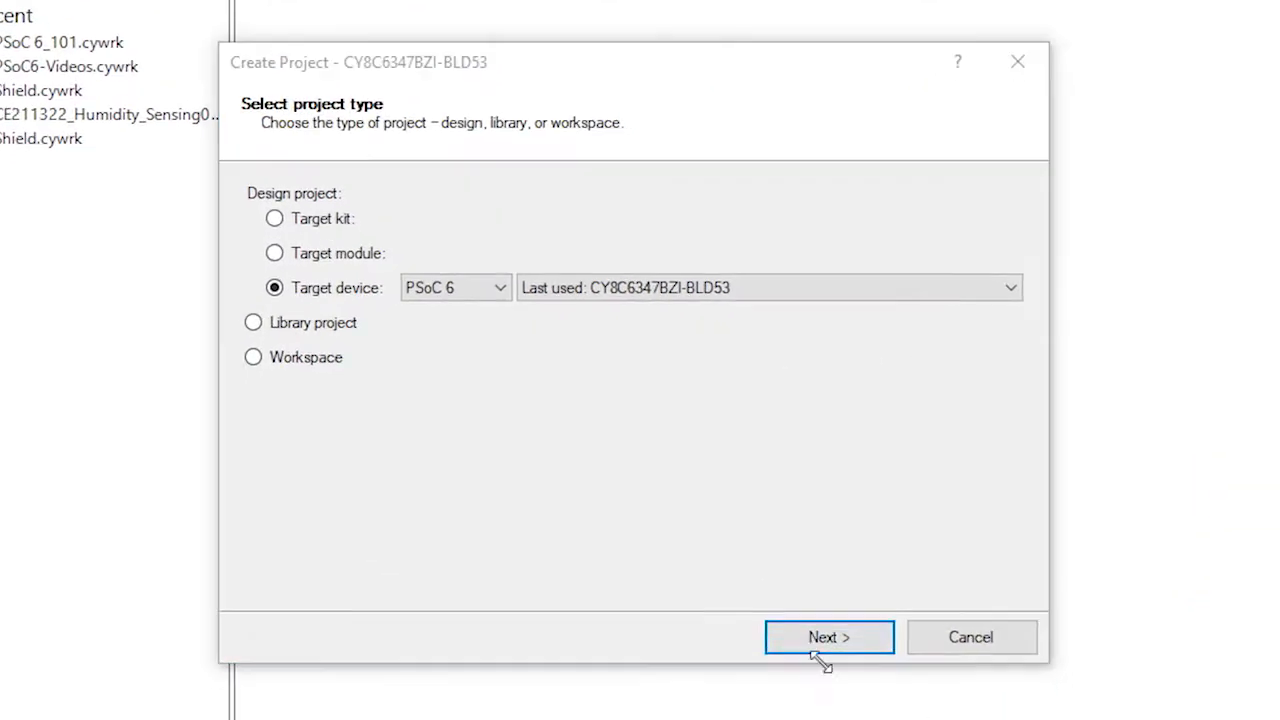
click(828, 636)
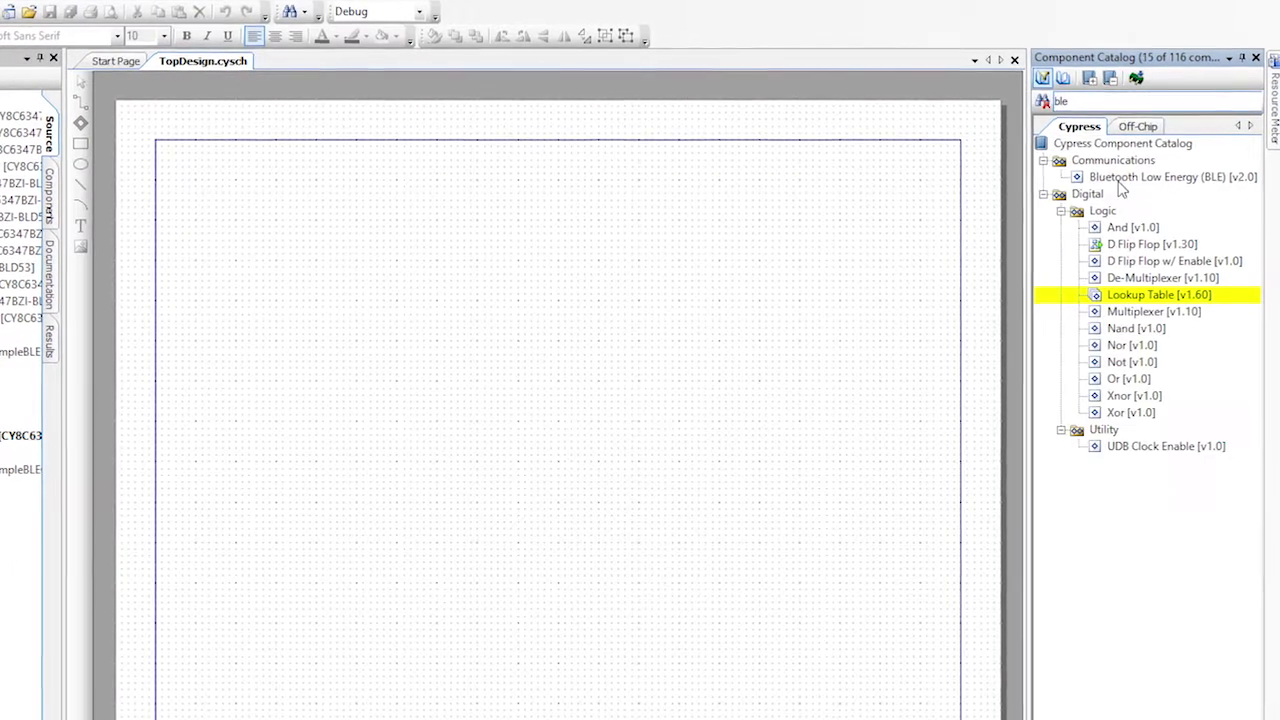
drag(1172, 176, 396, 300)
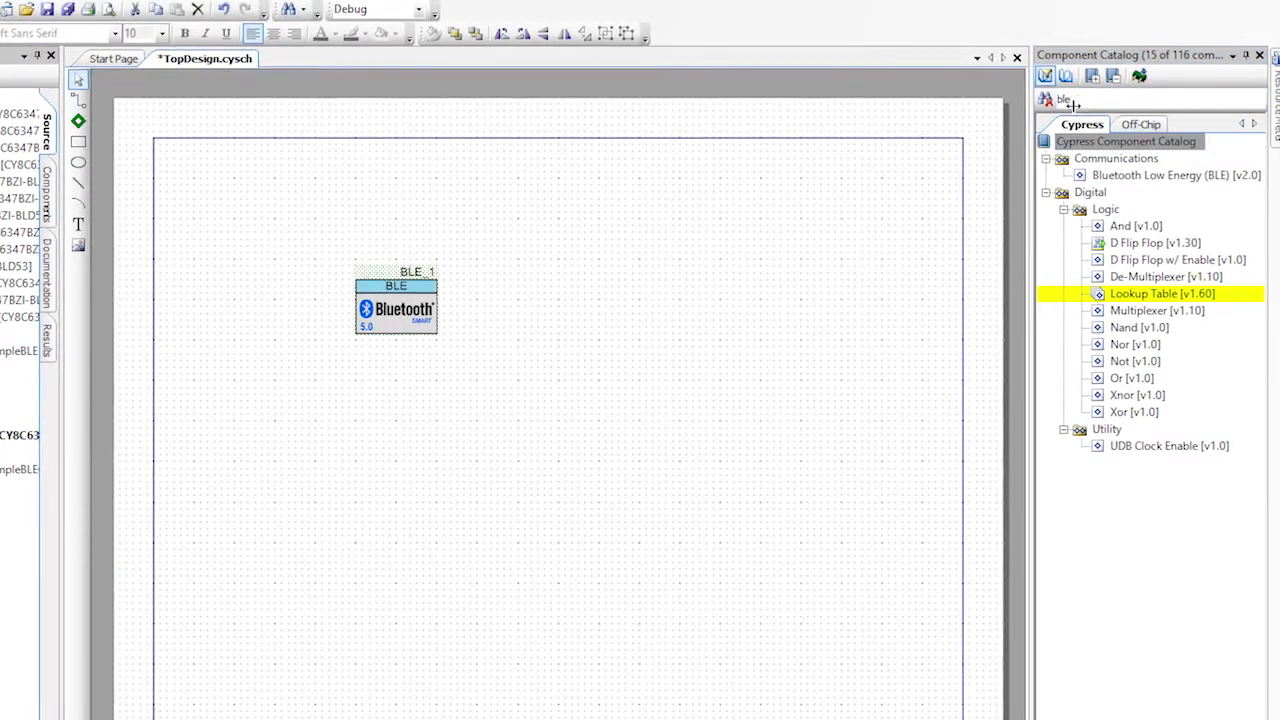
text(uart)
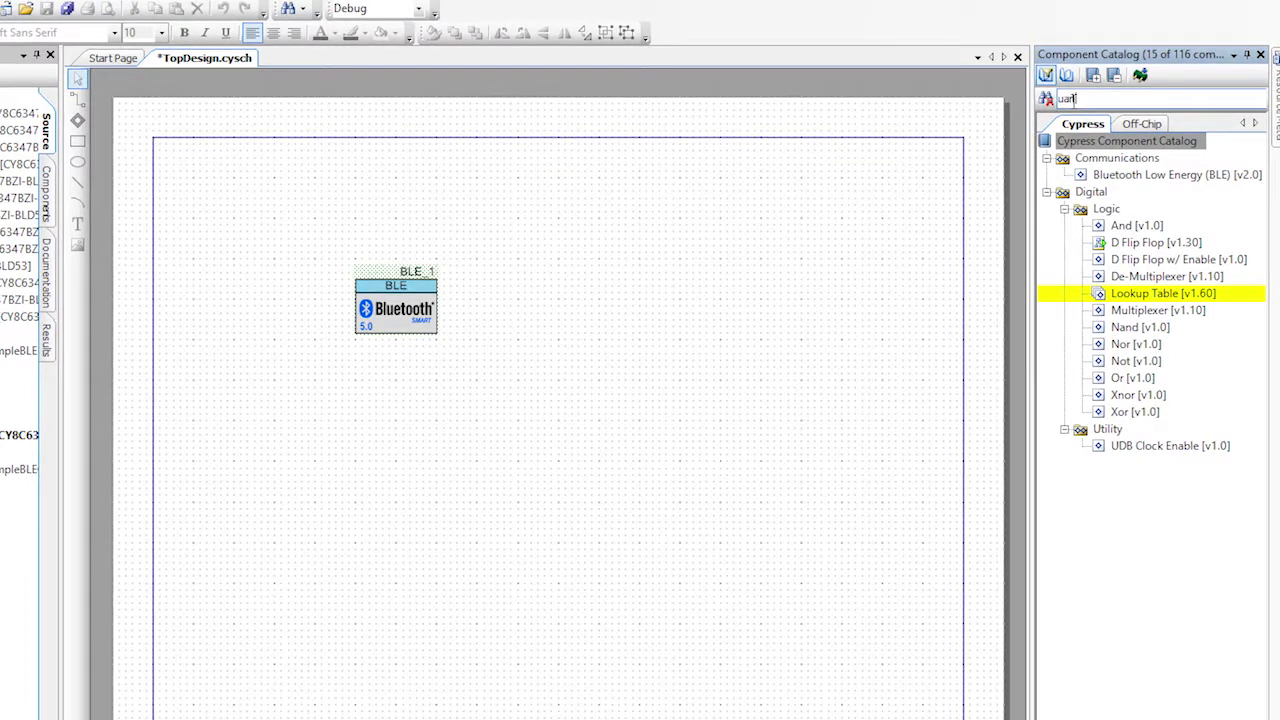
drag(1150, 192, 696, 290)
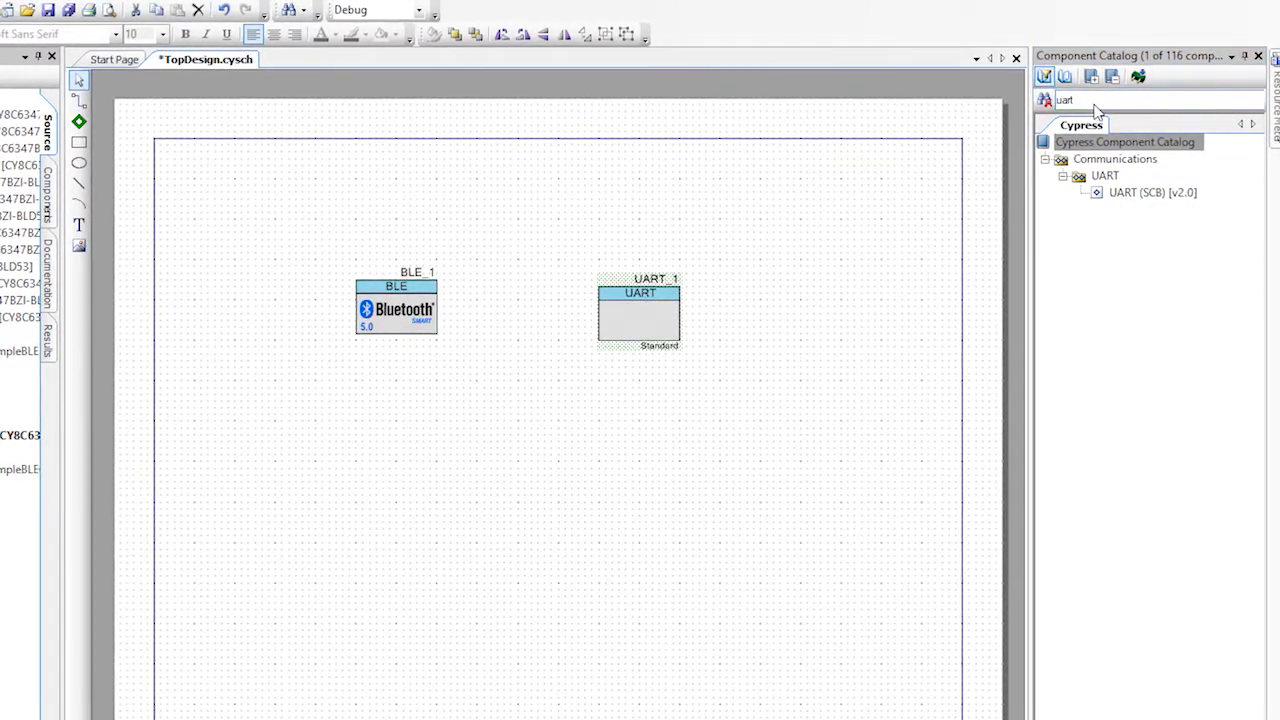
Add a digital output pin named LED9 with initial drive state High
text(pin)
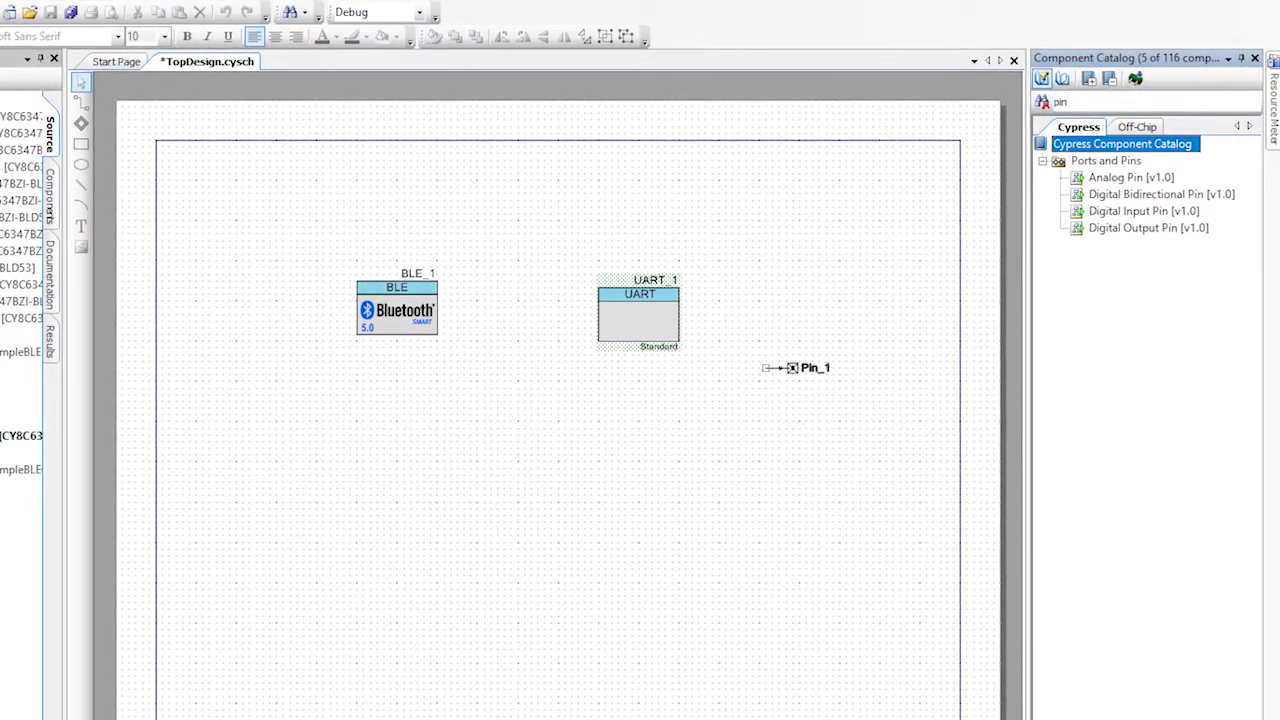
double_click(792, 368)
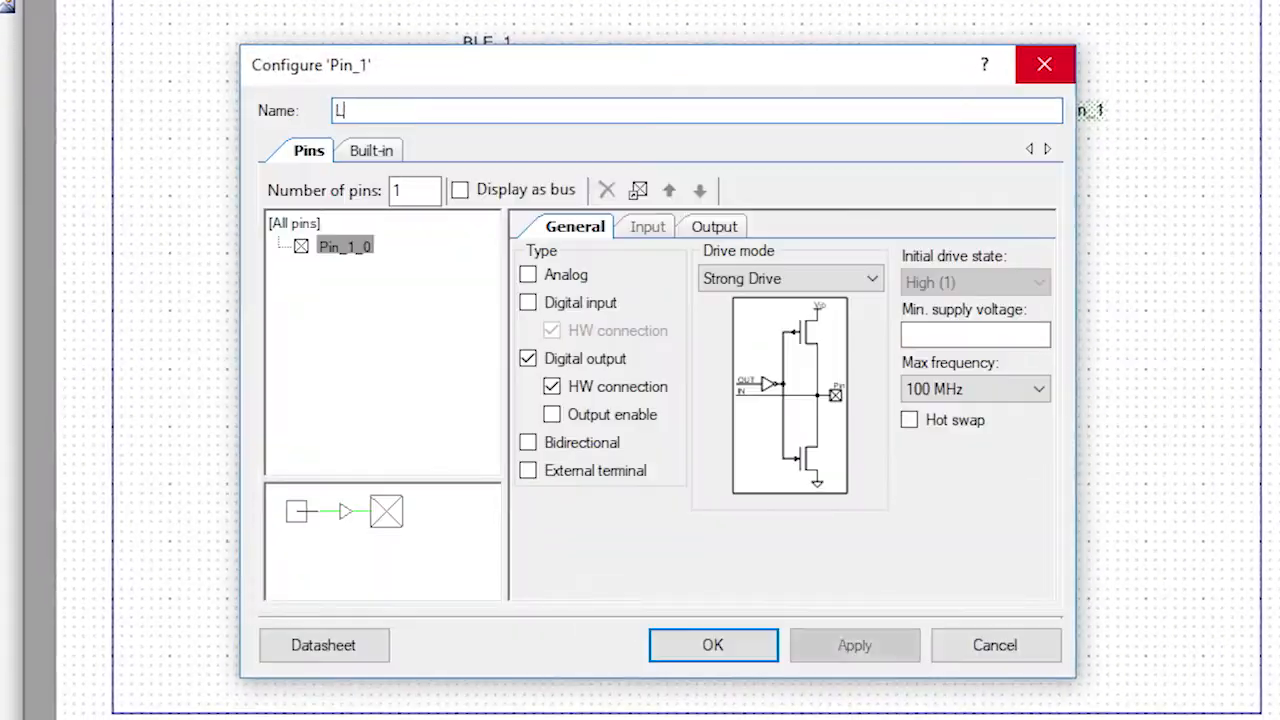
text(ED9)
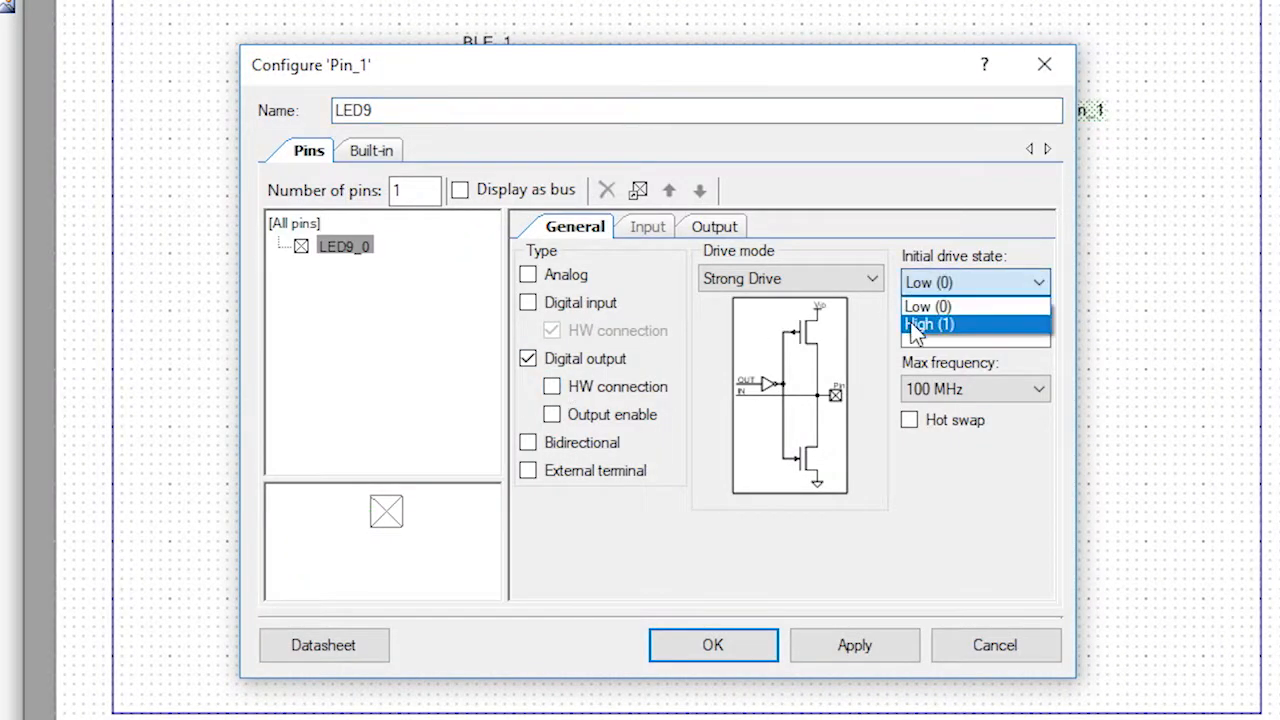
click(930, 324)
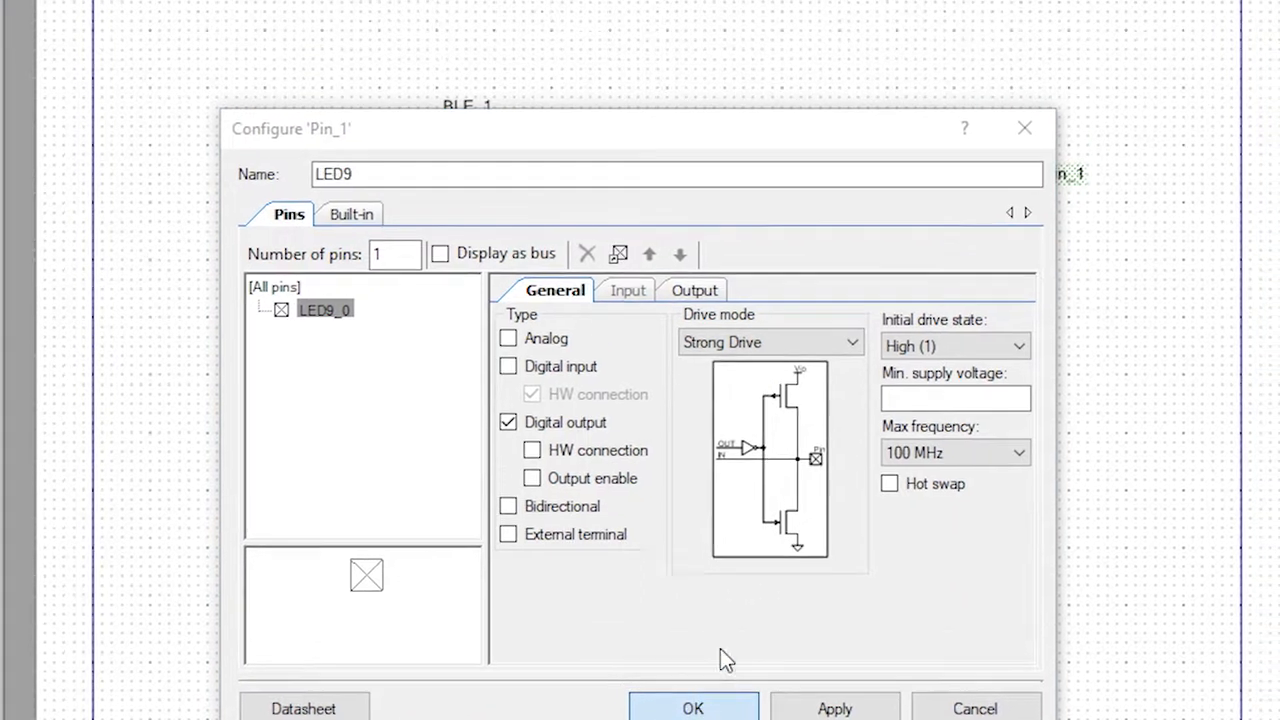
click(692, 708)
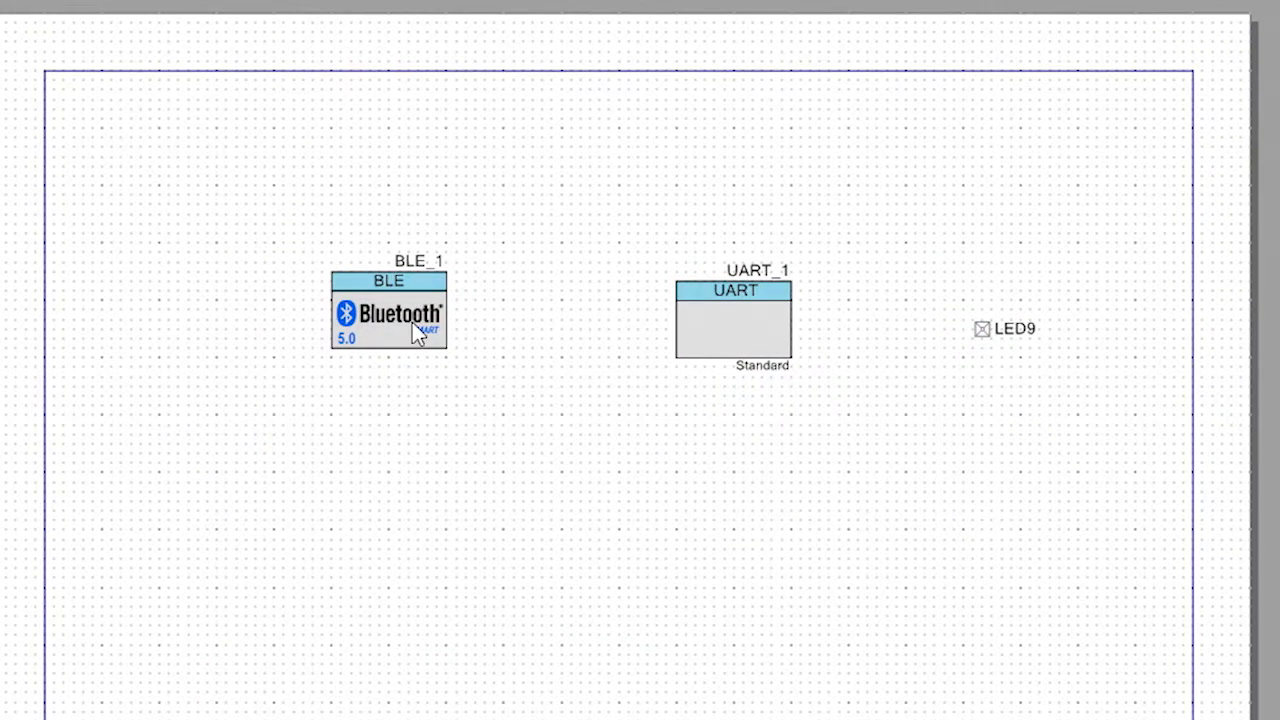
Set BLE_1's GAP role to Central with dual-core CPU and bring up its GATT settings
double_click(398, 316)
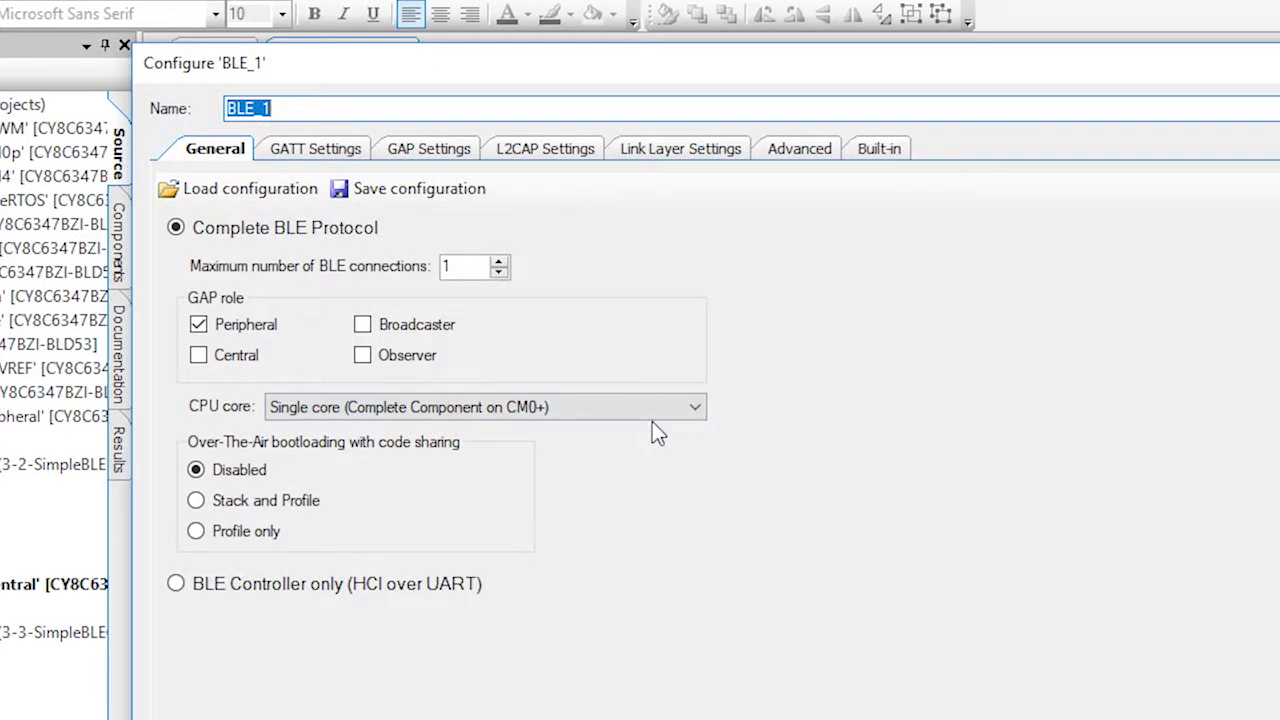
click(198, 356)
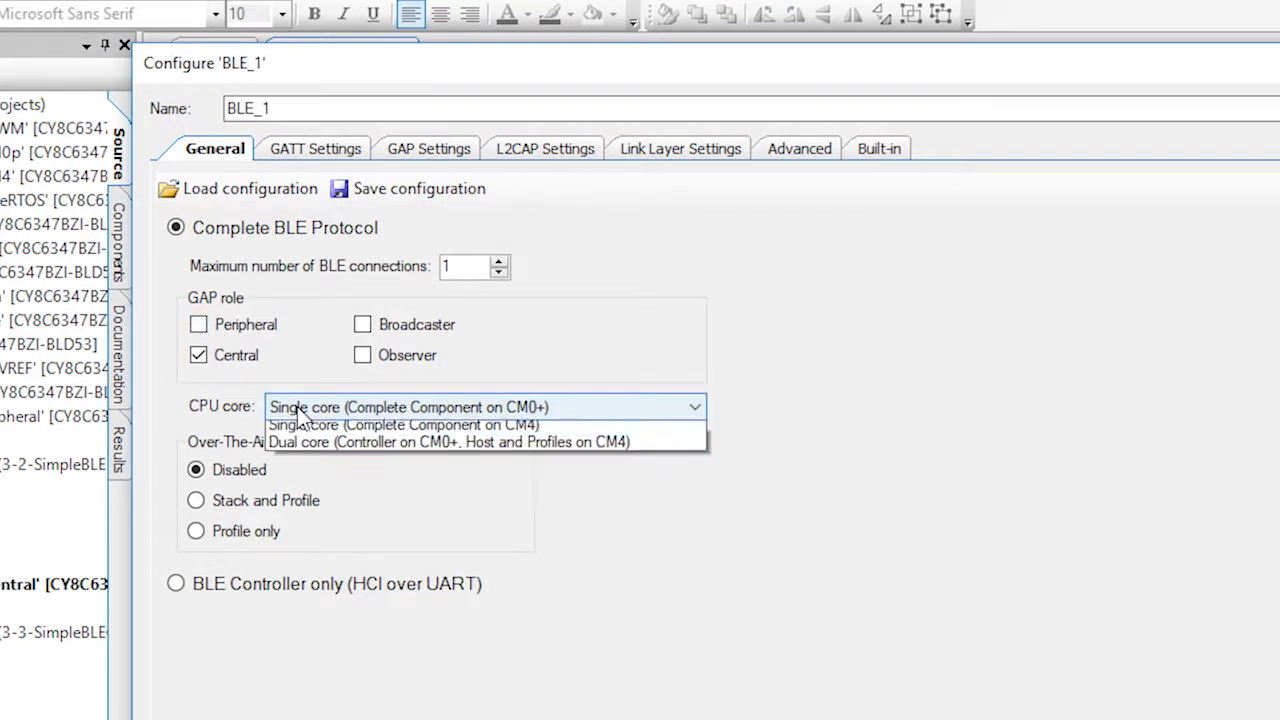
mouse_move(320, 472)
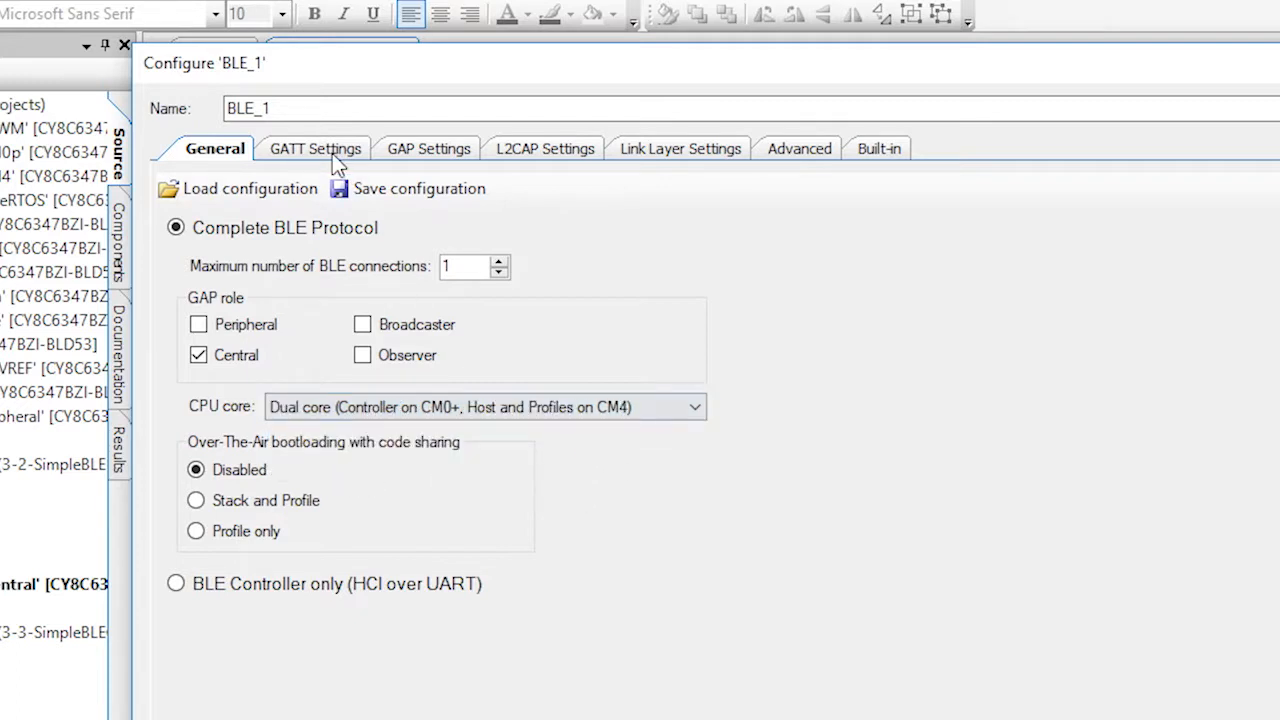
click(316, 148)
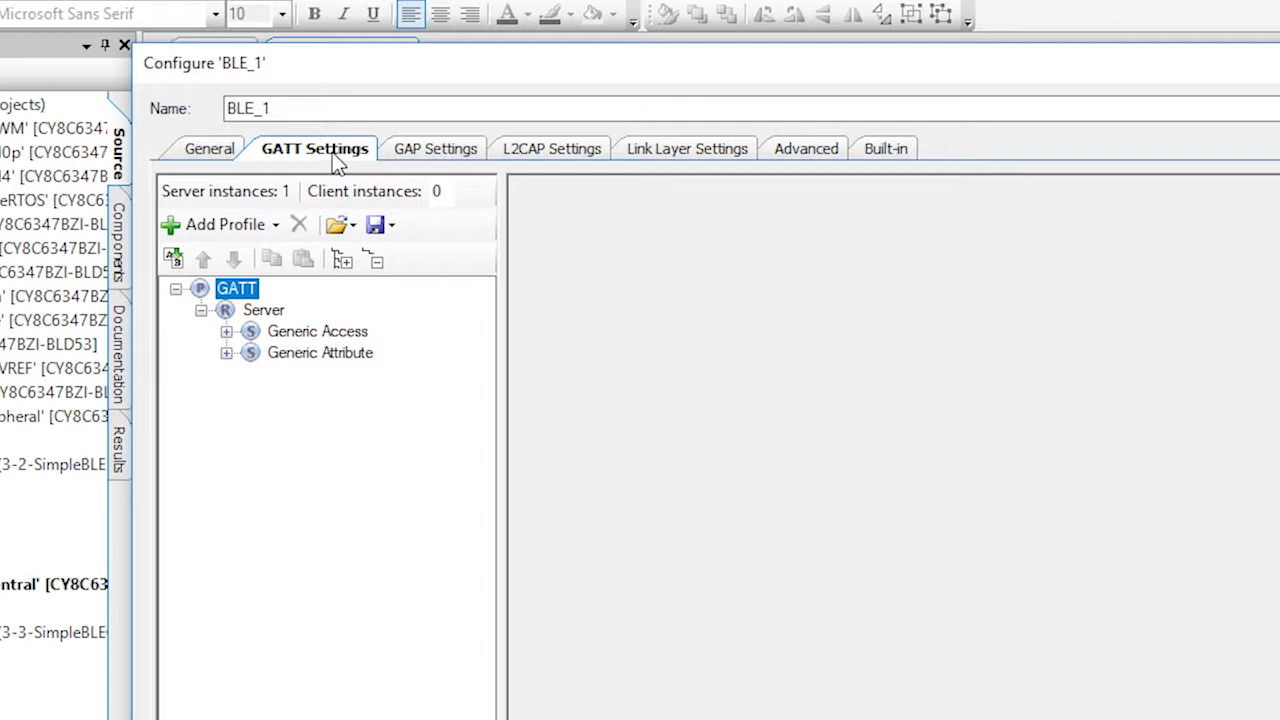
Delete the Immediate Alert service from the GATT client profile
right_click(236, 288)
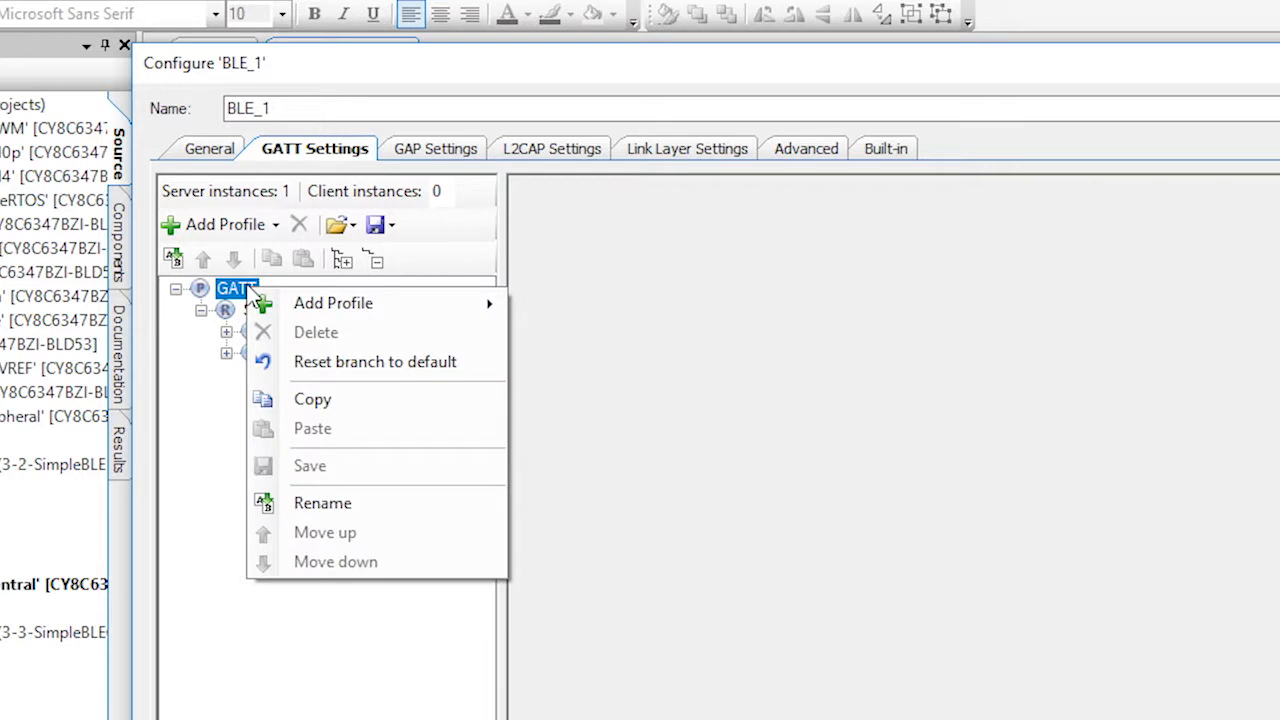
mouse_move(332, 304)
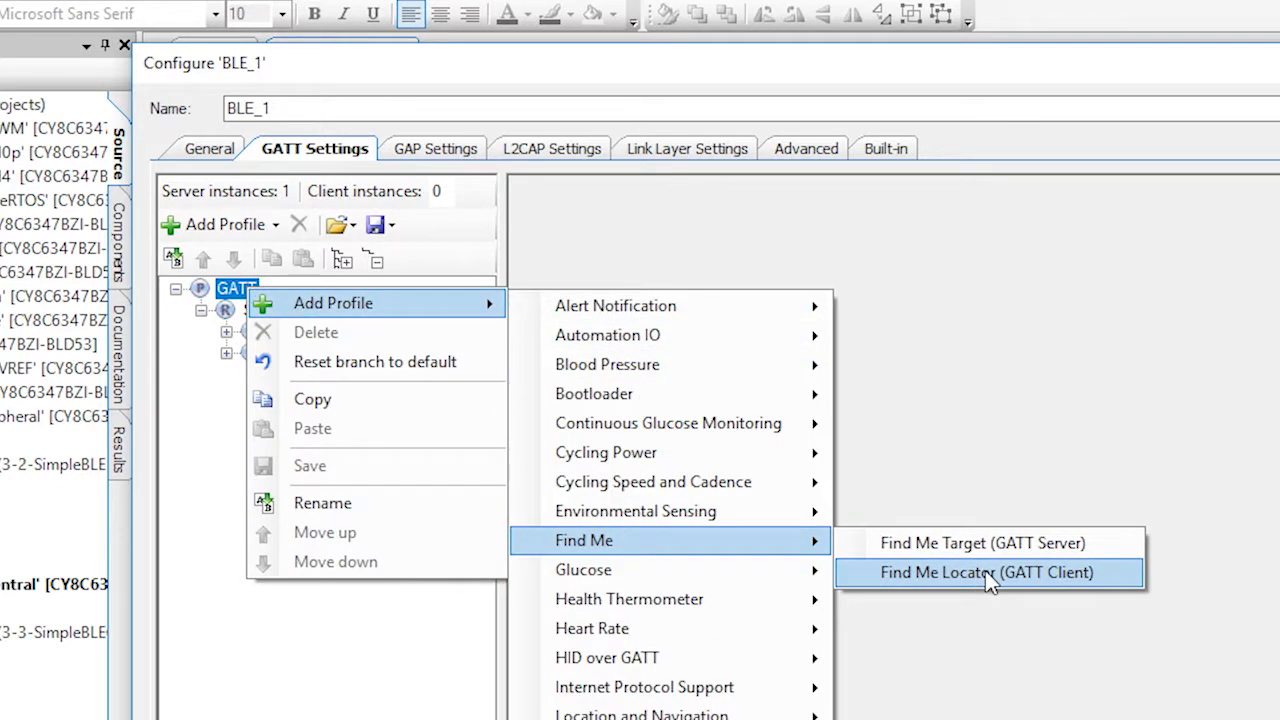
click(988, 572)
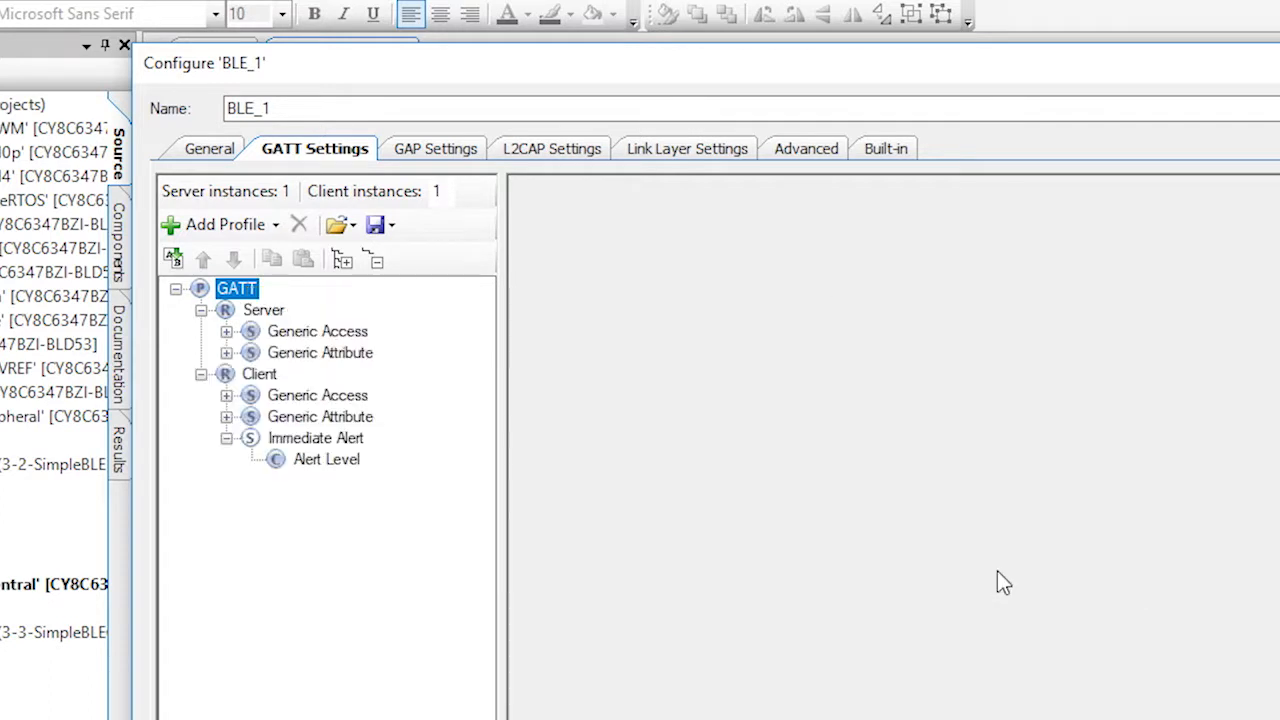
click(316, 438)
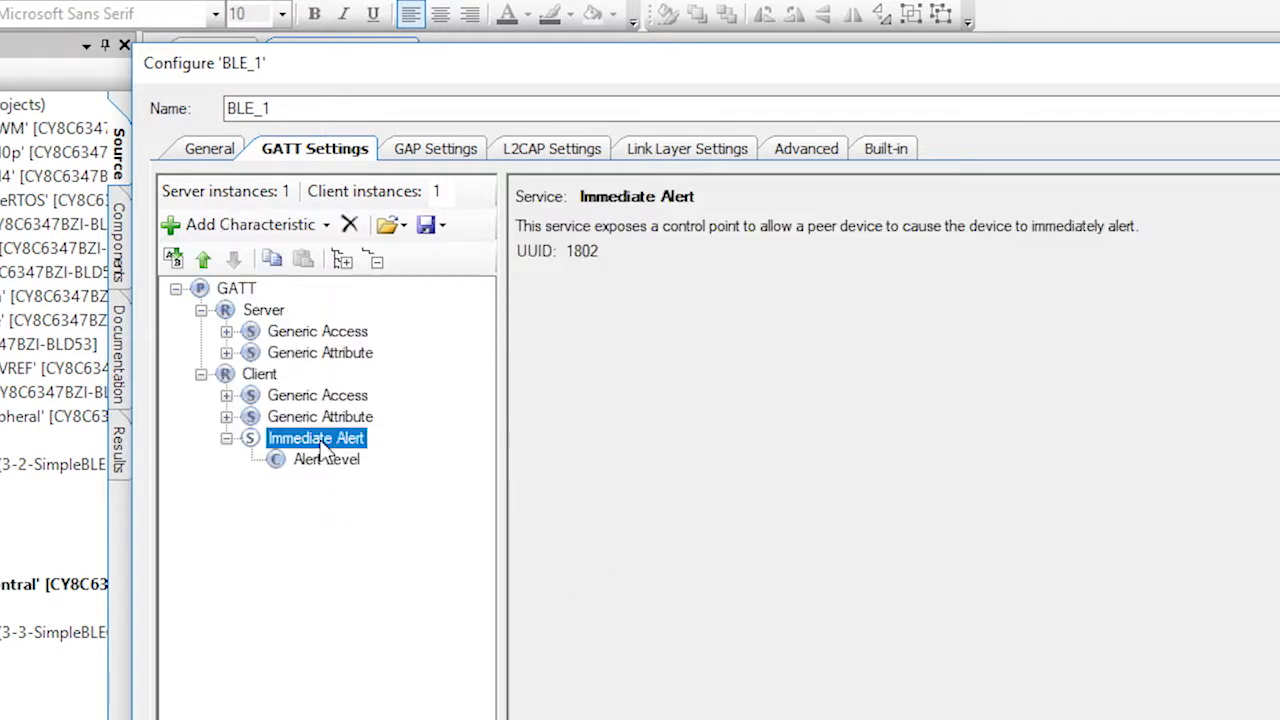
click(348, 224)
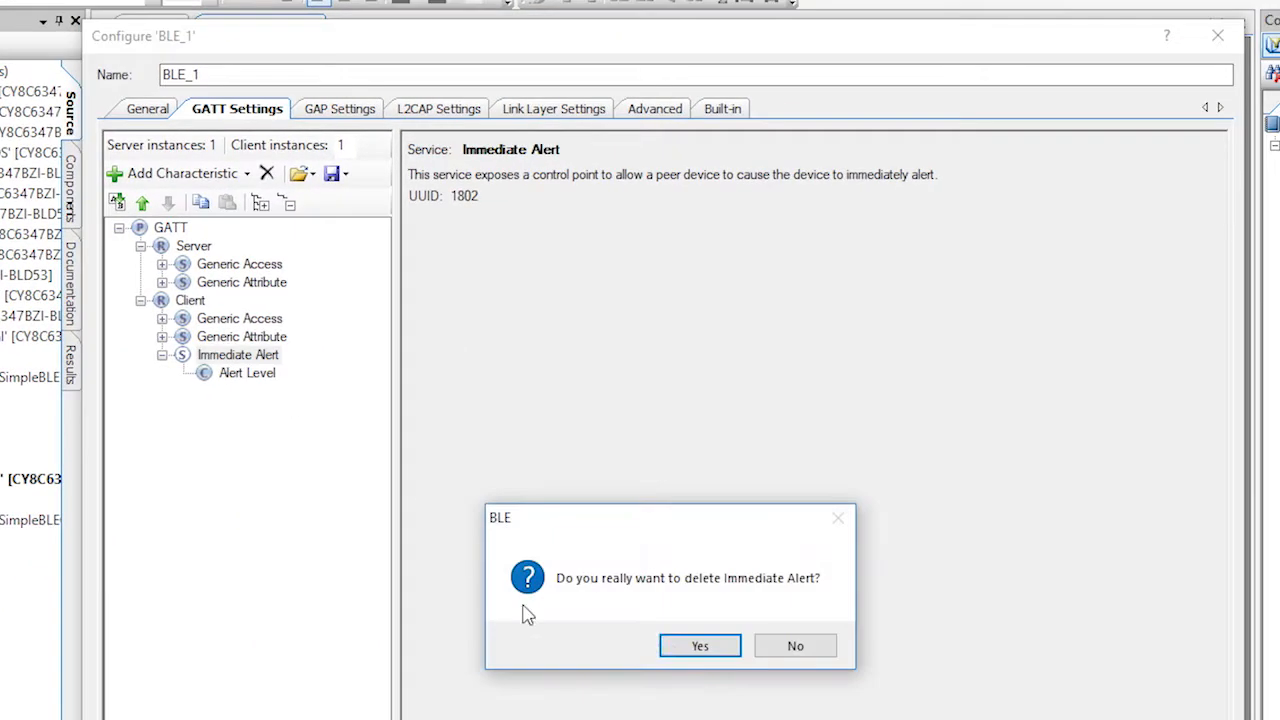
click(702, 644)
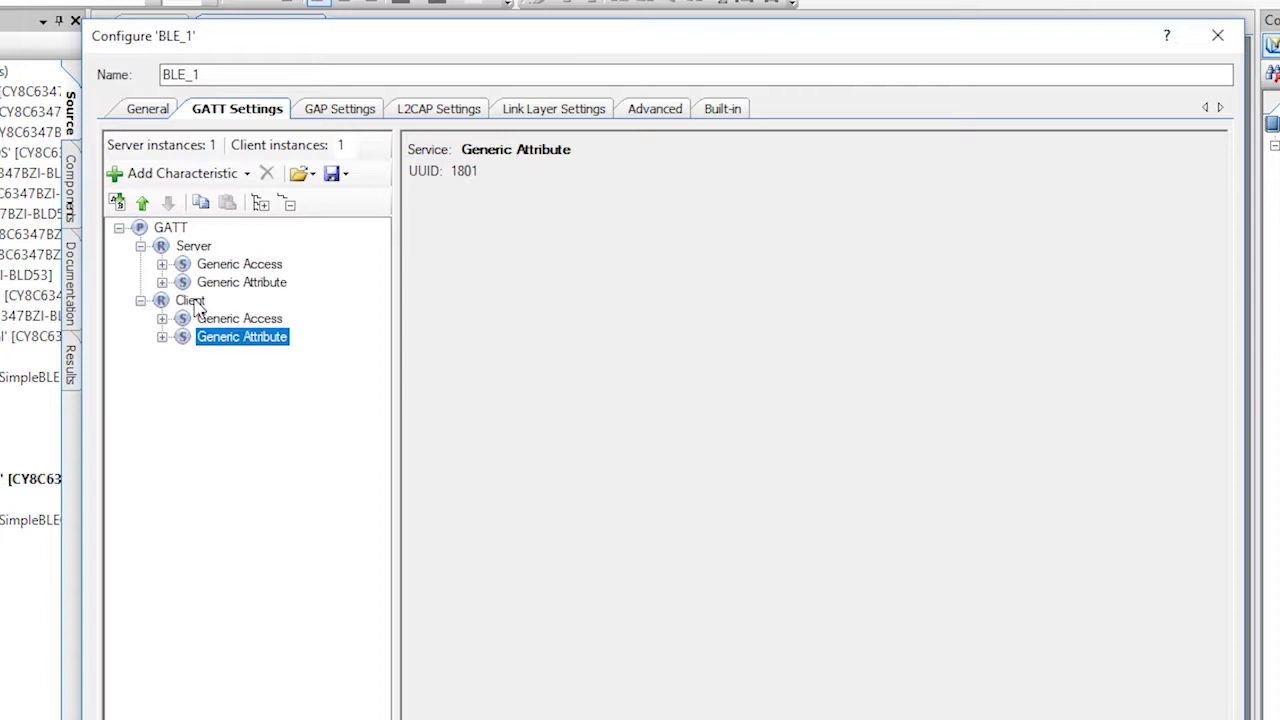
Add the LED custom service to the client from LED.service.xml and inspect its GREEN characteristic
right_click(190, 300)
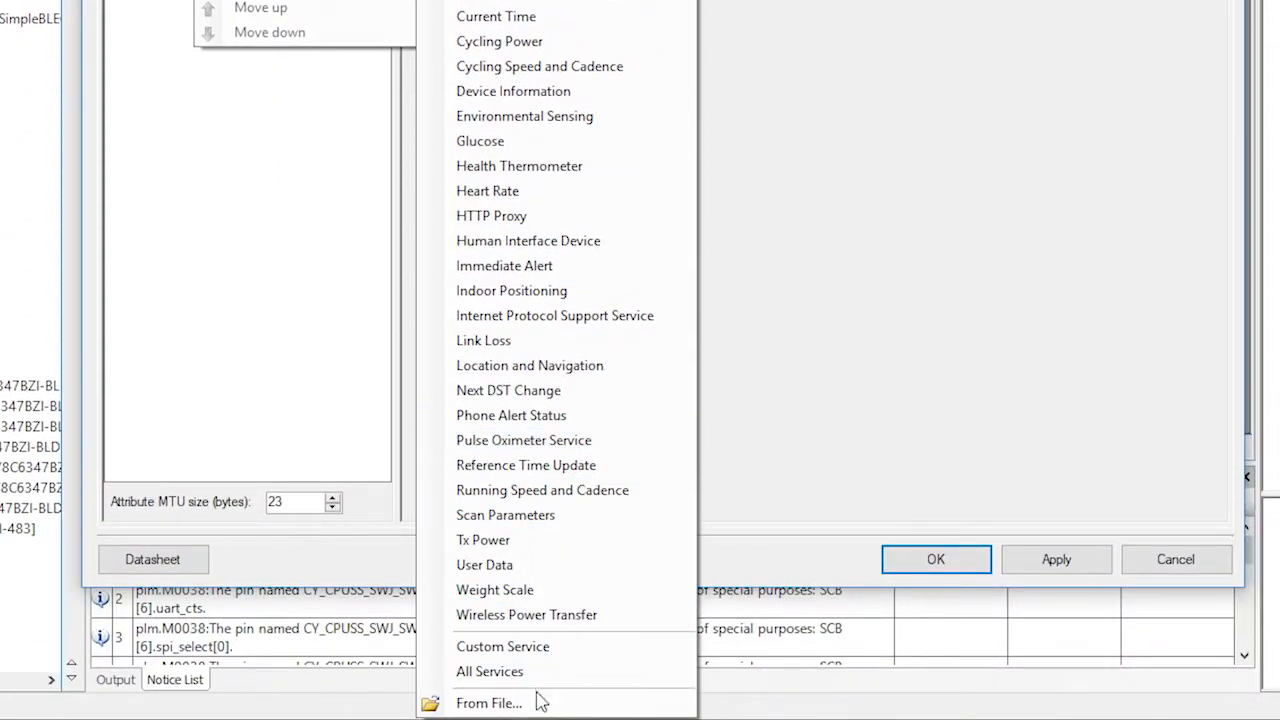
click(492, 704)
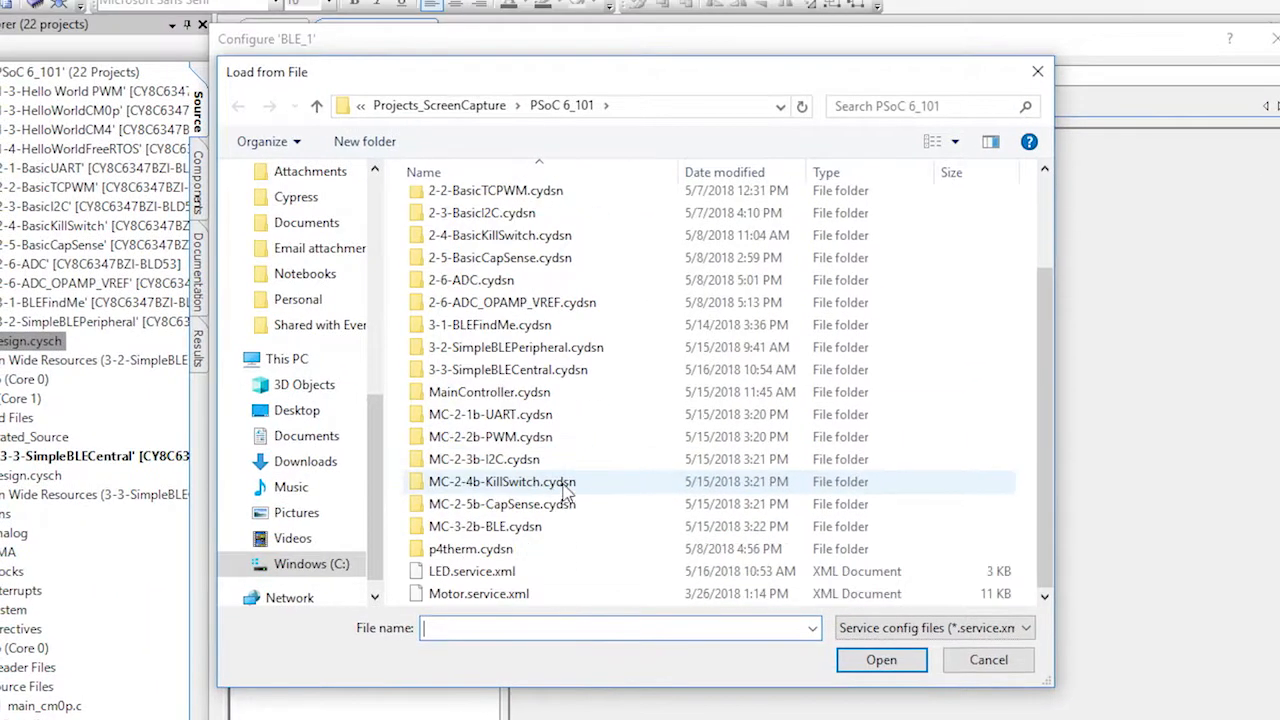
click(468, 572)
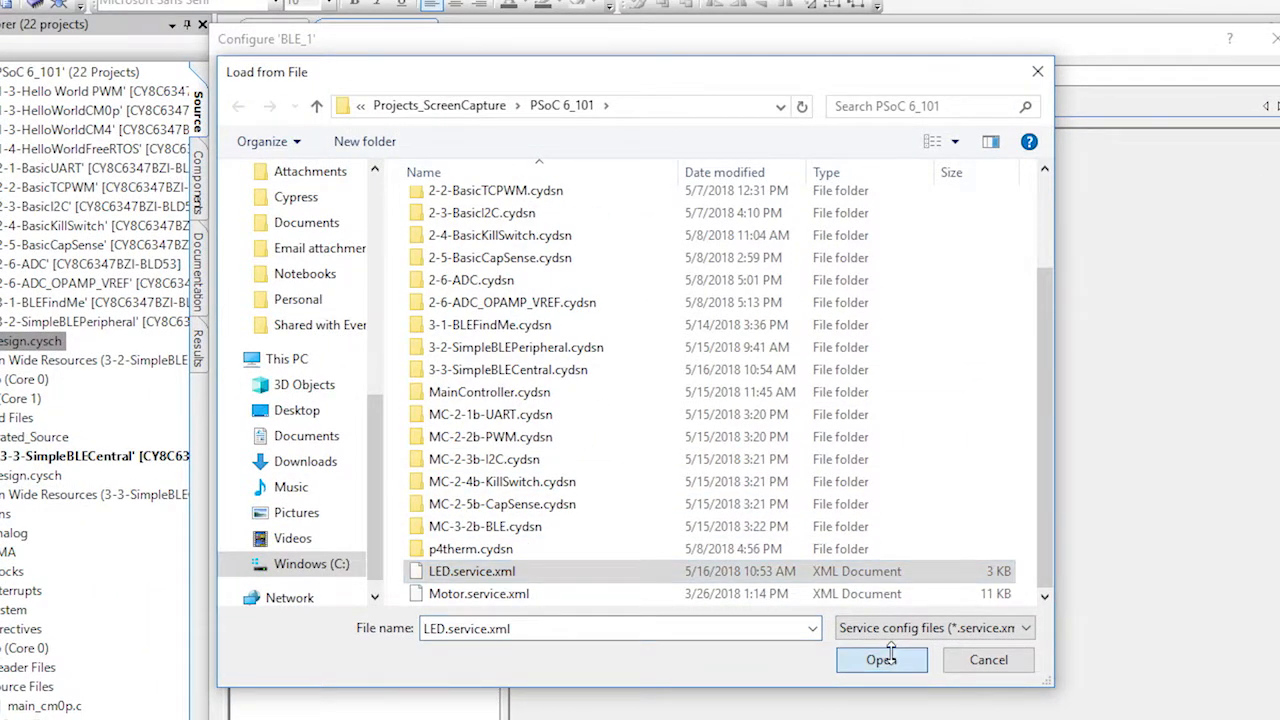
click(880, 660)
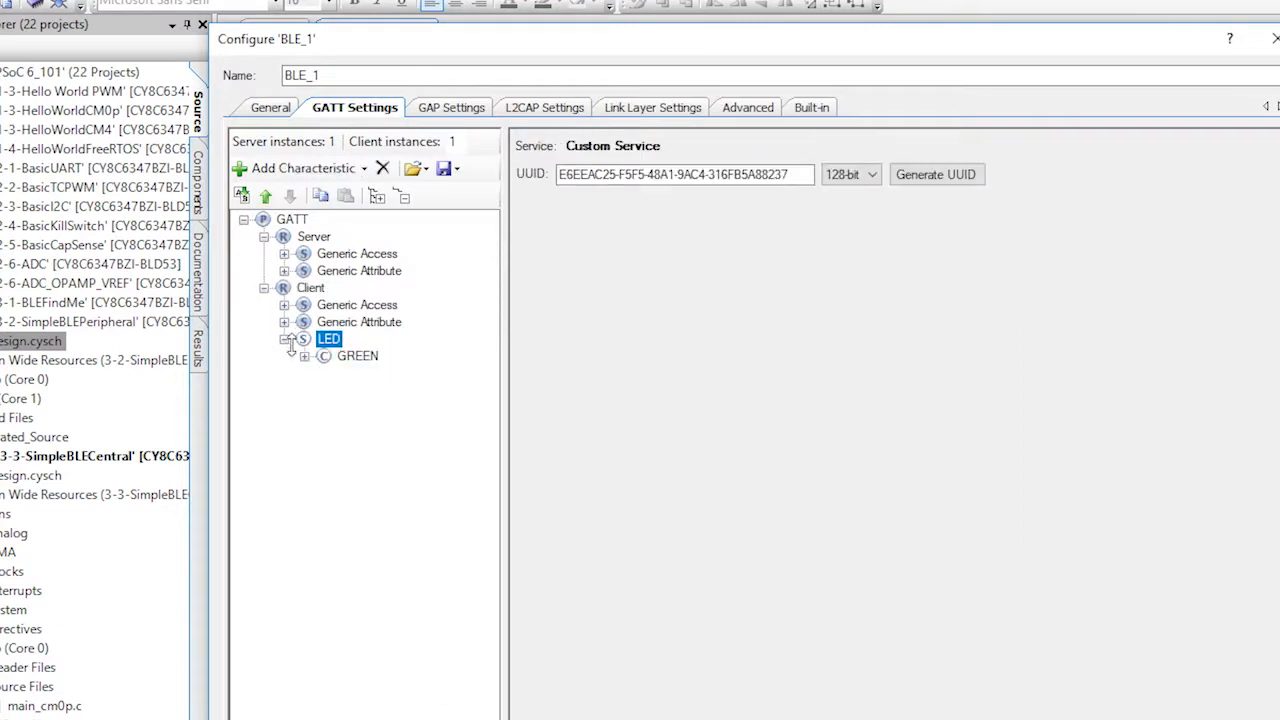
click(356, 356)
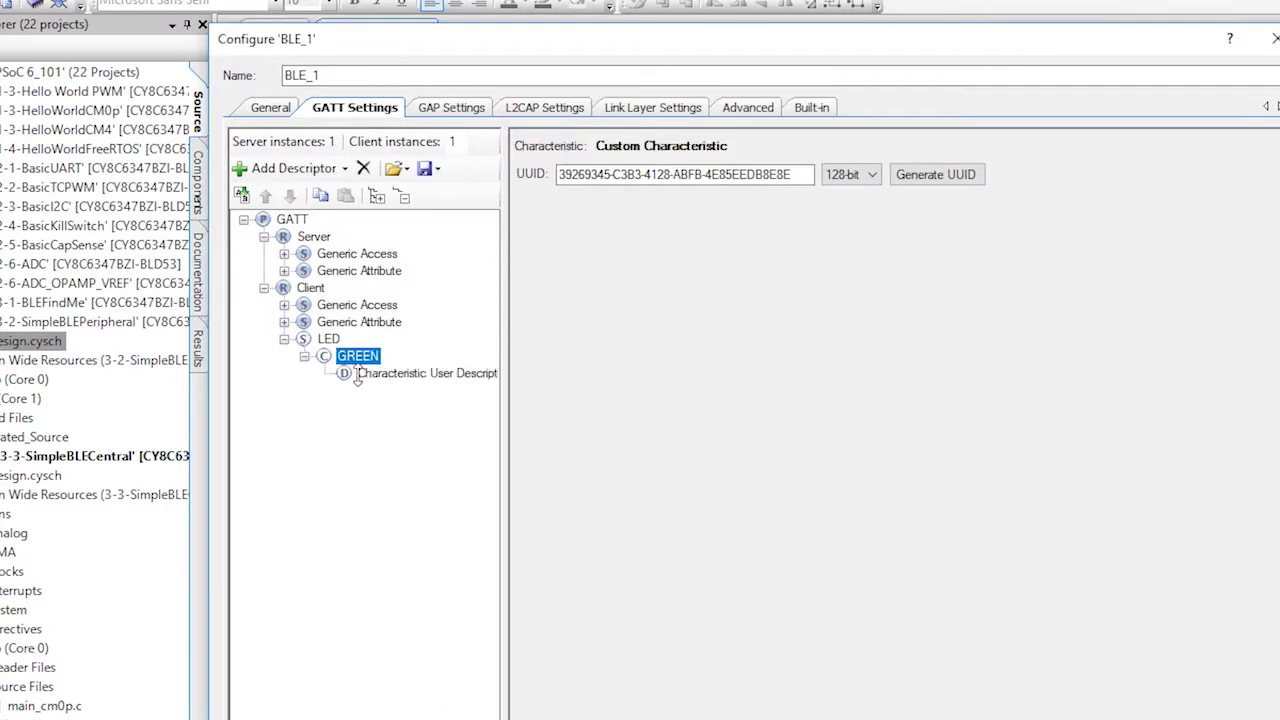
click(328, 340)
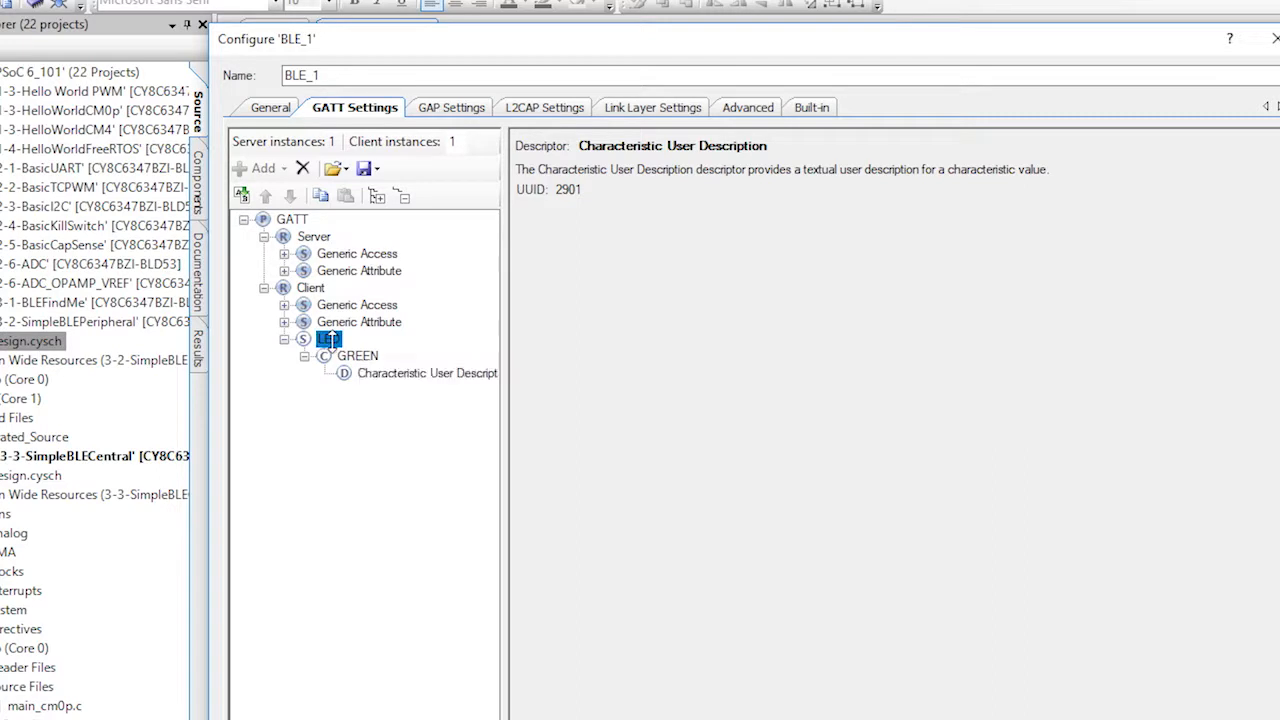
click(328, 340)
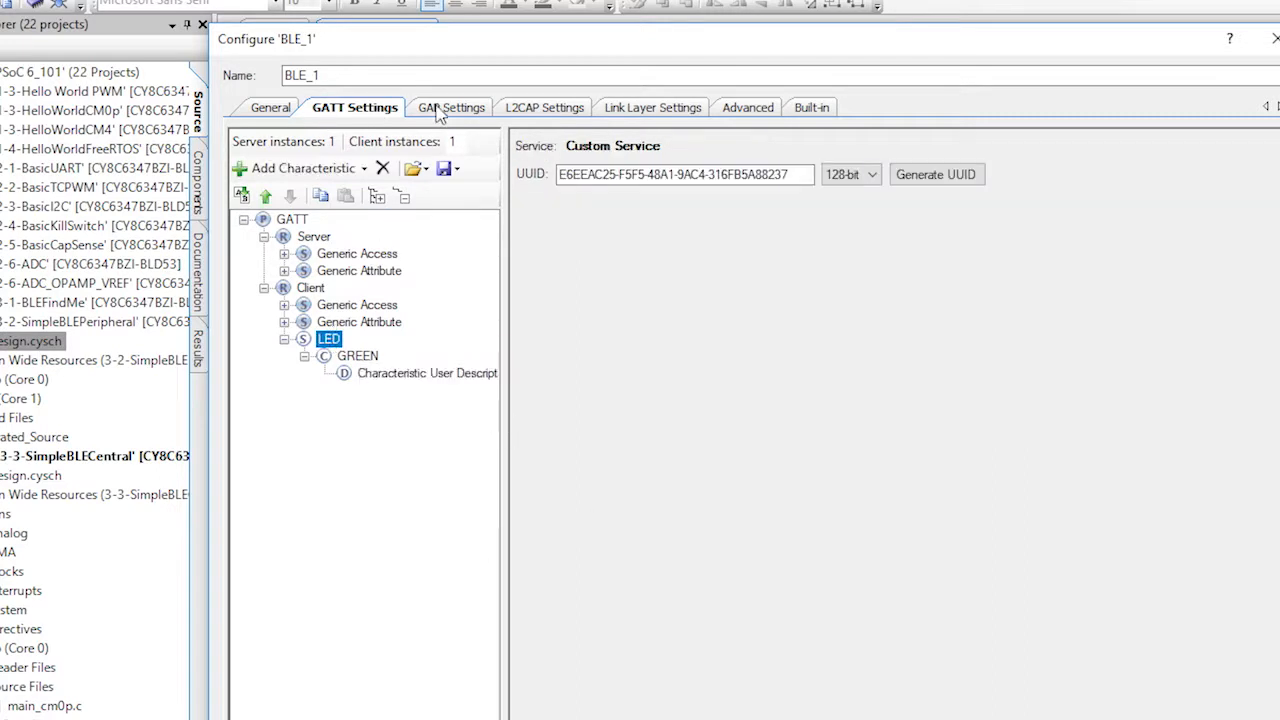
Name the device P6Central in GAP Settings, review the scan settings, and accept the configuration
click(448, 108)
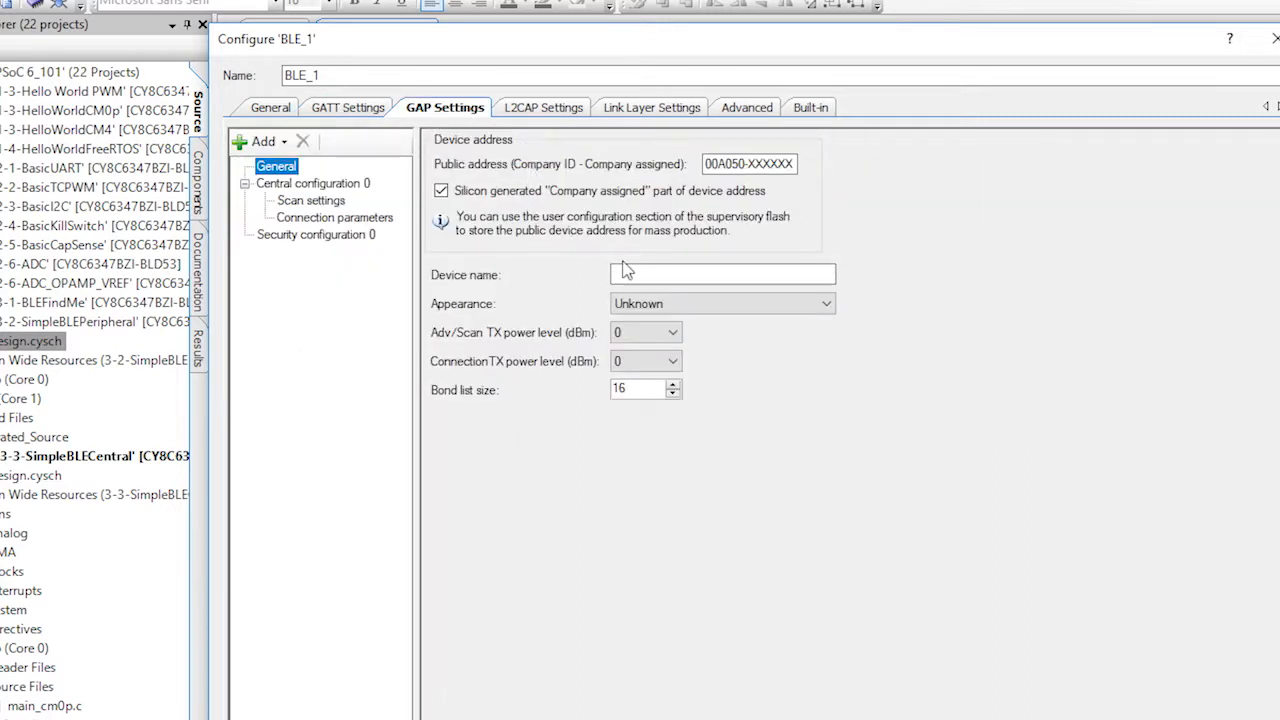
text(P6Central)
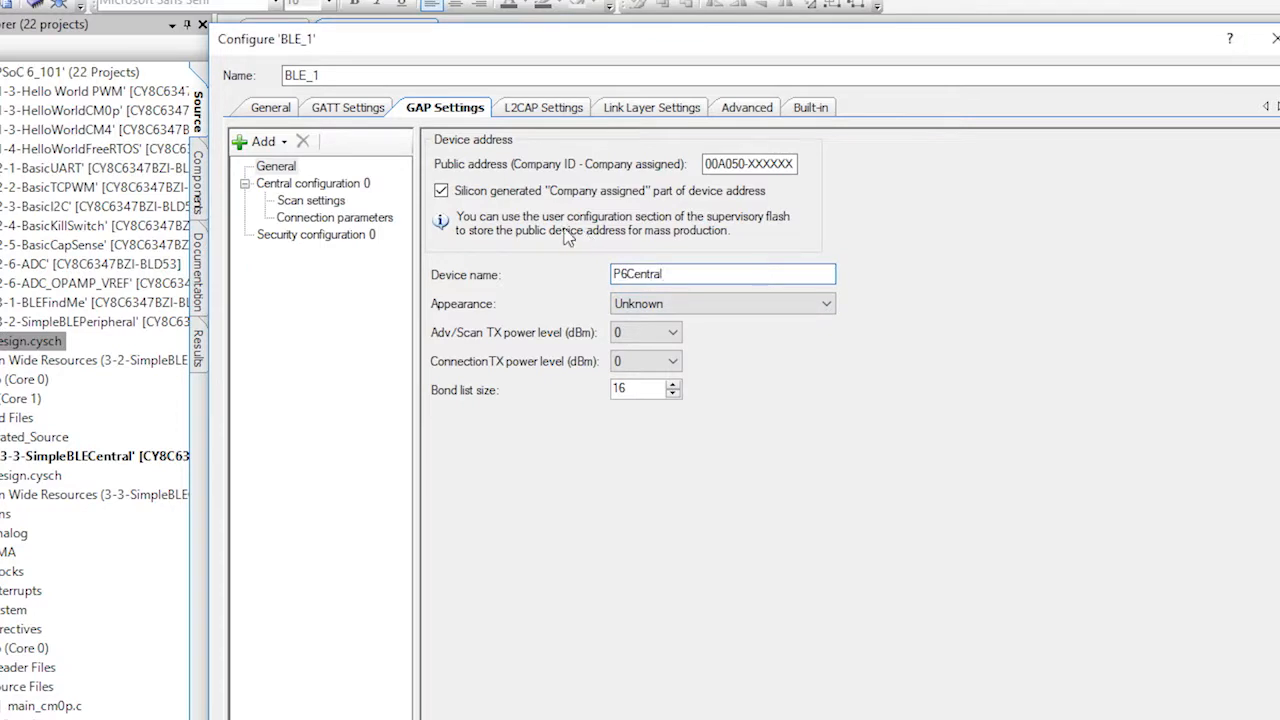
click(312, 200)
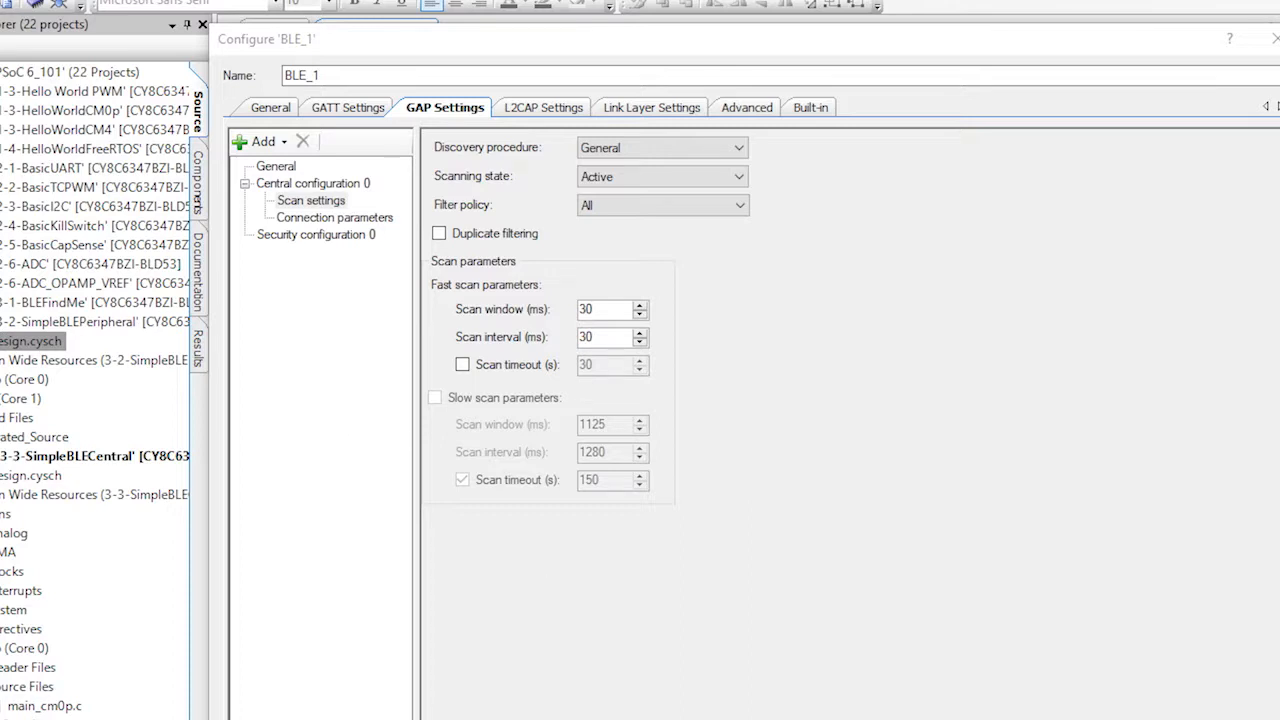
click(1274, 38)
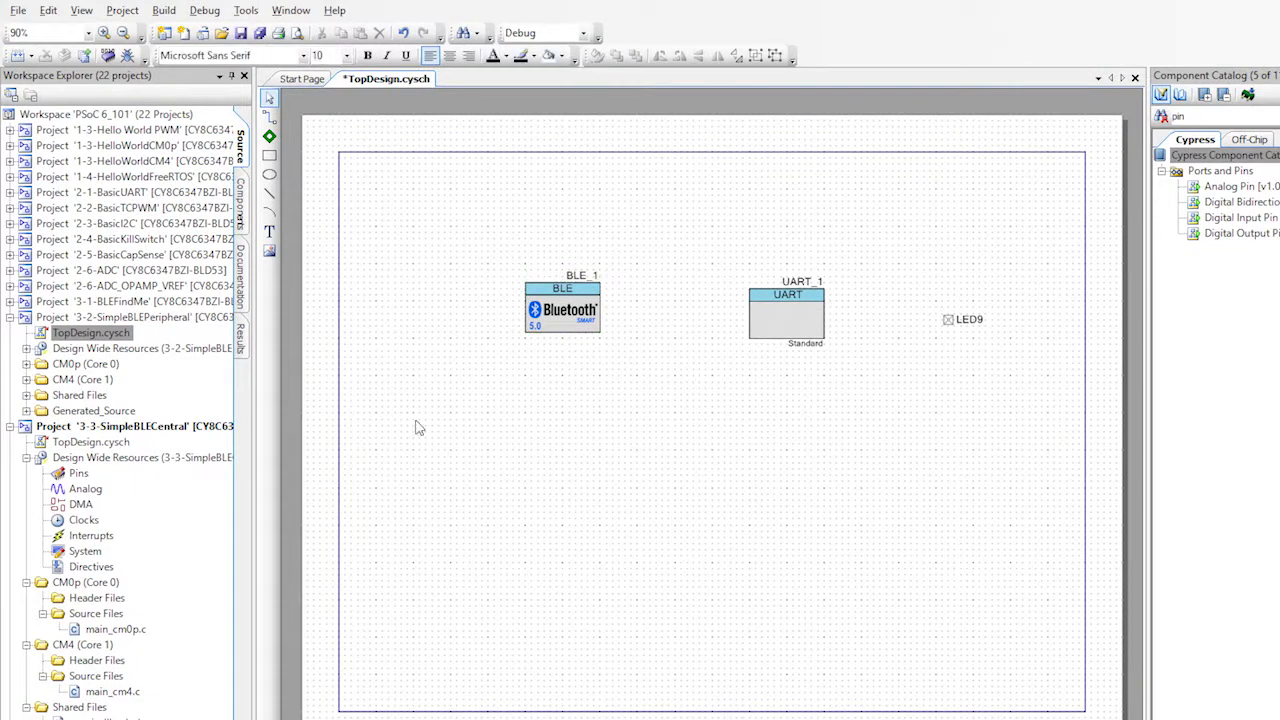
mouse_move(128, 388)
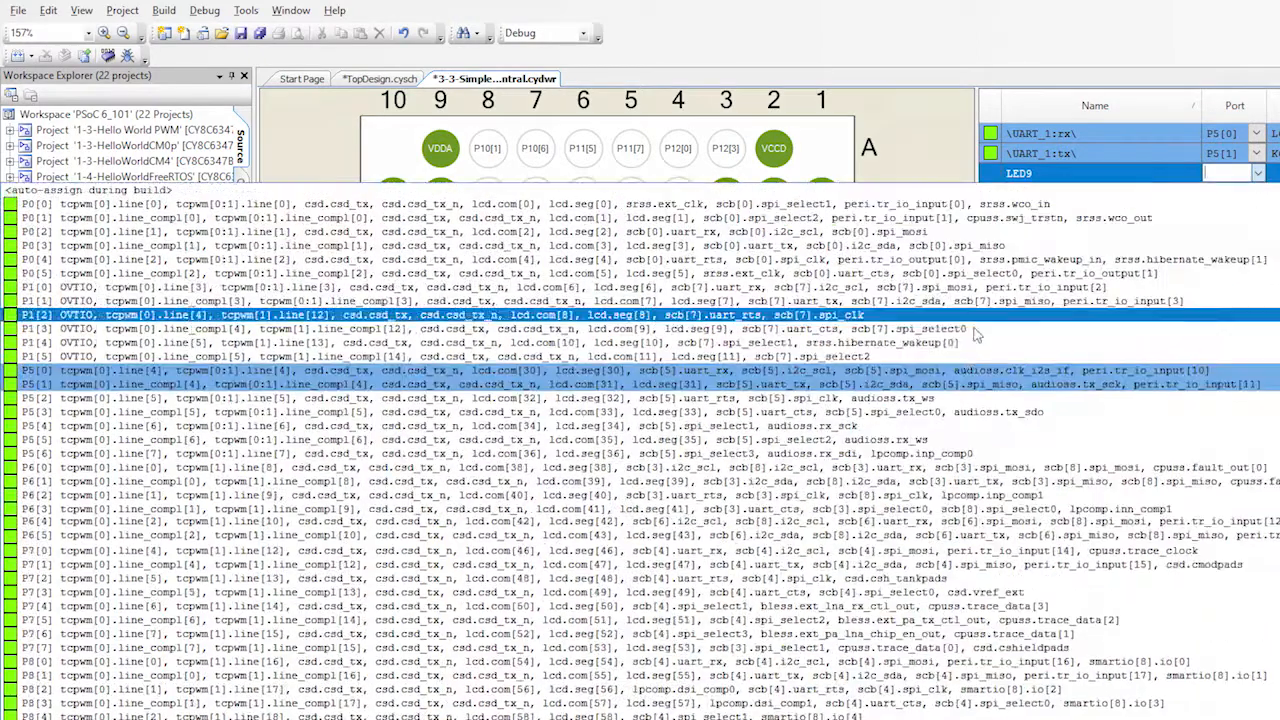
Assign UART_1 rx and tx to P5[0] and P5[1] alongside LED9 in the Pins editor
scroll(down, 3)
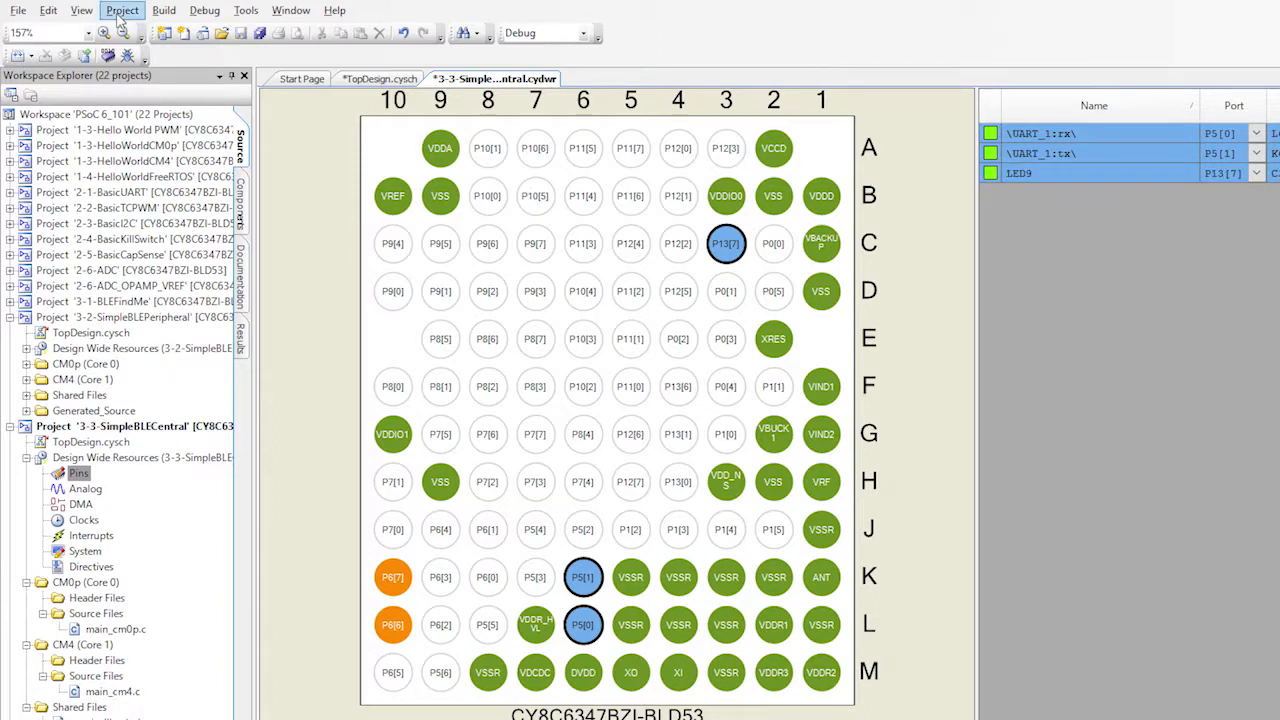
In Build Settings, set FreeRTOS Memory Management to heap_4 with Retarget I/O enabled
click(120, 12)
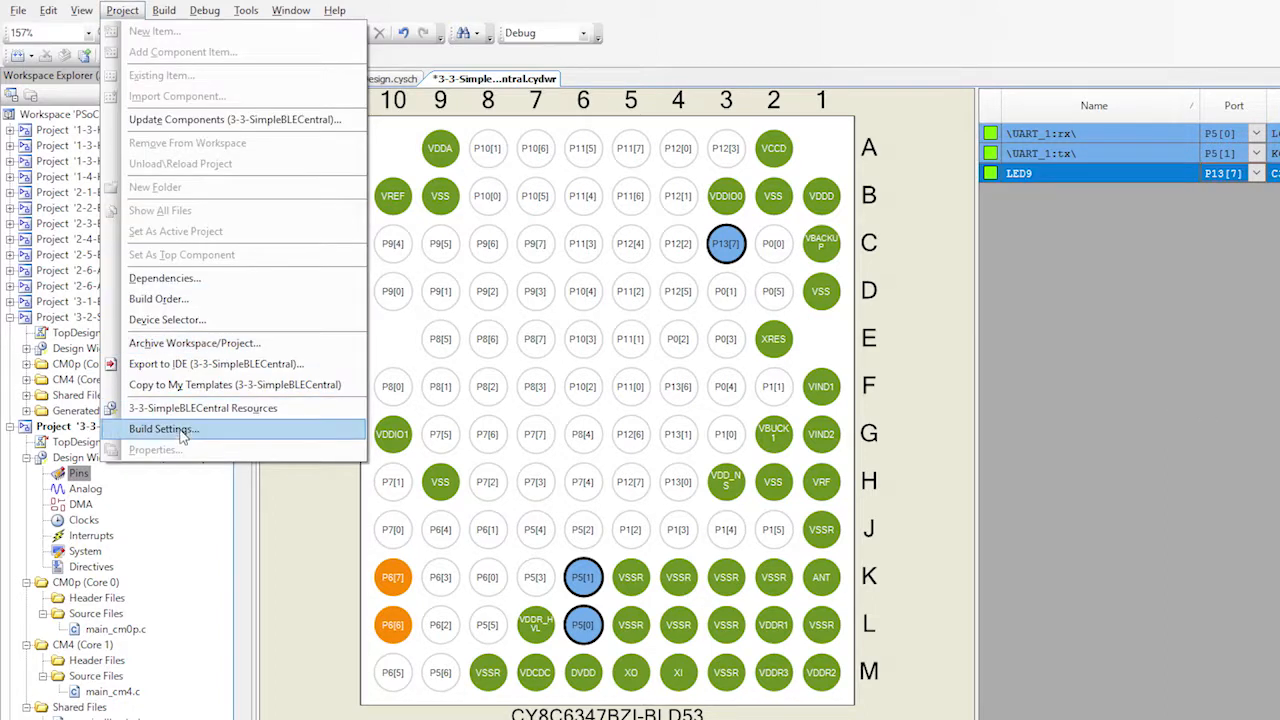
click(162, 428)
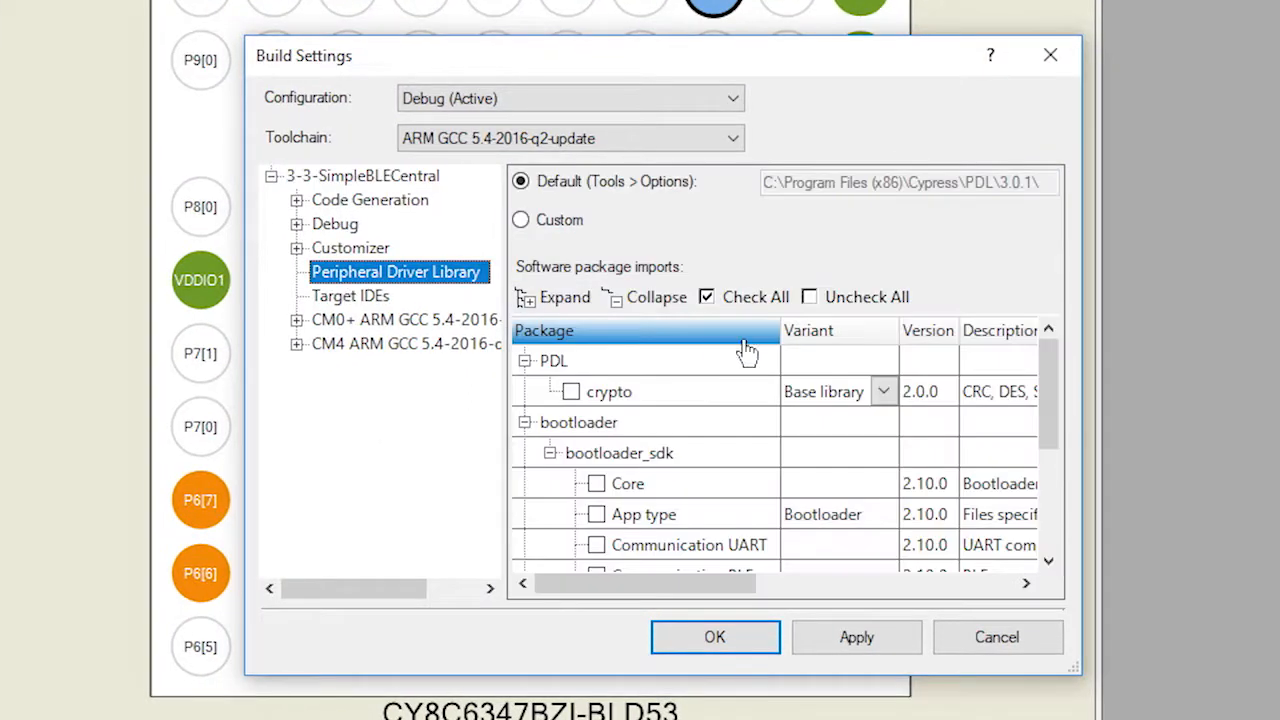
click(884, 496)
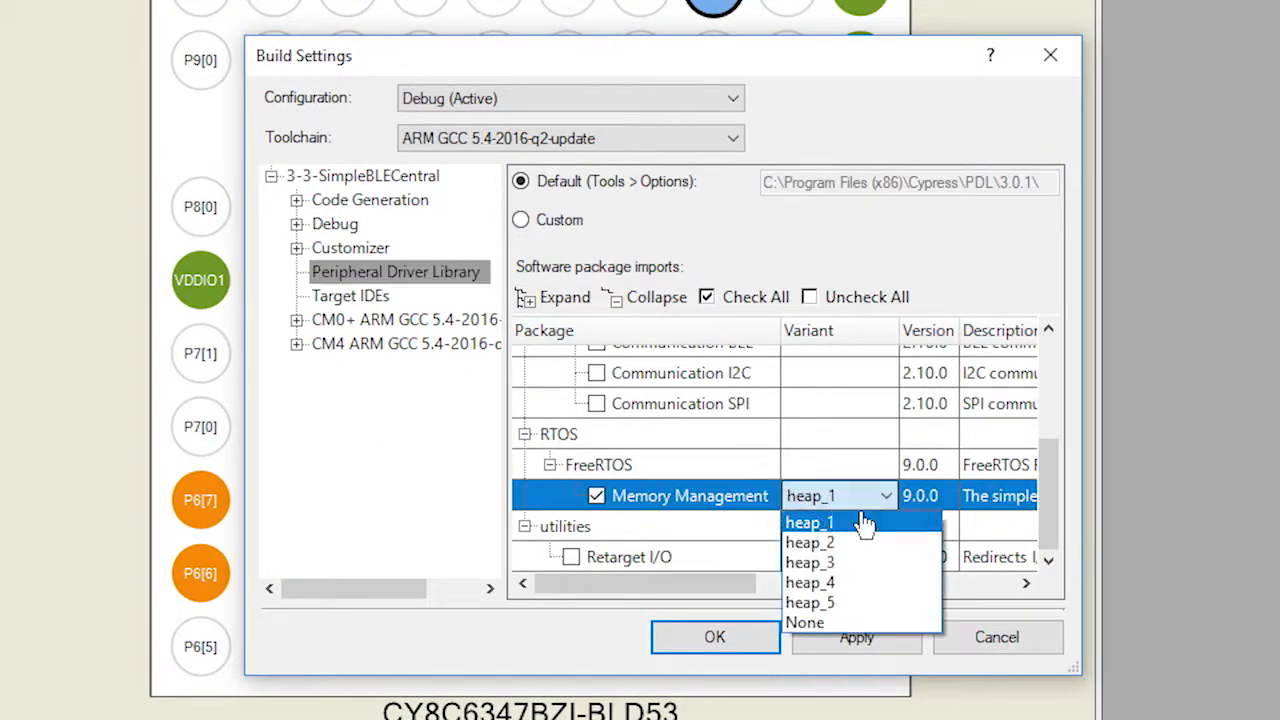
click(808, 582)
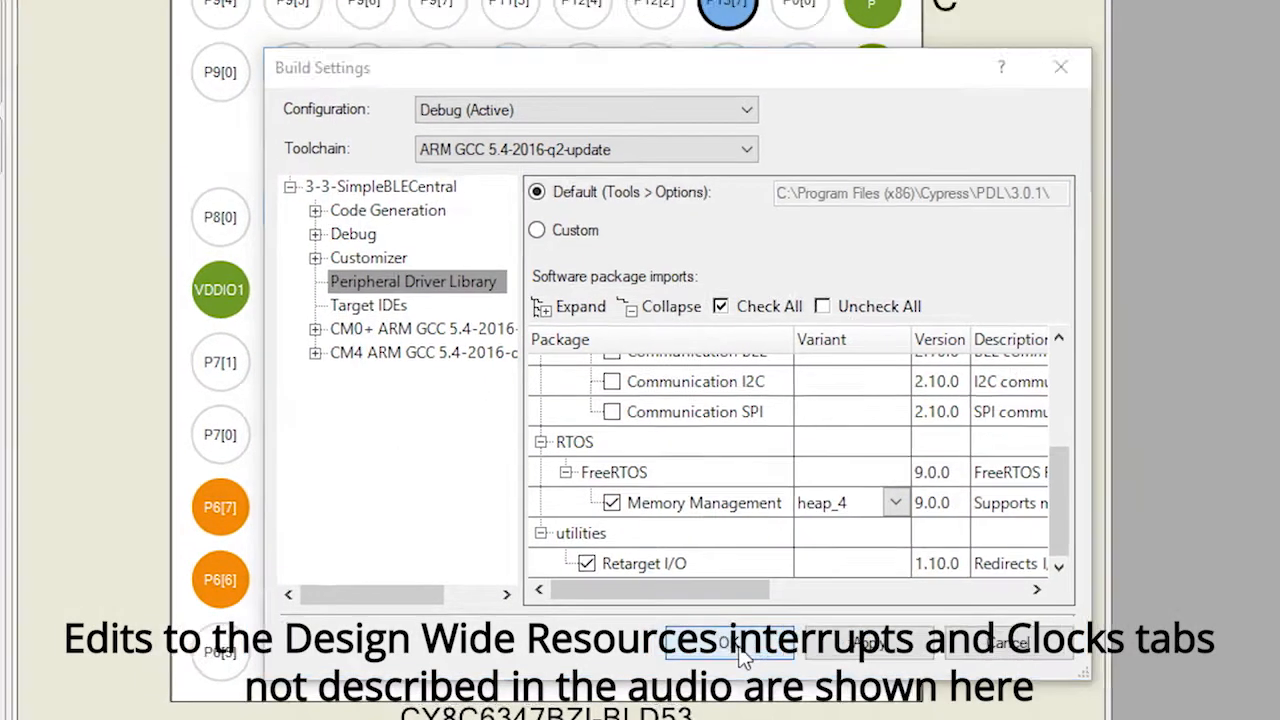
click(730, 644)
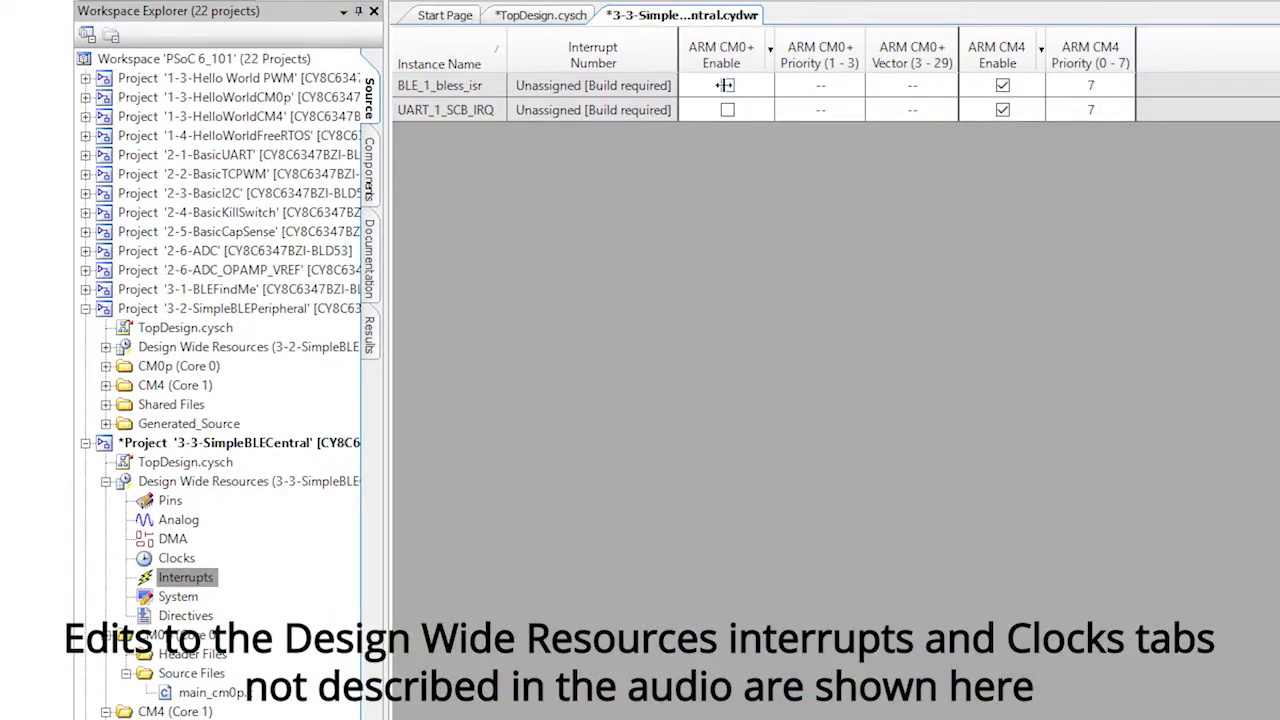
Review the interrupts and clock resources, then scroll through the retarget_io.c comments
click(176, 558)
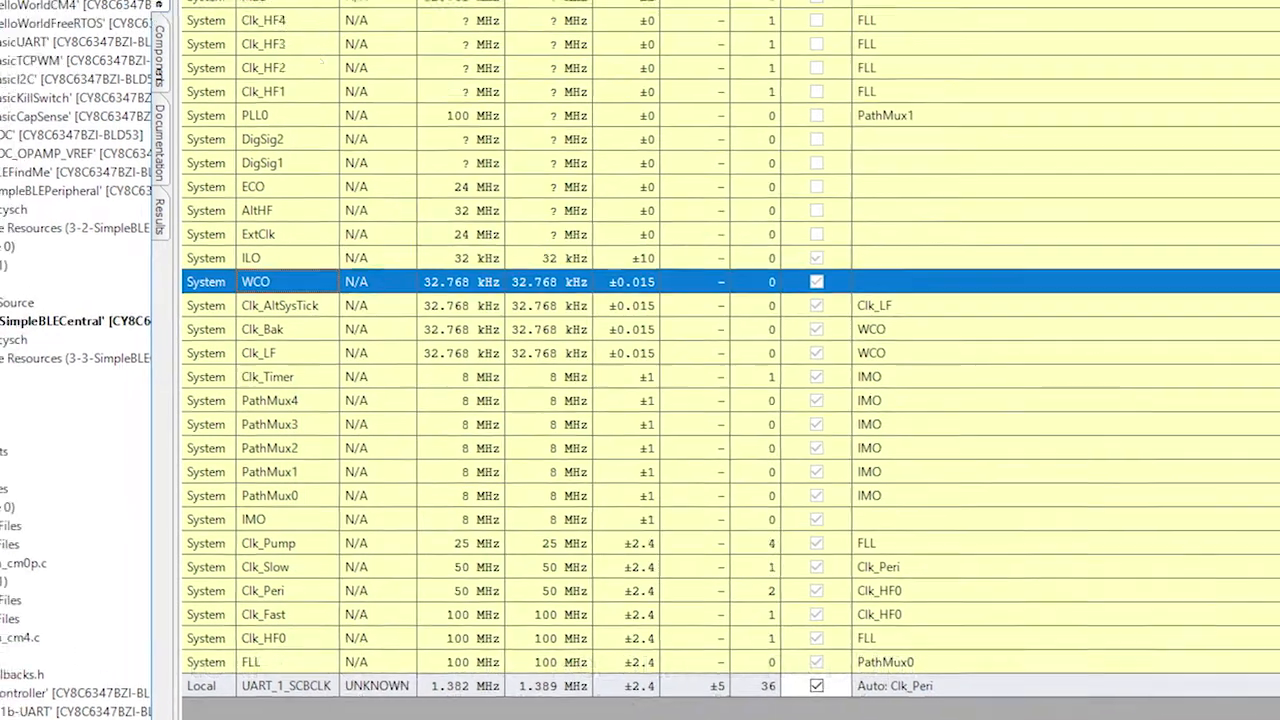
scroll(down, 3)
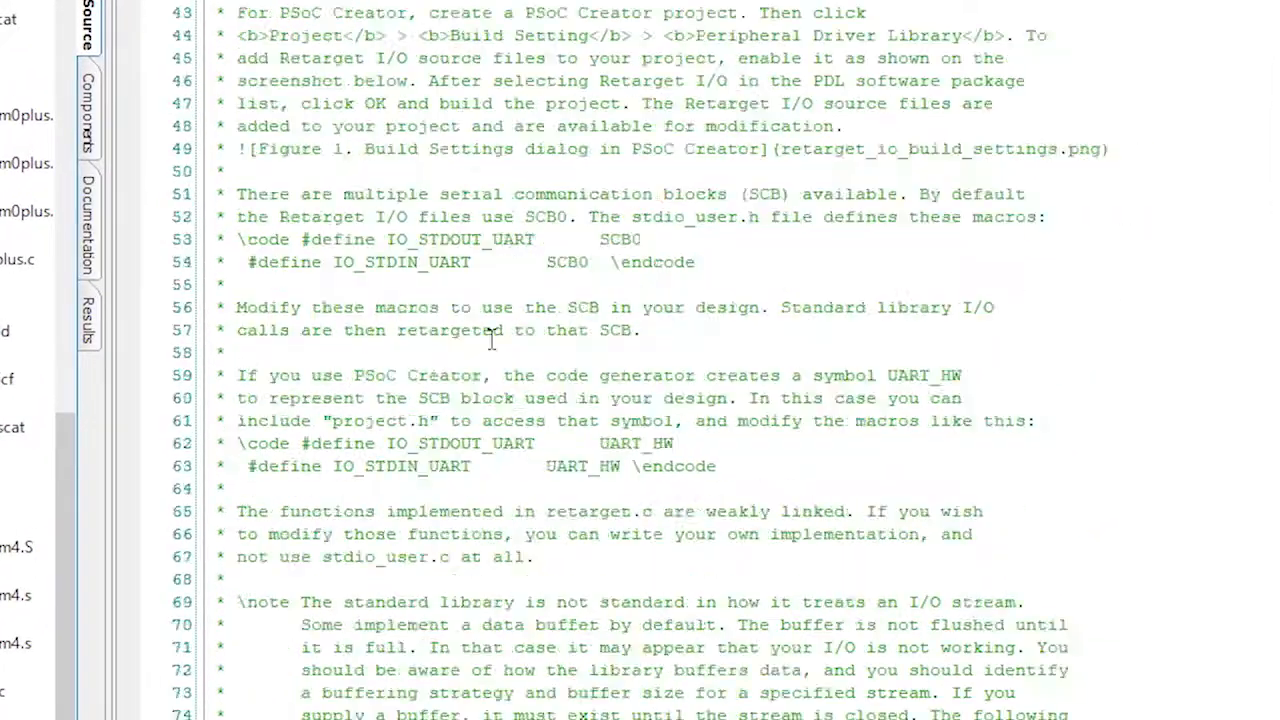
Include project.h and define IO_STDOUT_UART and IO_STDIN_UART as UART_1_HW in stdio_user.h
scroll(down, 3)
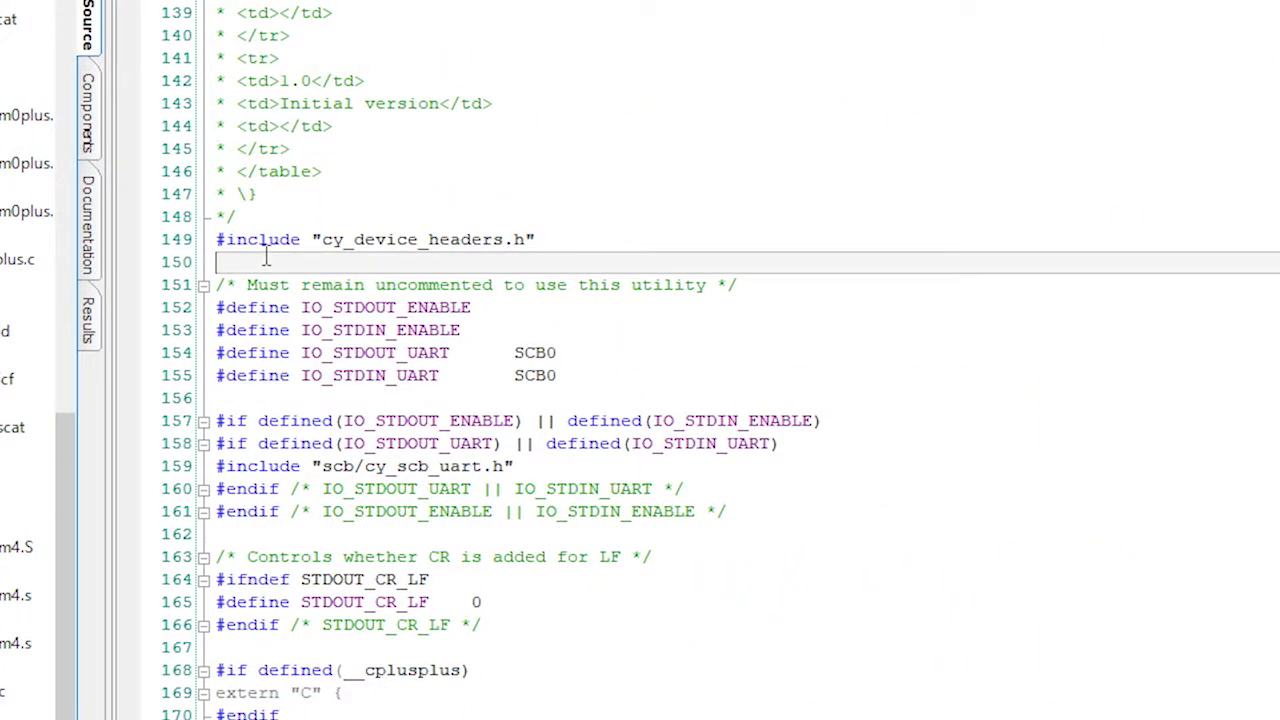
text(#include "project.h)
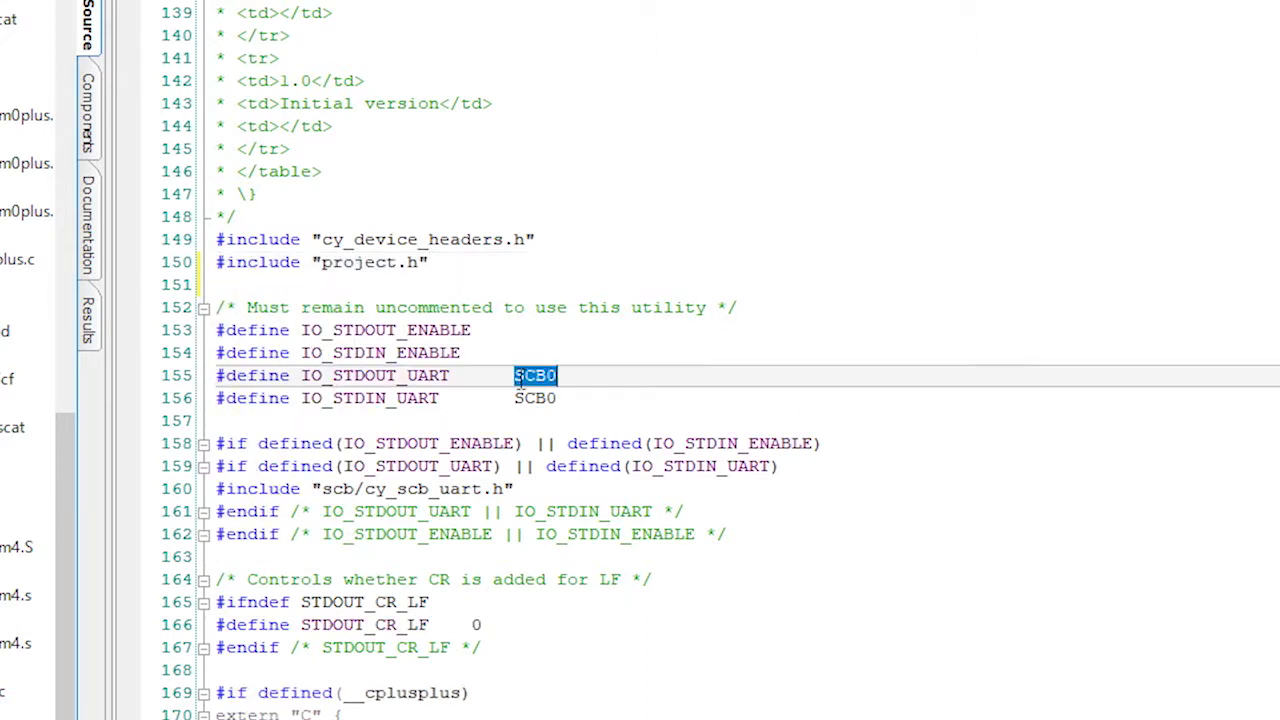
text(UART_1_HW)
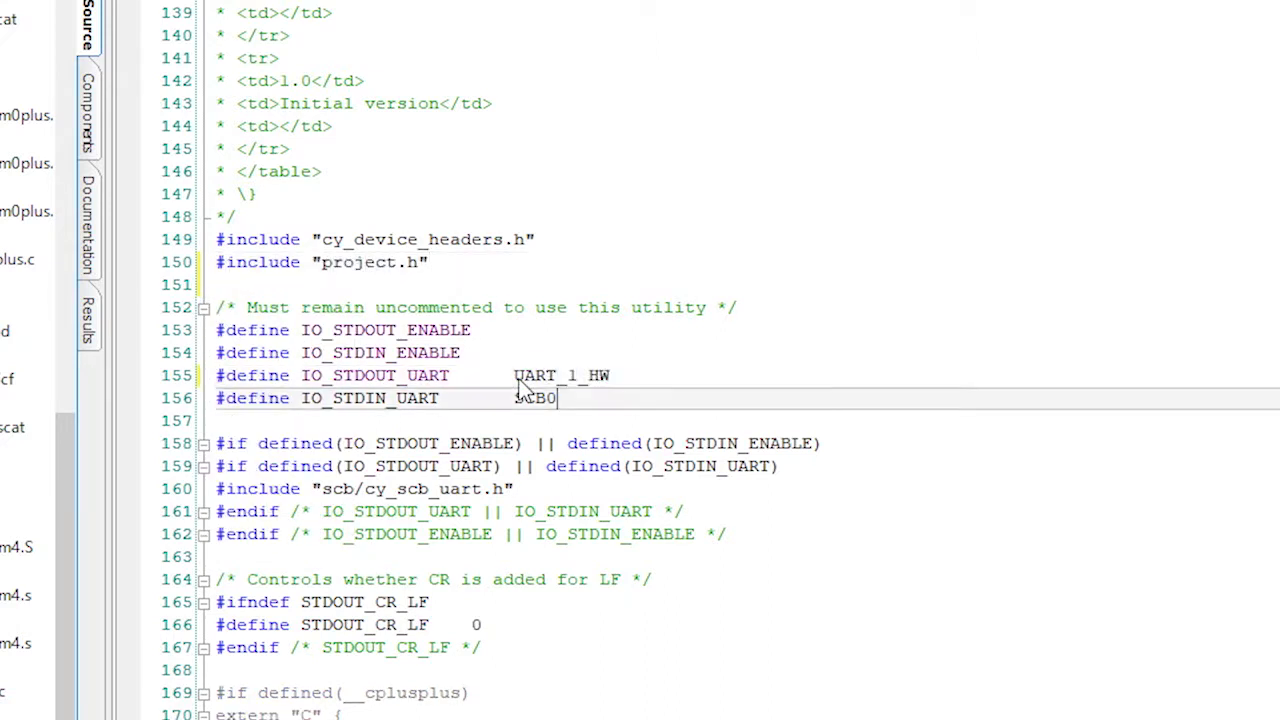
text(UART_1_HW)
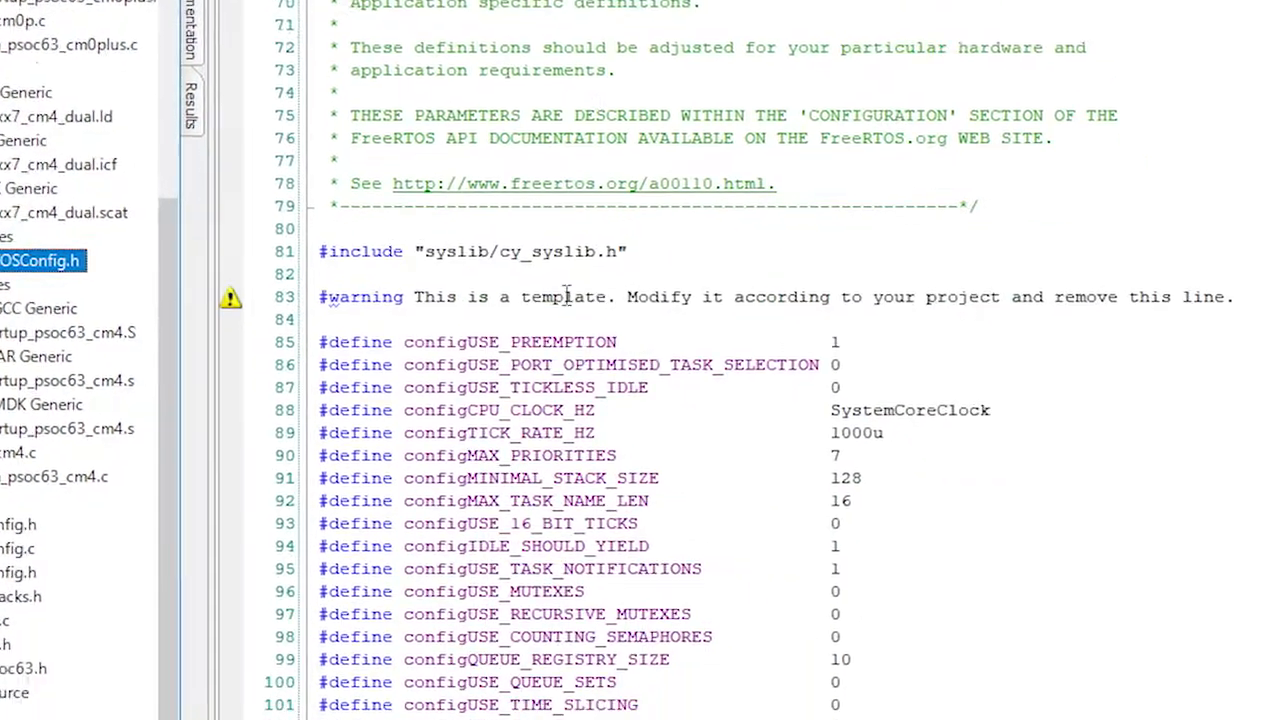
Comment out the #warning line and set configTOTAL_HEAP_SIZE to (48*1024)
text(//)
text(1)
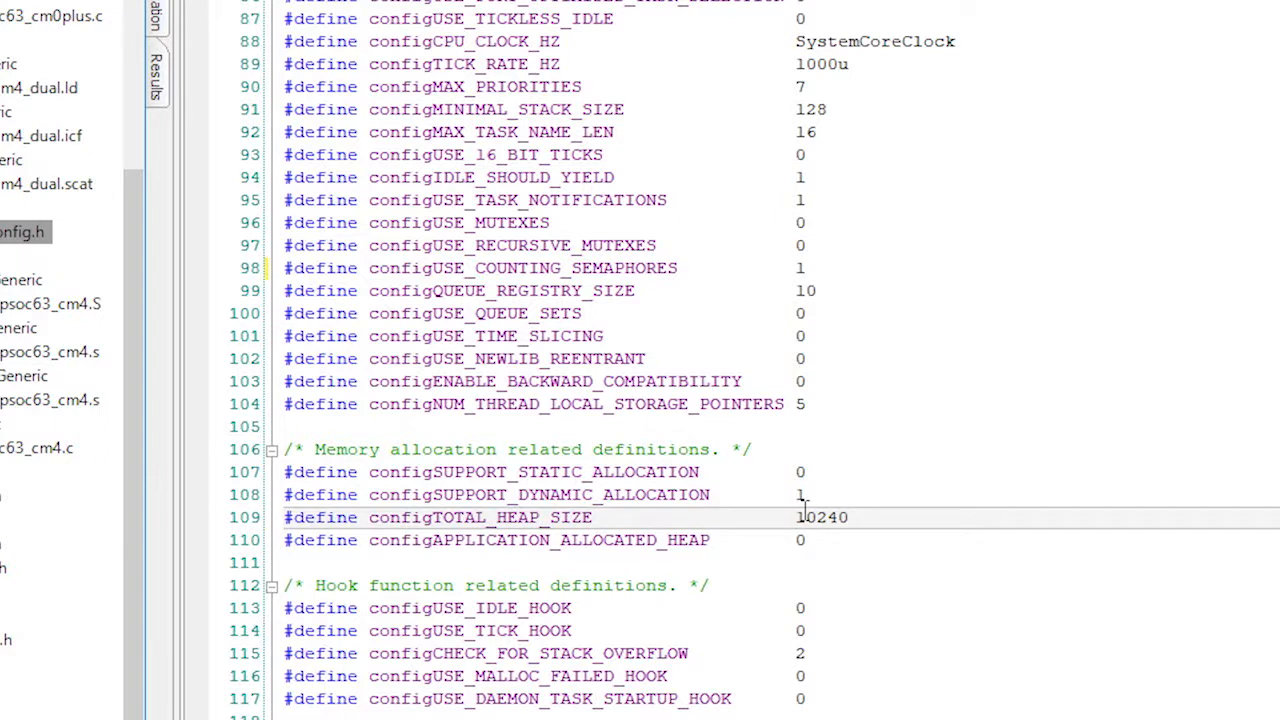
text((48*1024)
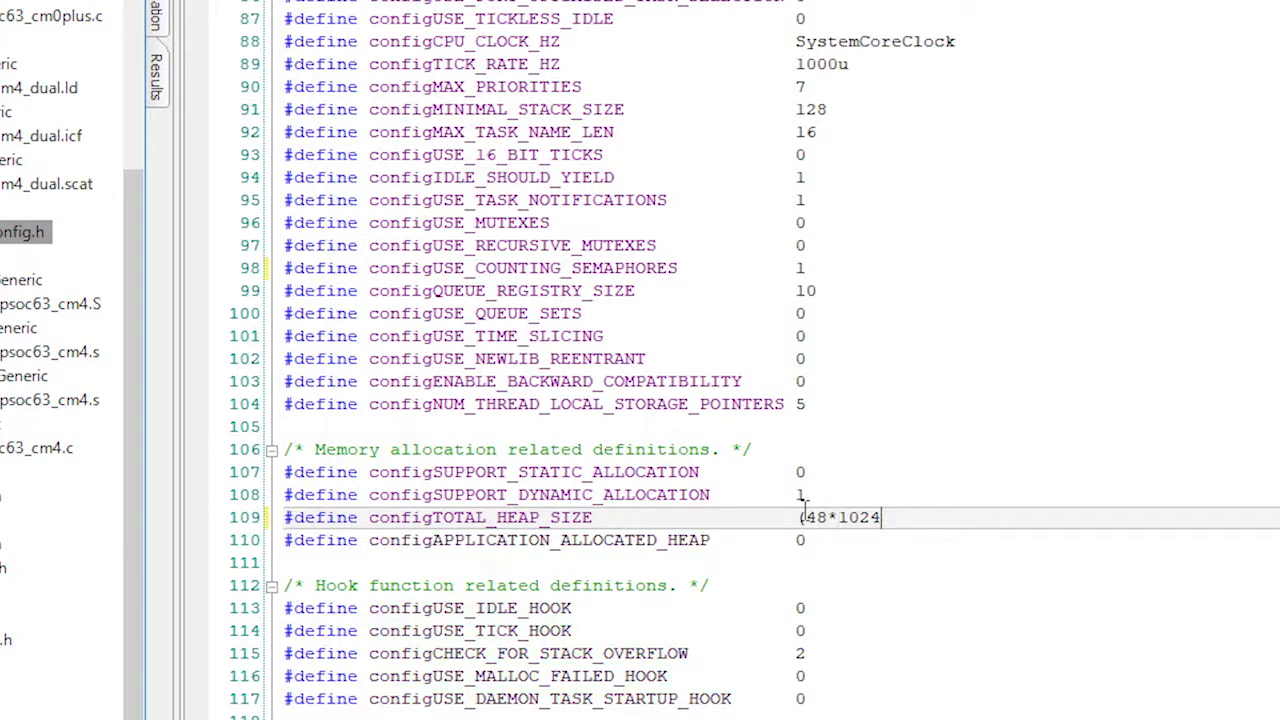
Comment out the configMAX_SYSCALL_INTERRUPT_PRIORITY define further down FreeRTOSConfig.h
scroll(down, 3)
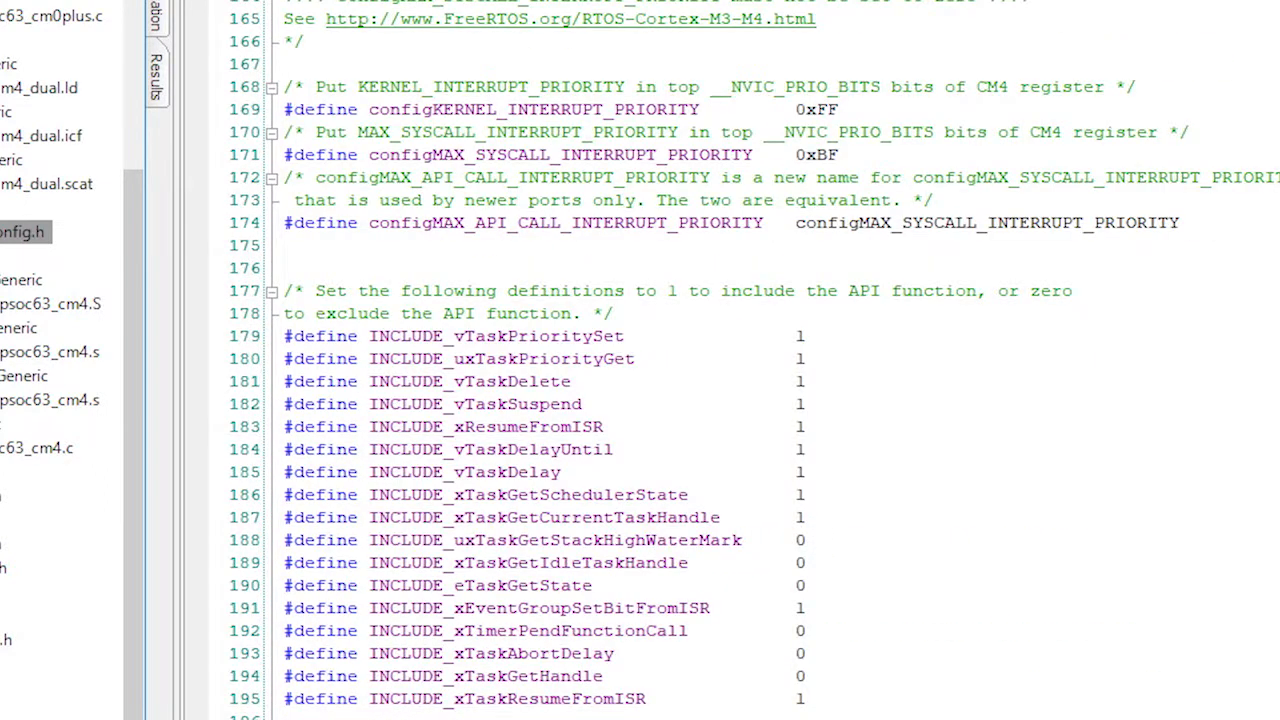
text(//)
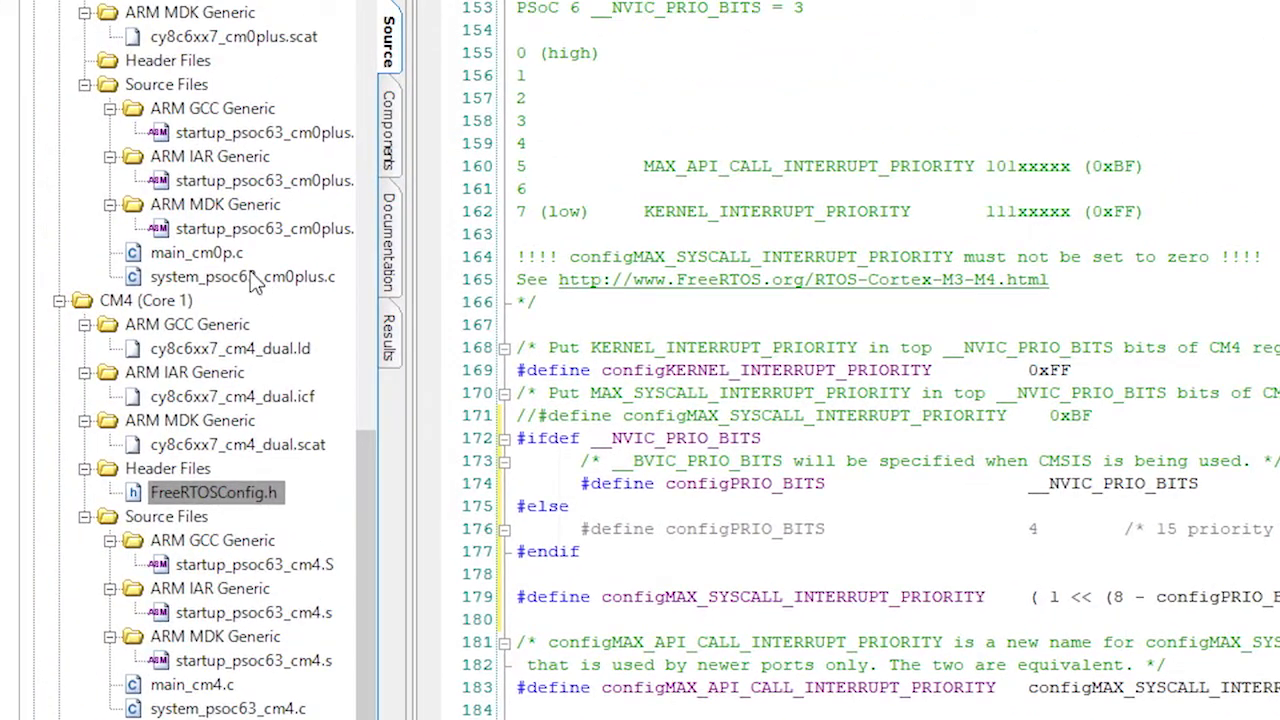
In main_cm0p.c add Cy_BLE_Start(0); after enabling interrupts and Cy_BLE_ProcessEvents(); inside for(;;)
click(196, 252)
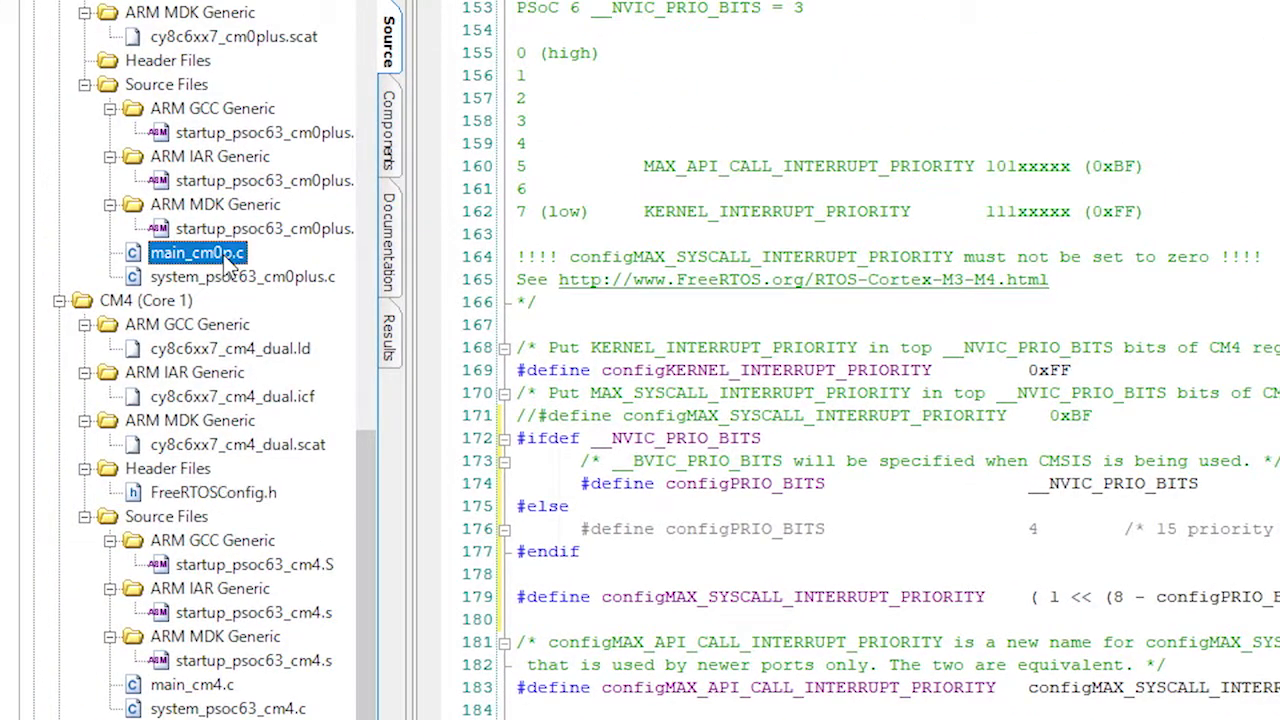
double_click(196, 252)
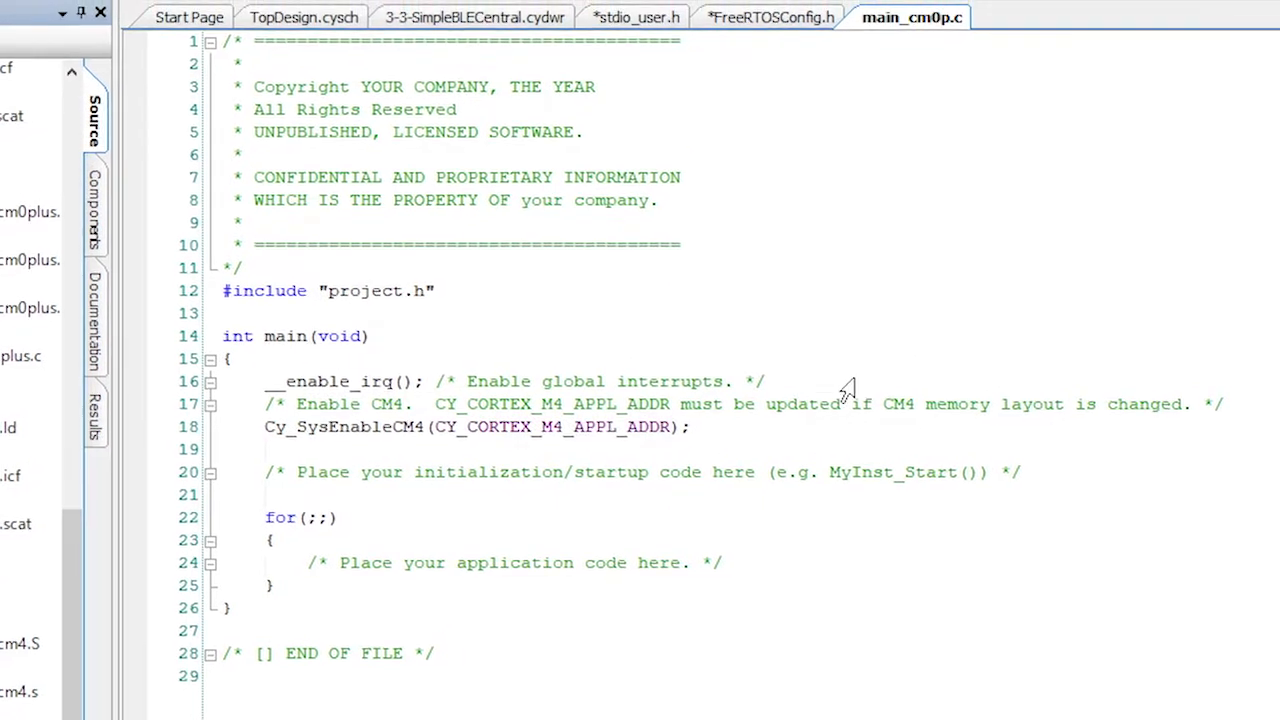
text(C)
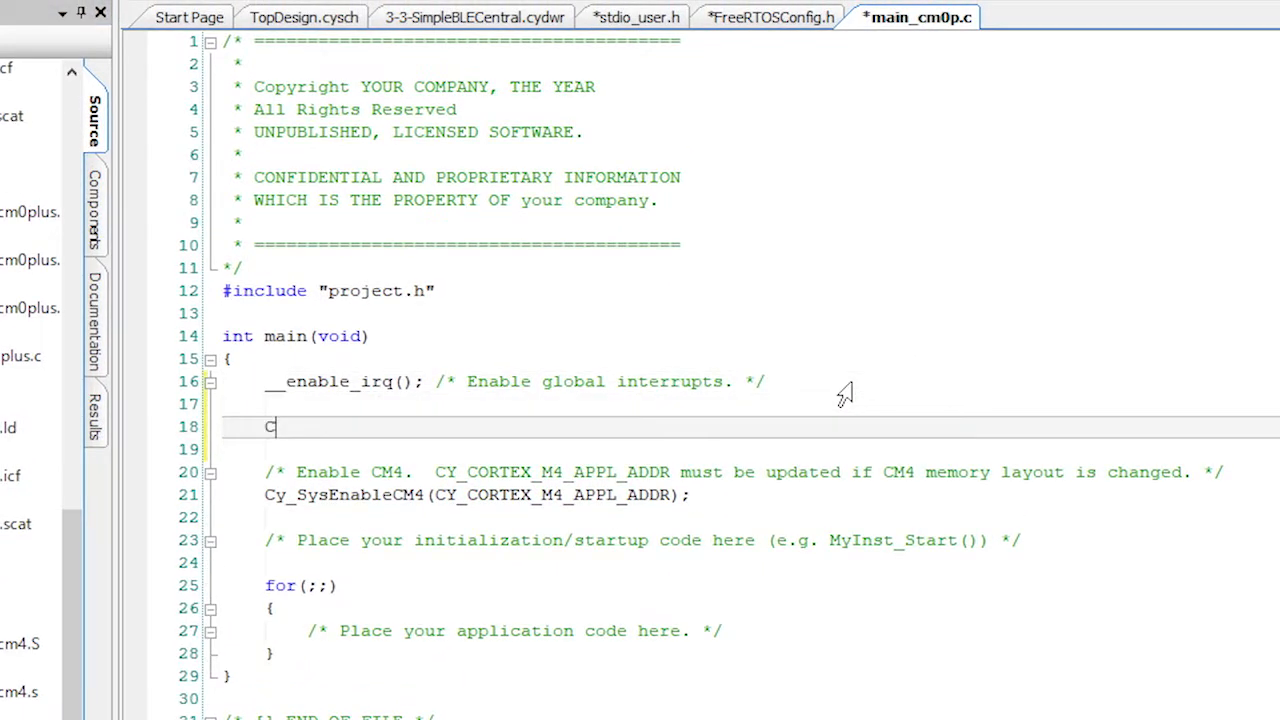
text(y_BLE_Start(0);)
click(750, 630)
text(Cy_BLE_P)
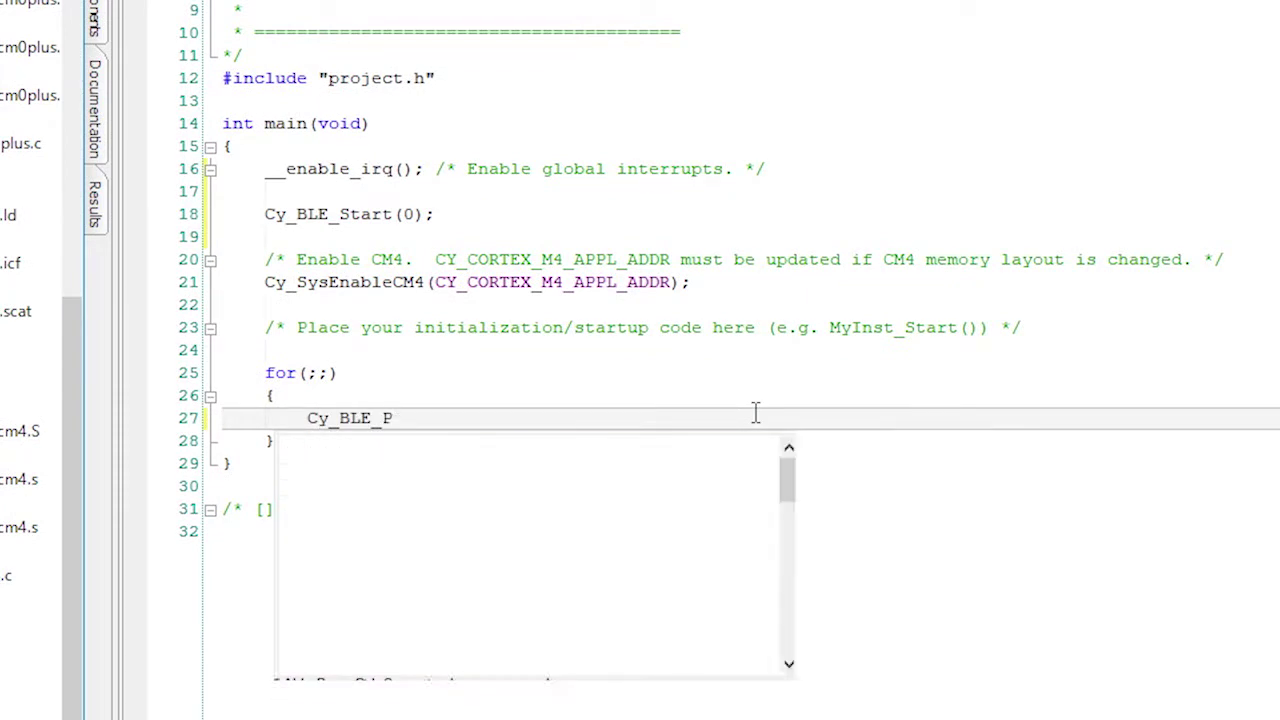
text(rocessEvents();)
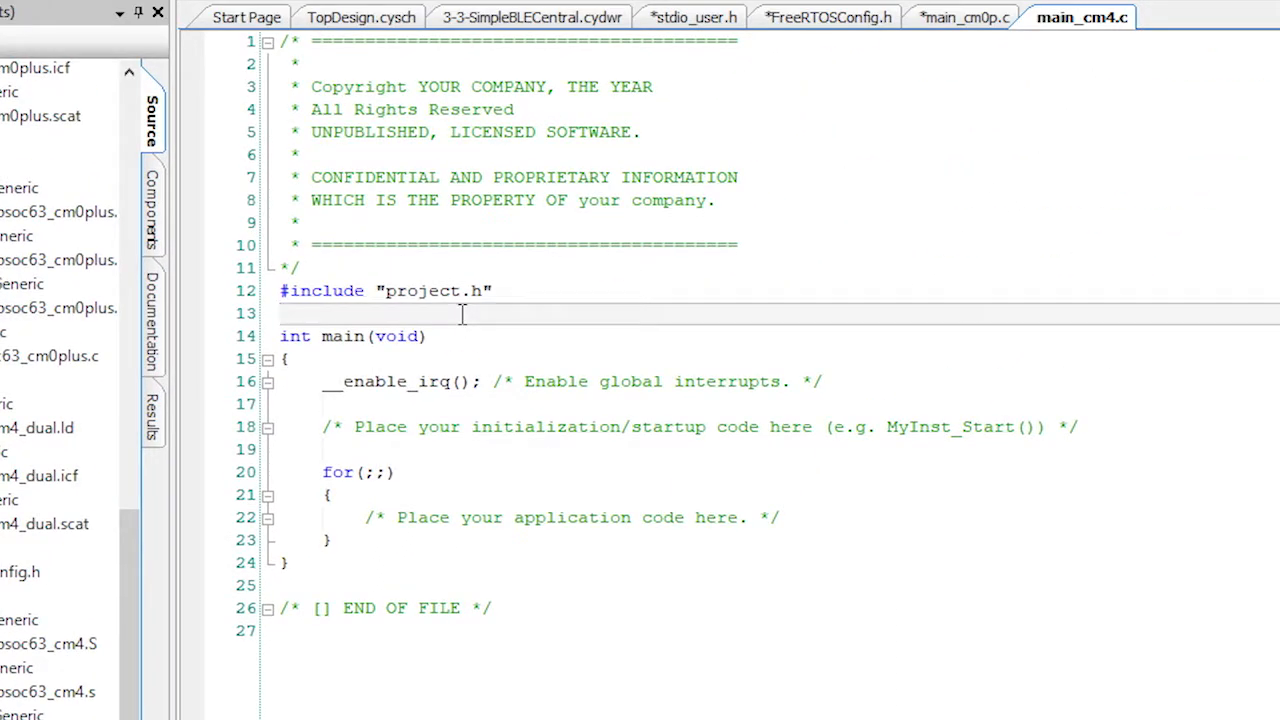
Add #include "FreeRTOS.h", task.h and stdio.h to main_cm4.c and paste the writeLed function above main
text(#include "FreeRTOS.h")
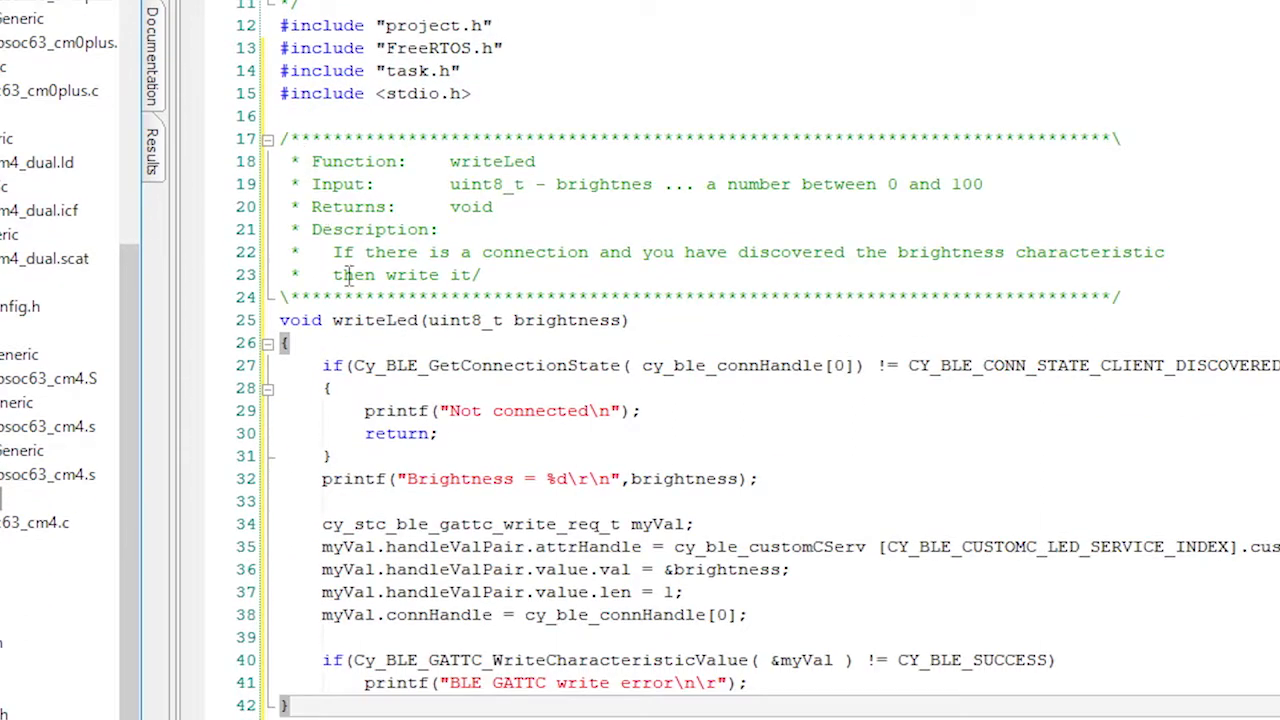
click(370, 320)
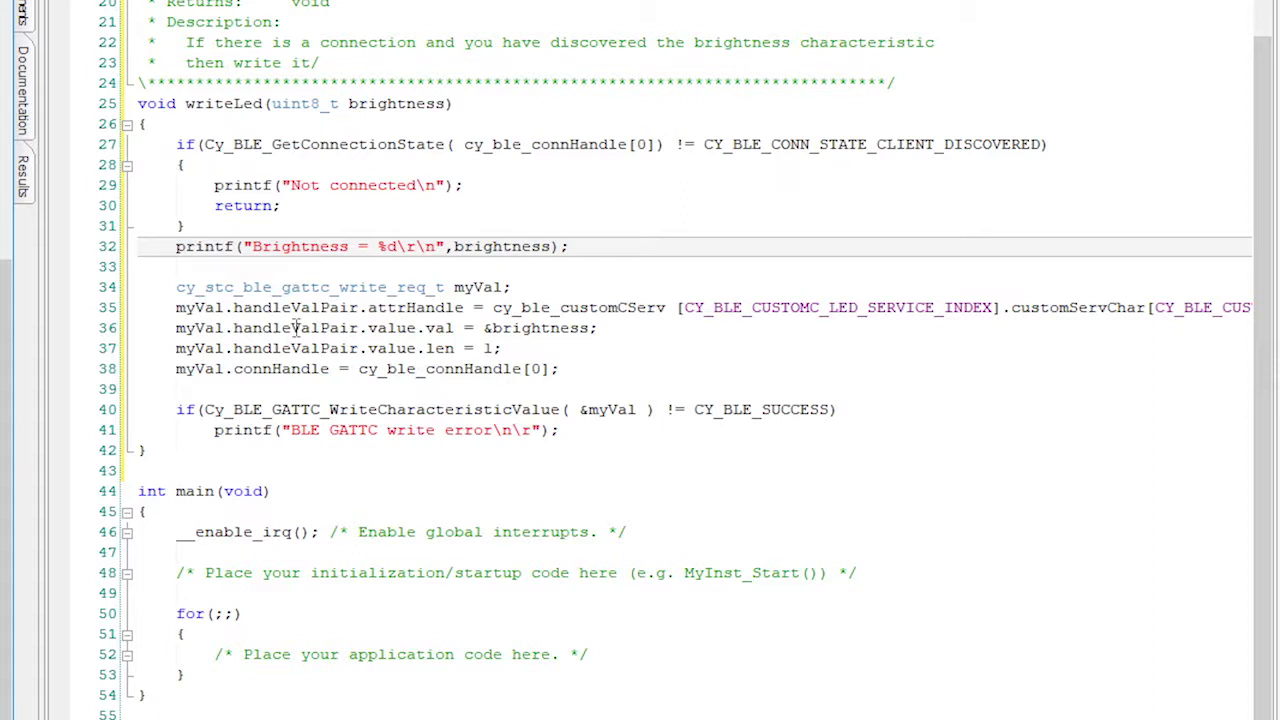
double_click(380, 408)
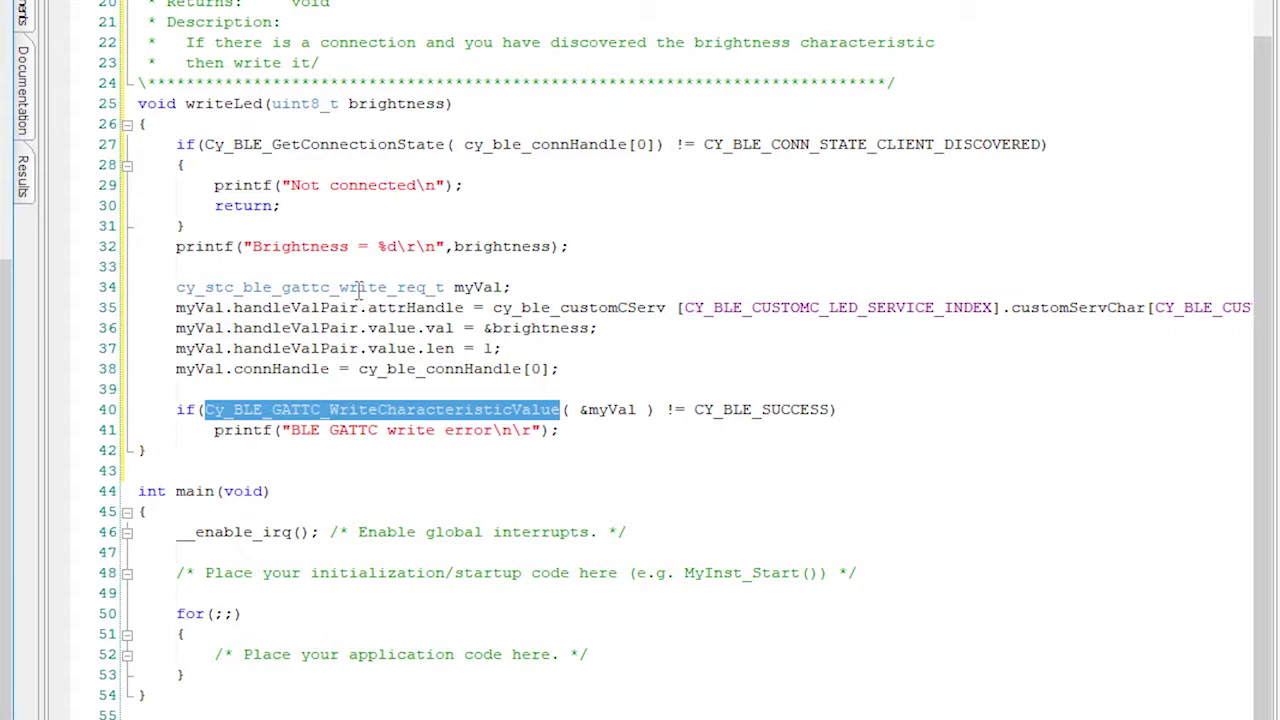
double_click(300, 288)
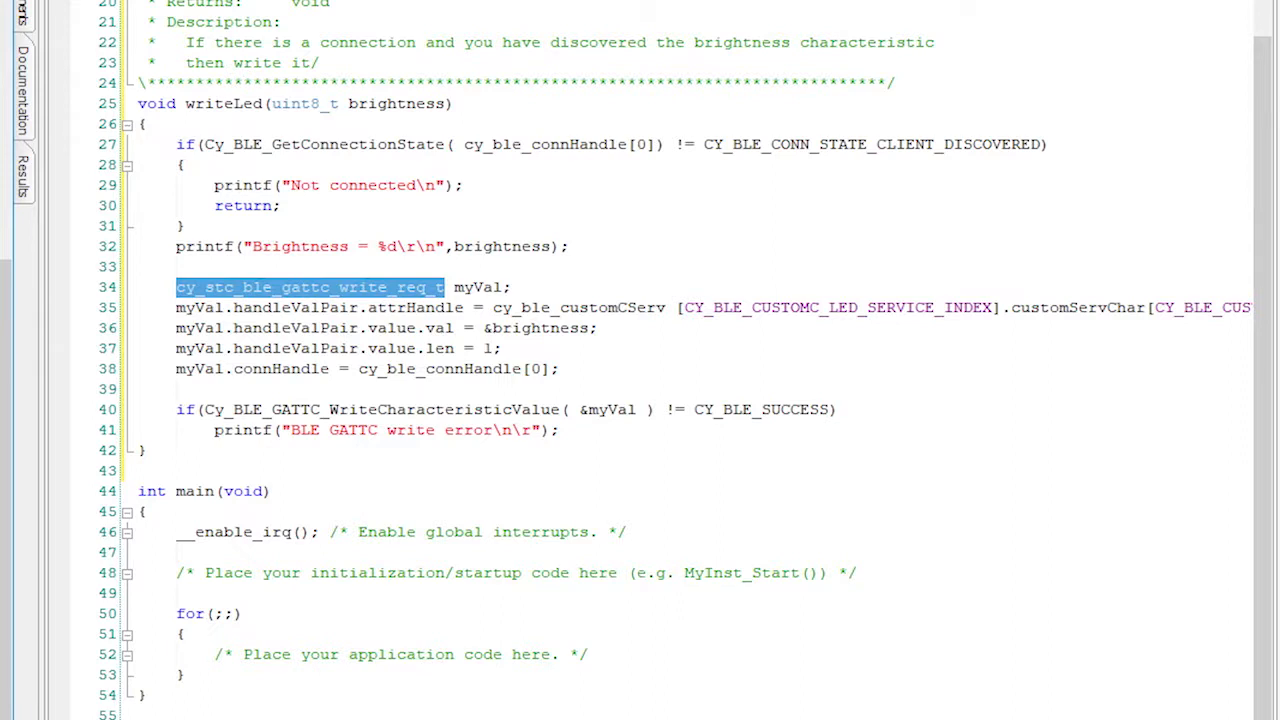
click(140, 308)
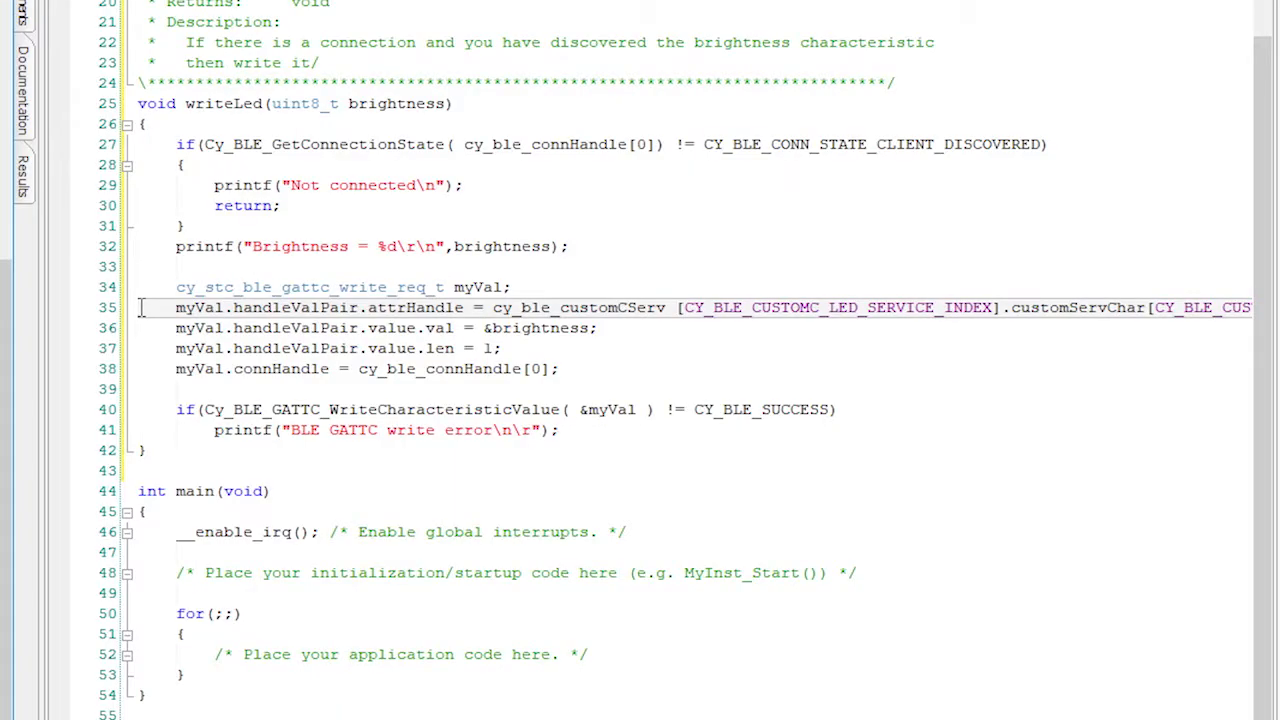
mouse_move(156, 292)
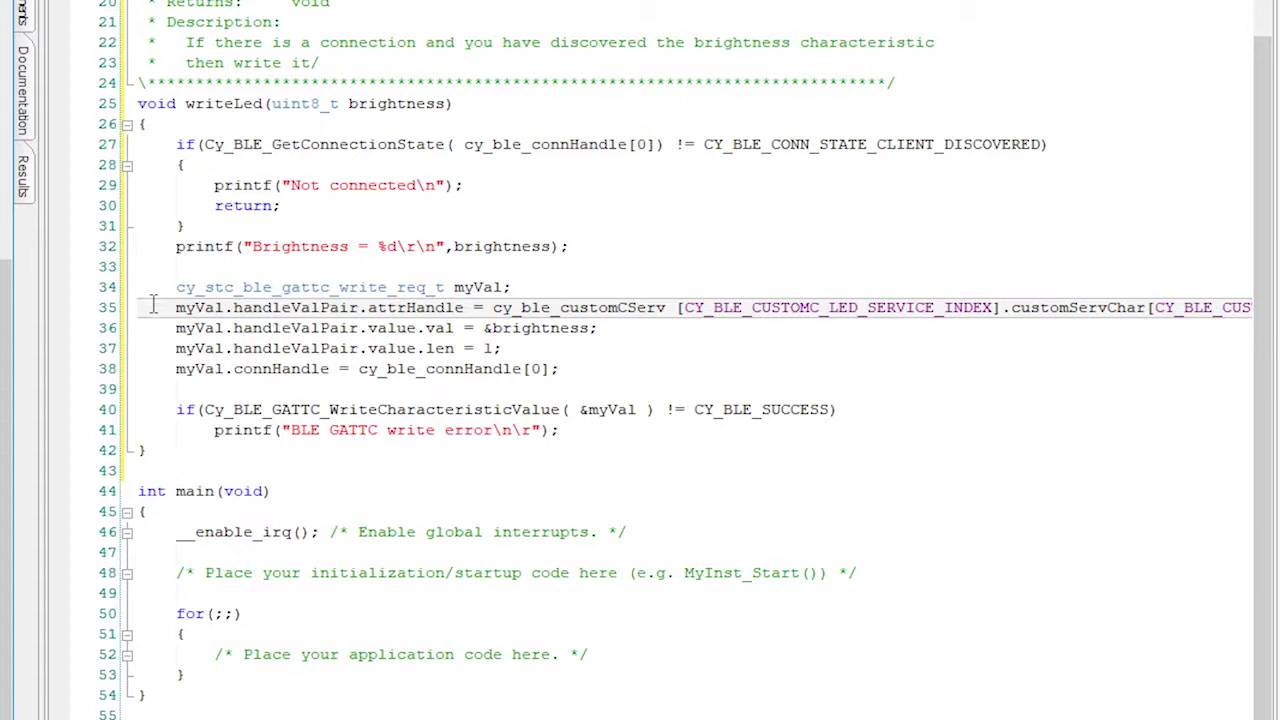
mouse_move(144, 318)
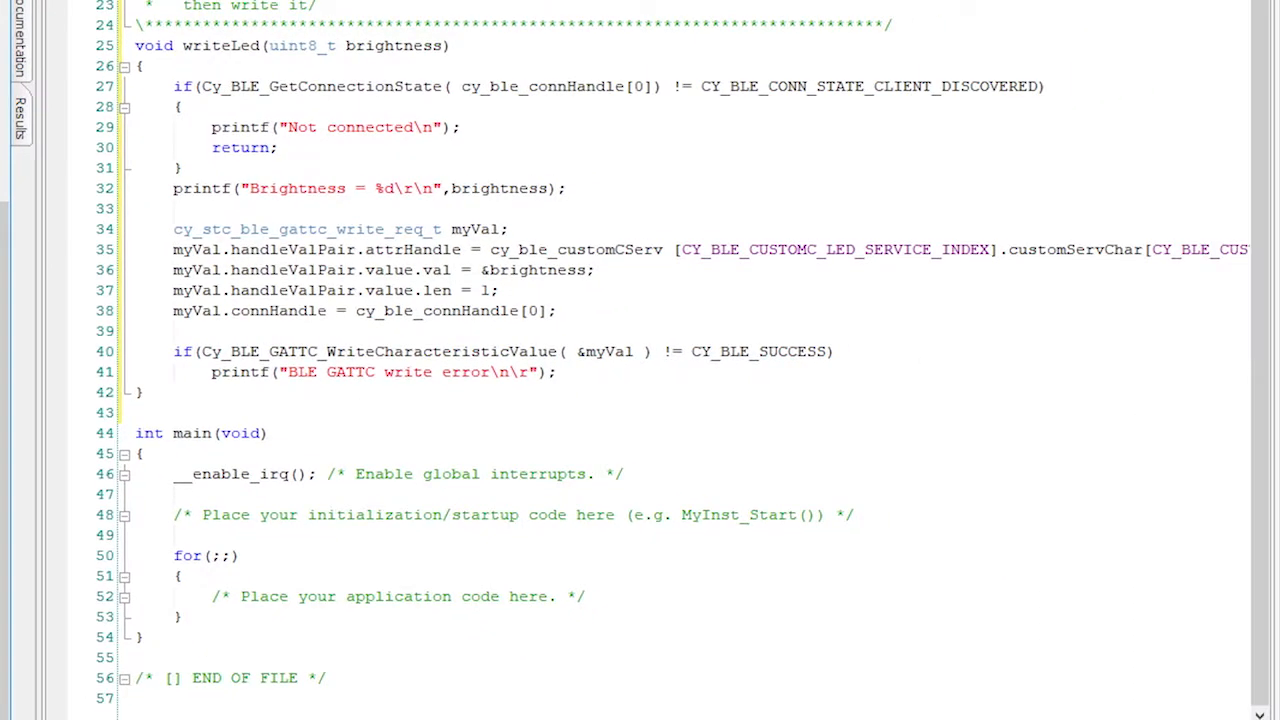
scroll(right, 3)
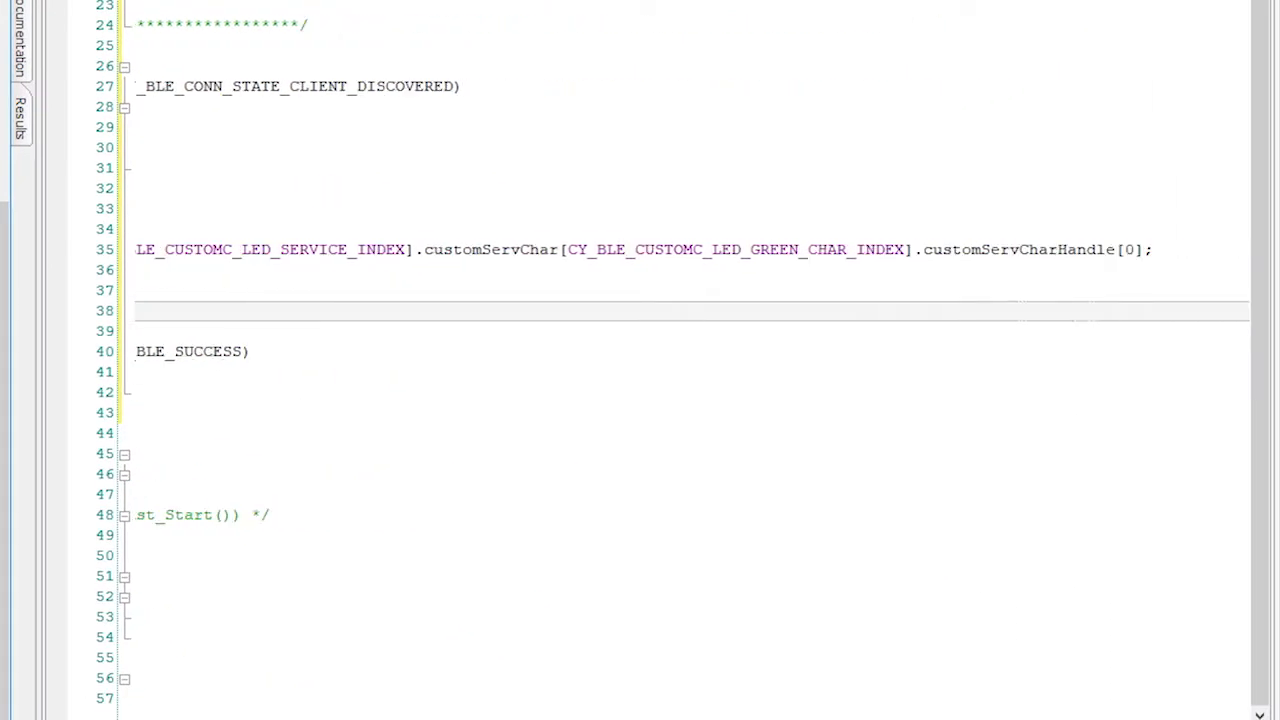
scroll(left, 3)
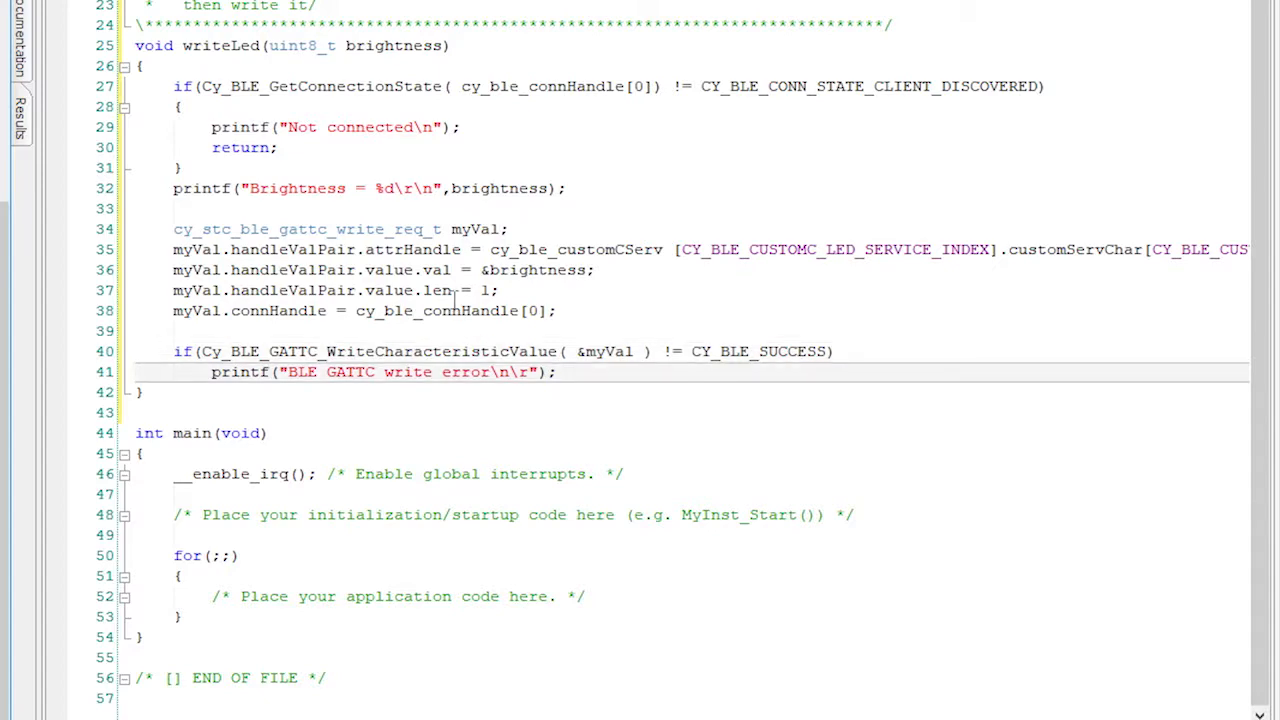
Return to the 3-3-SimpleBLECentral TopDesign schematic showing BLE_1, UART_1 and LED9
click(402, 64)
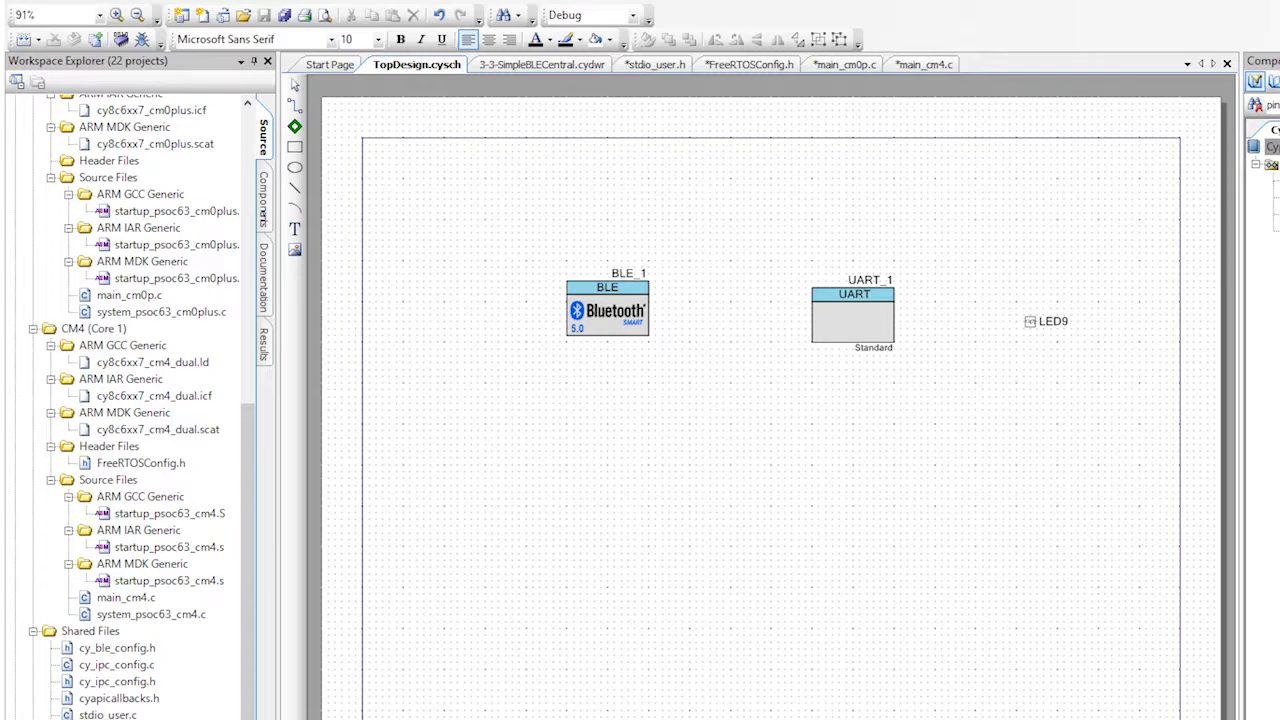
mouse_move(976, 440)
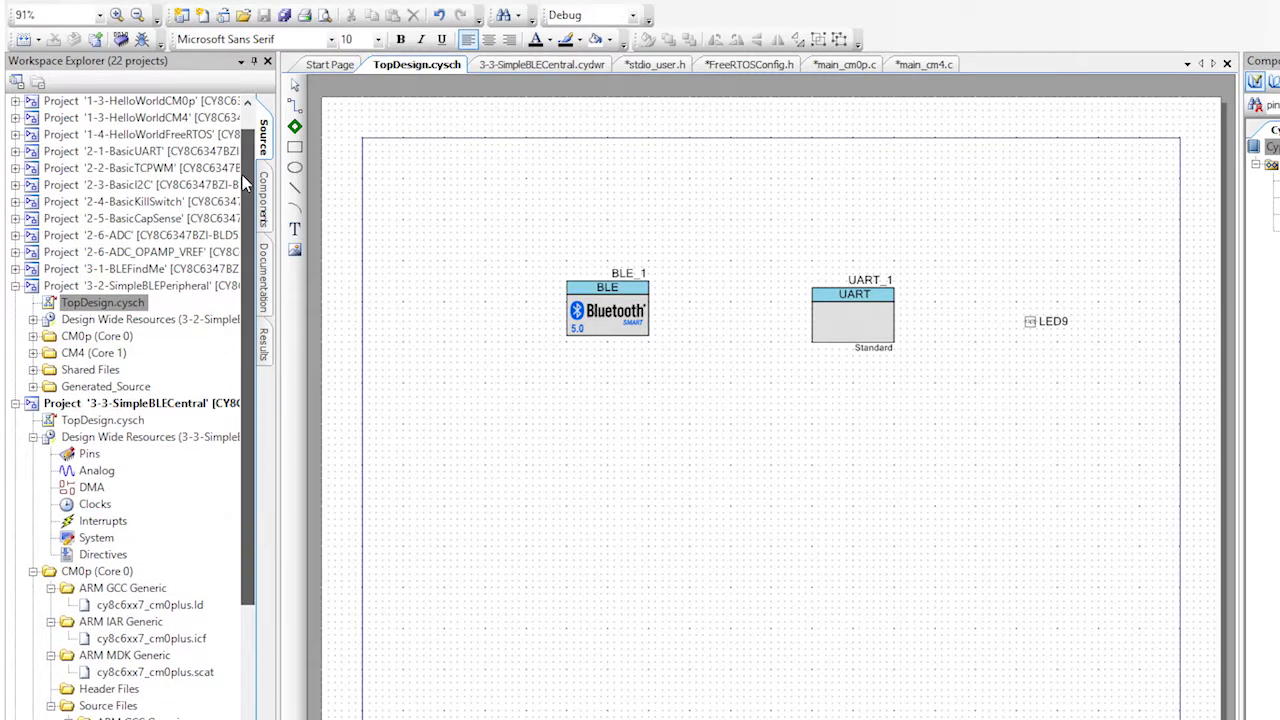
View the SimpleBLEPeripheral BLE_1 GAP advertisement packet with local name P6LED and the LED service UUID
click(136, 284)
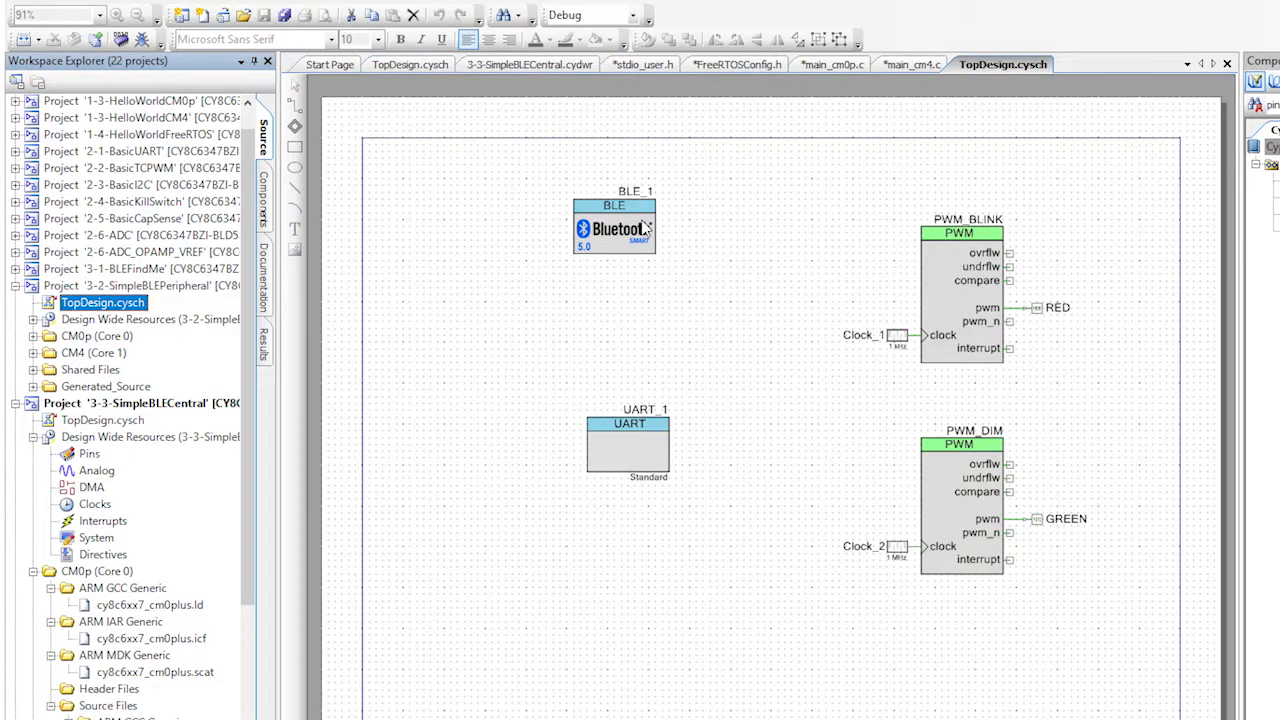
mouse_move(640, 224)
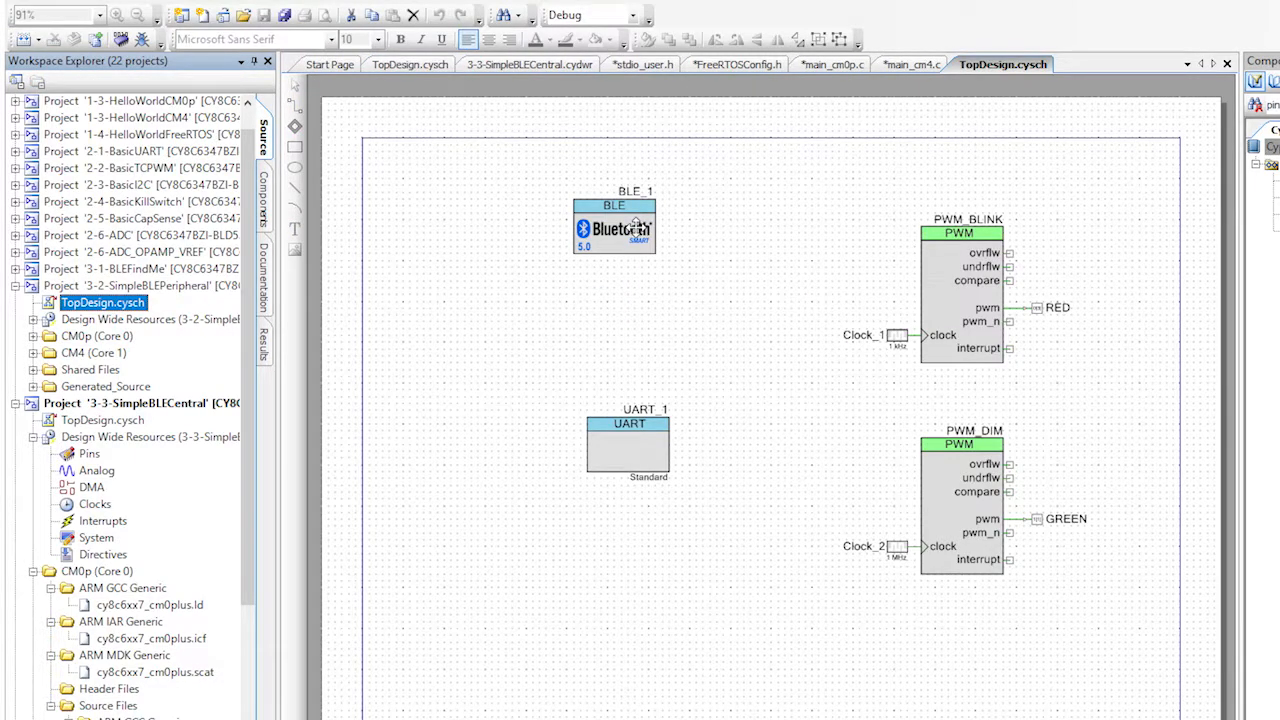
double_click(612, 228)
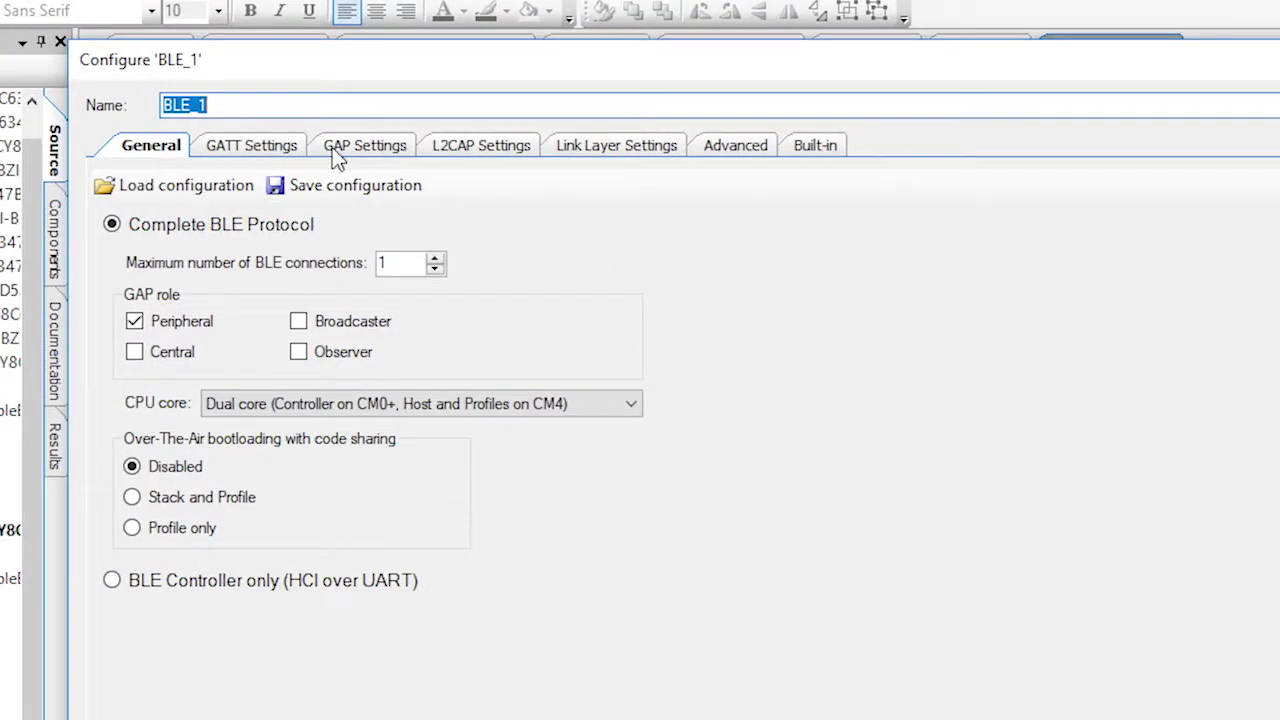
click(364, 144)
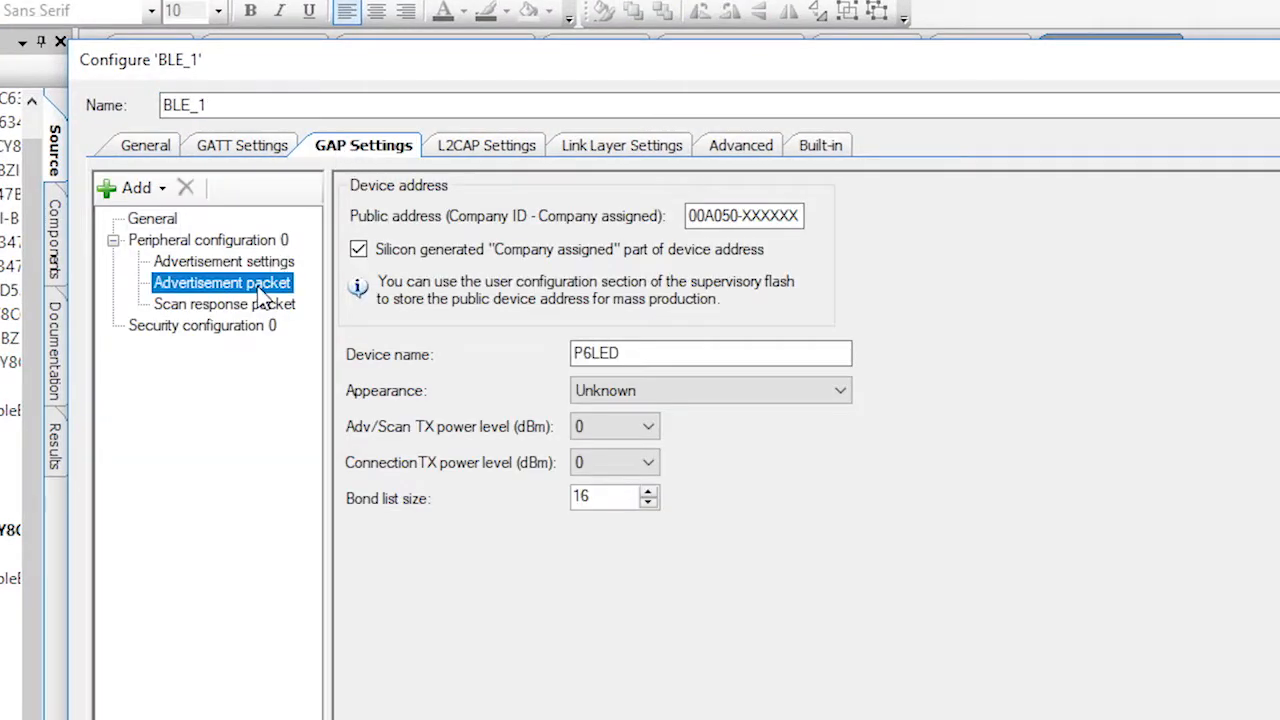
click(222, 282)
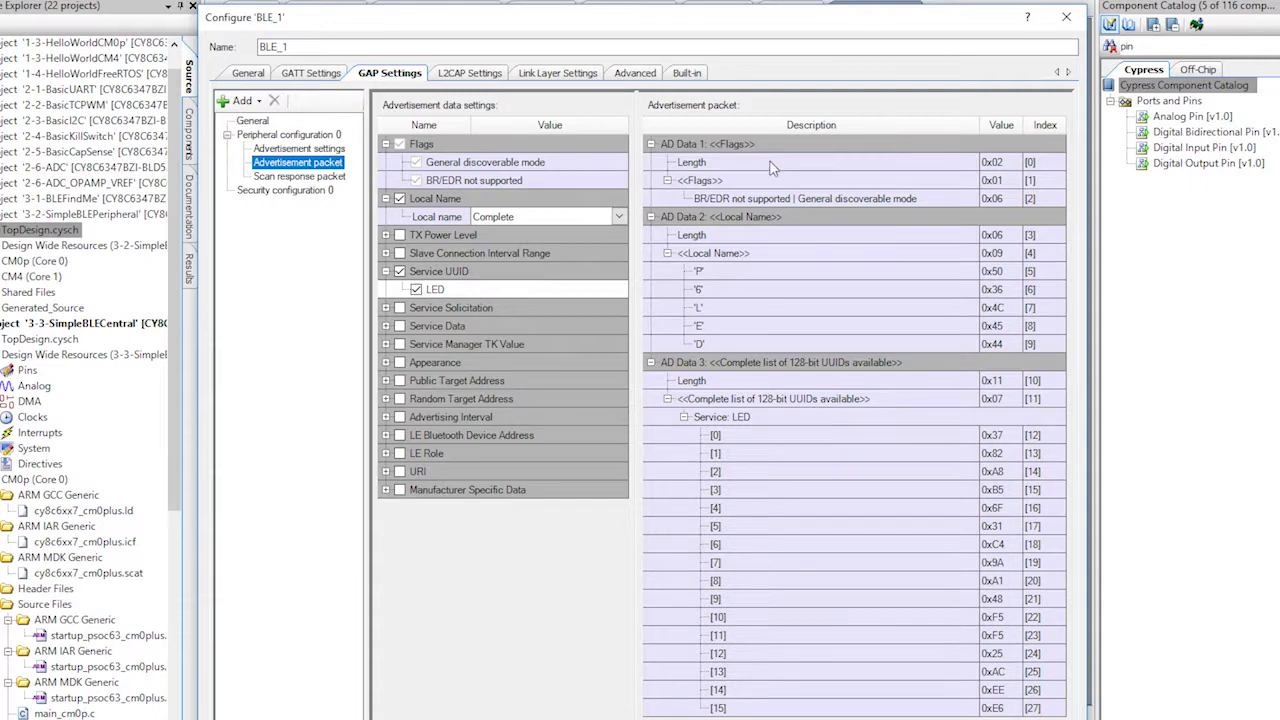
mouse_move(860, 256)
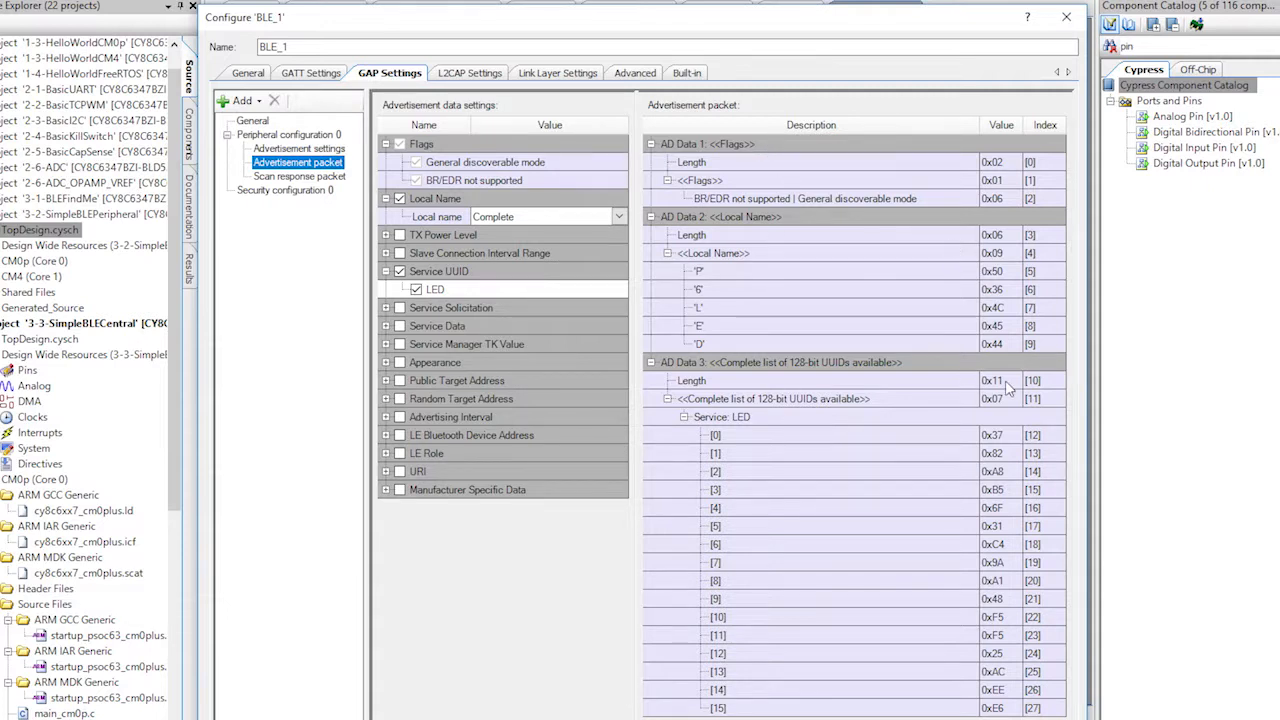
mouse_move(852, 268)
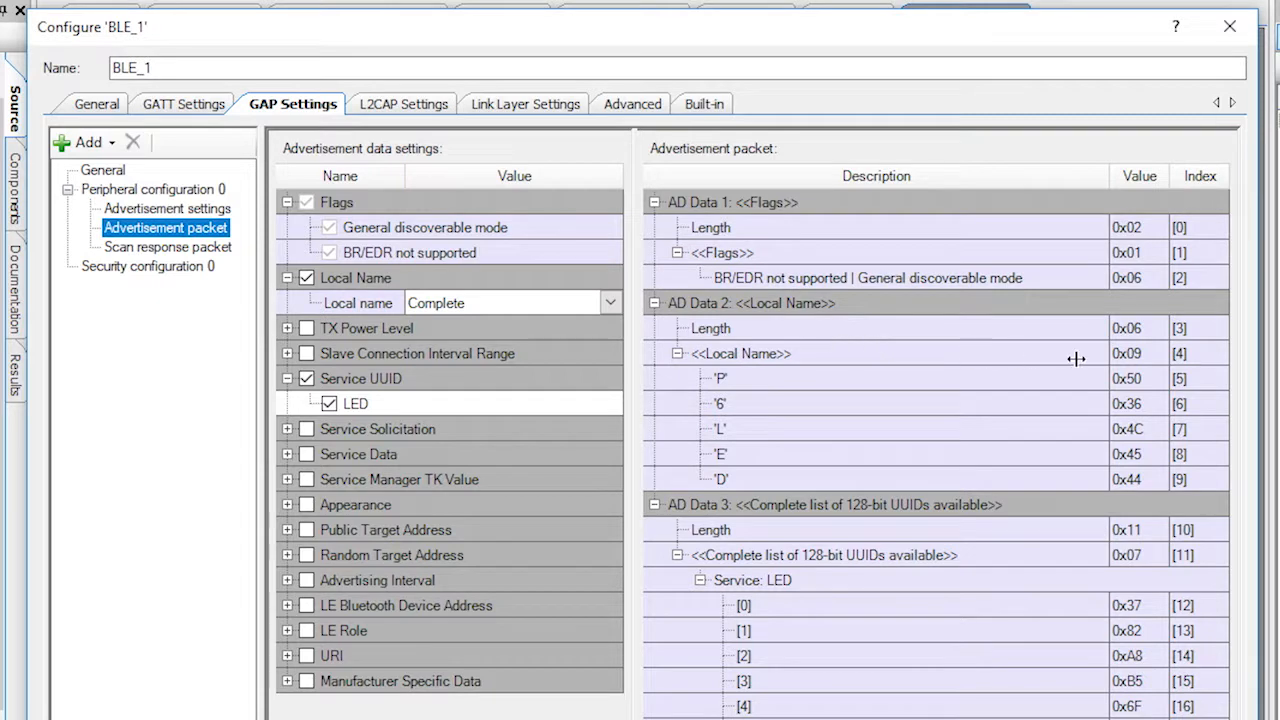
mouse_move(1136, 352)
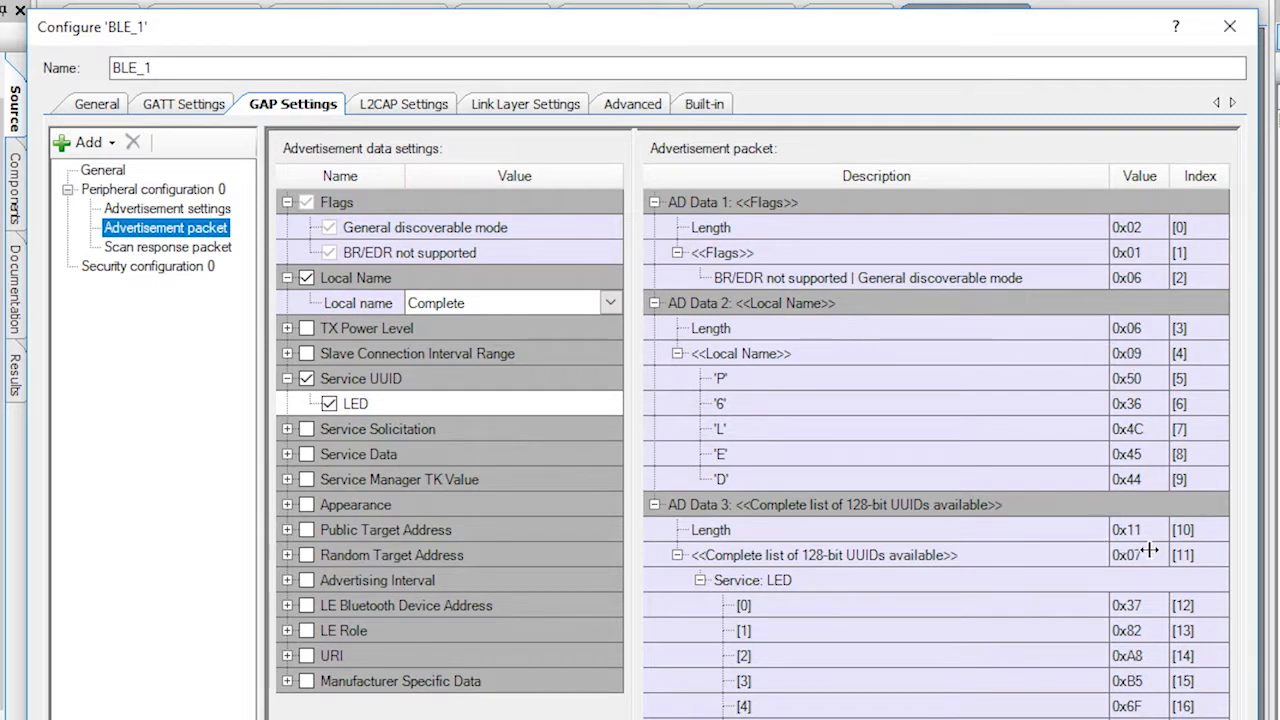
mouse_move(1152, 548)
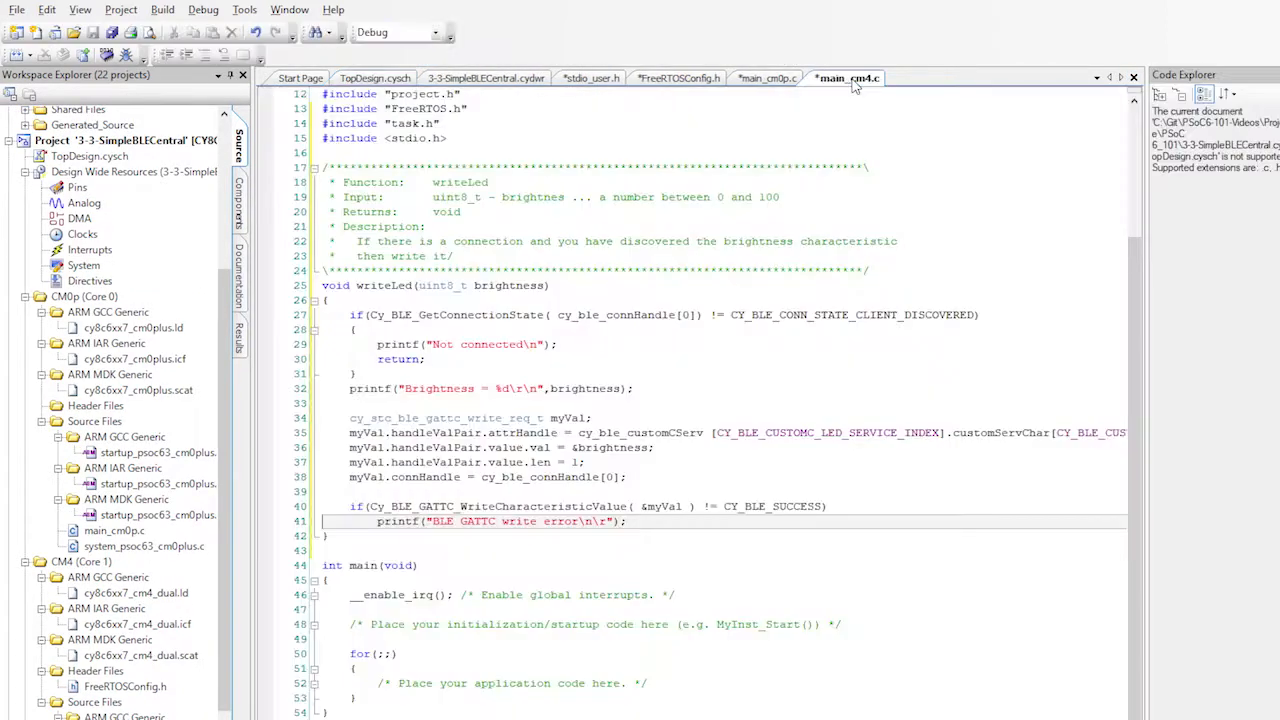
click(332, 550)
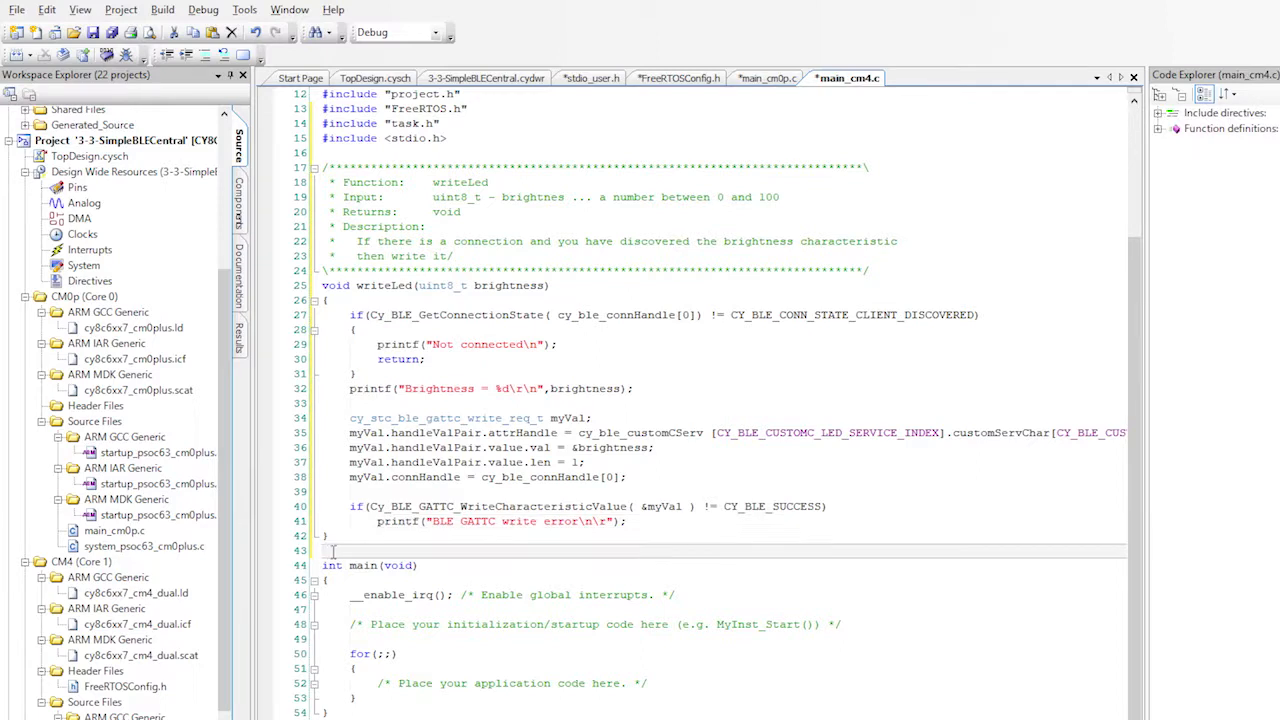
scroll(down, 3)
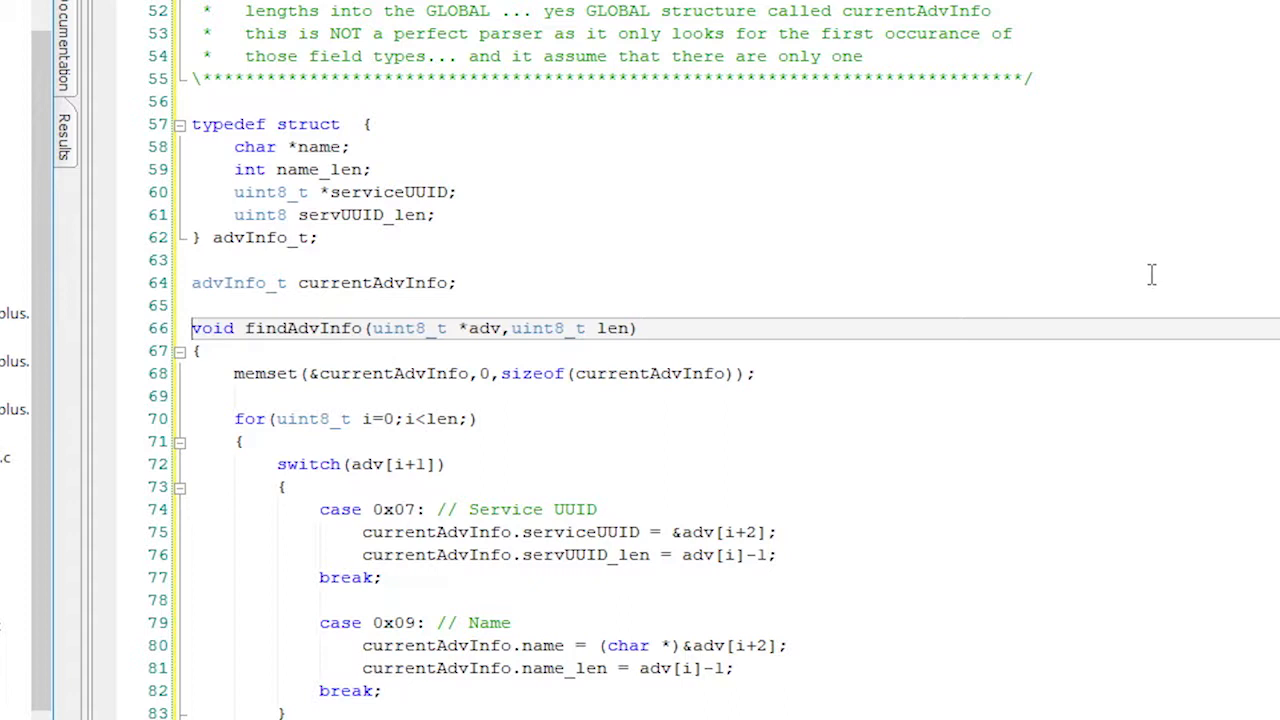
scroll(down, 3)
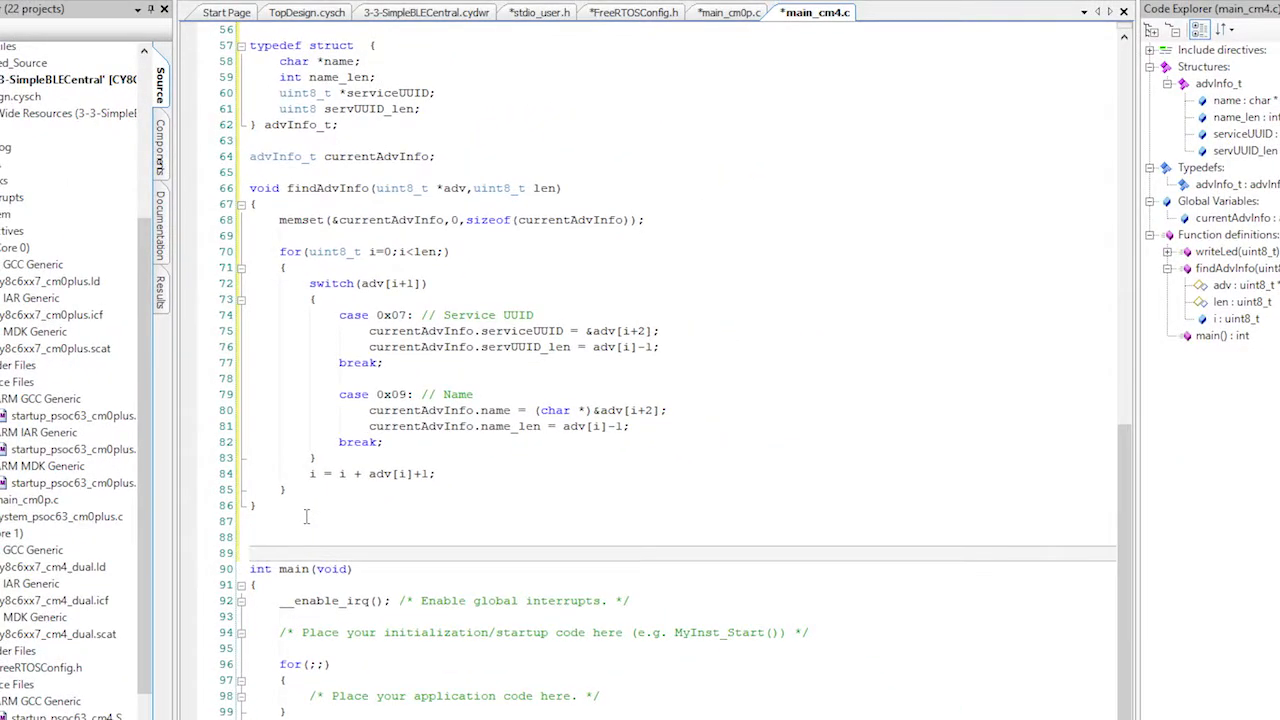
scroll(down, 3)
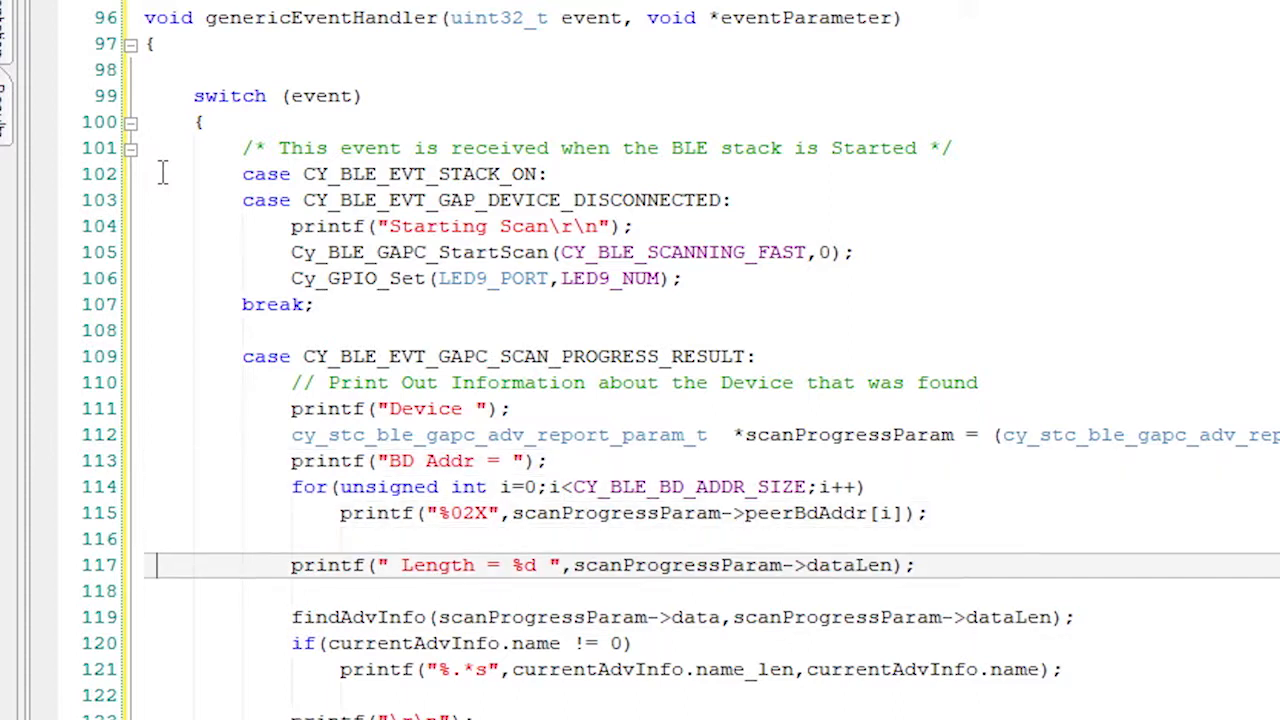
scroll(down, 3)
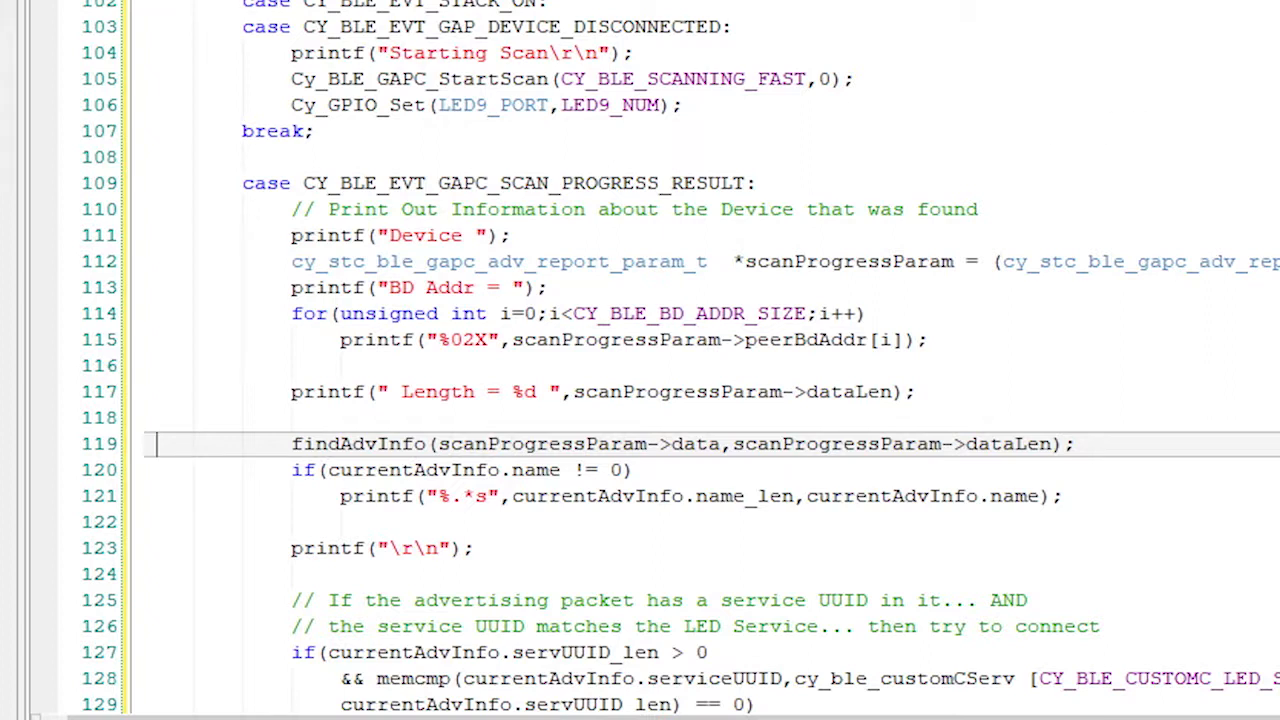
scroll(down, 3)
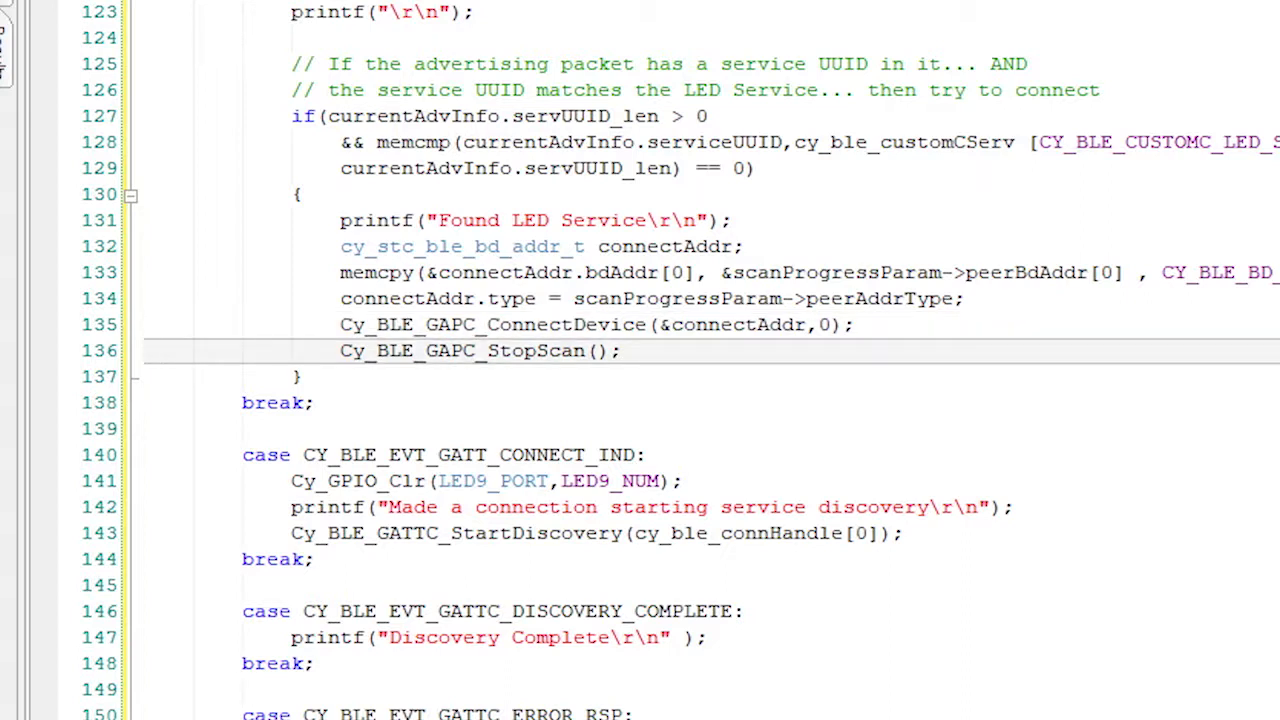
scroll(down, 3)
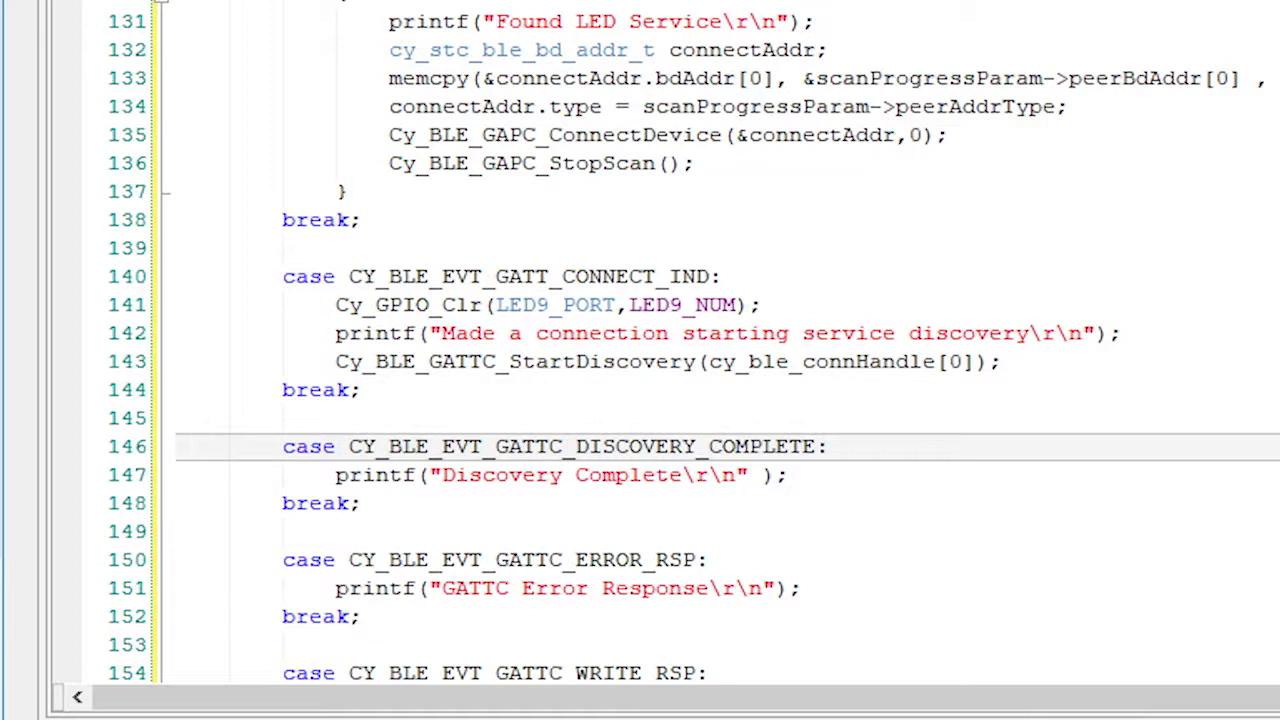
scroll(down, 3)
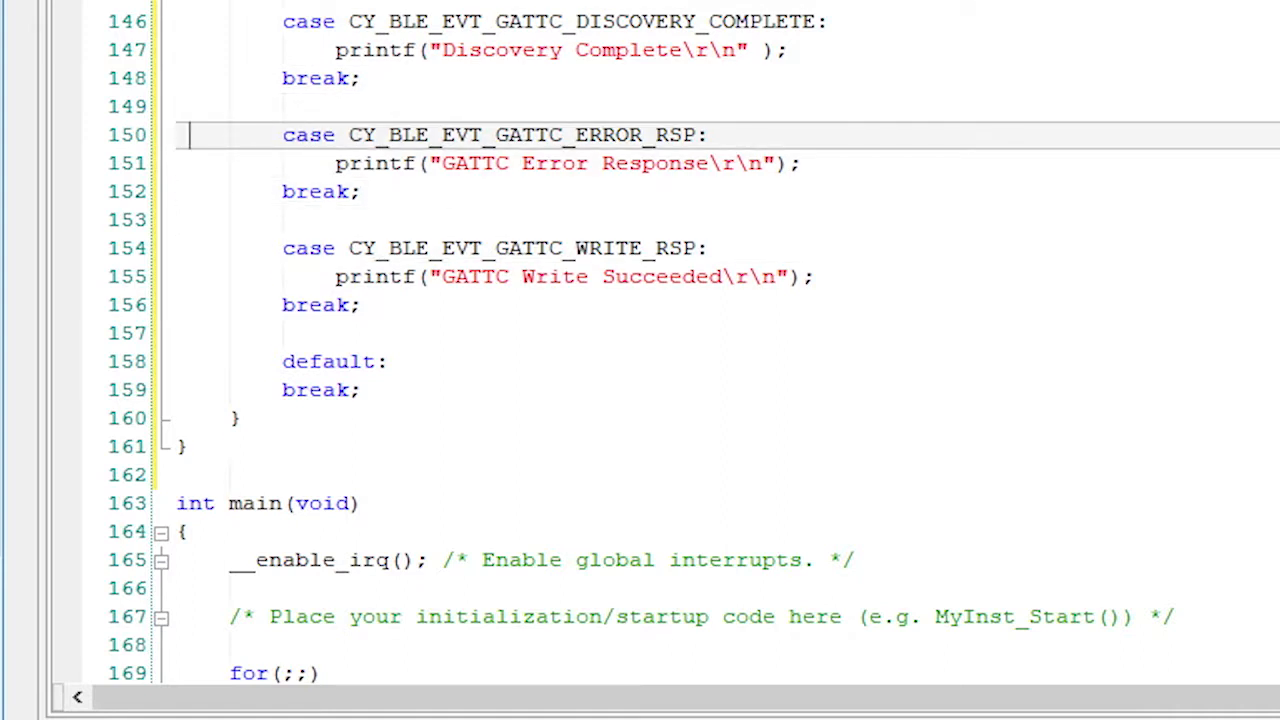
scroll(down, 3)
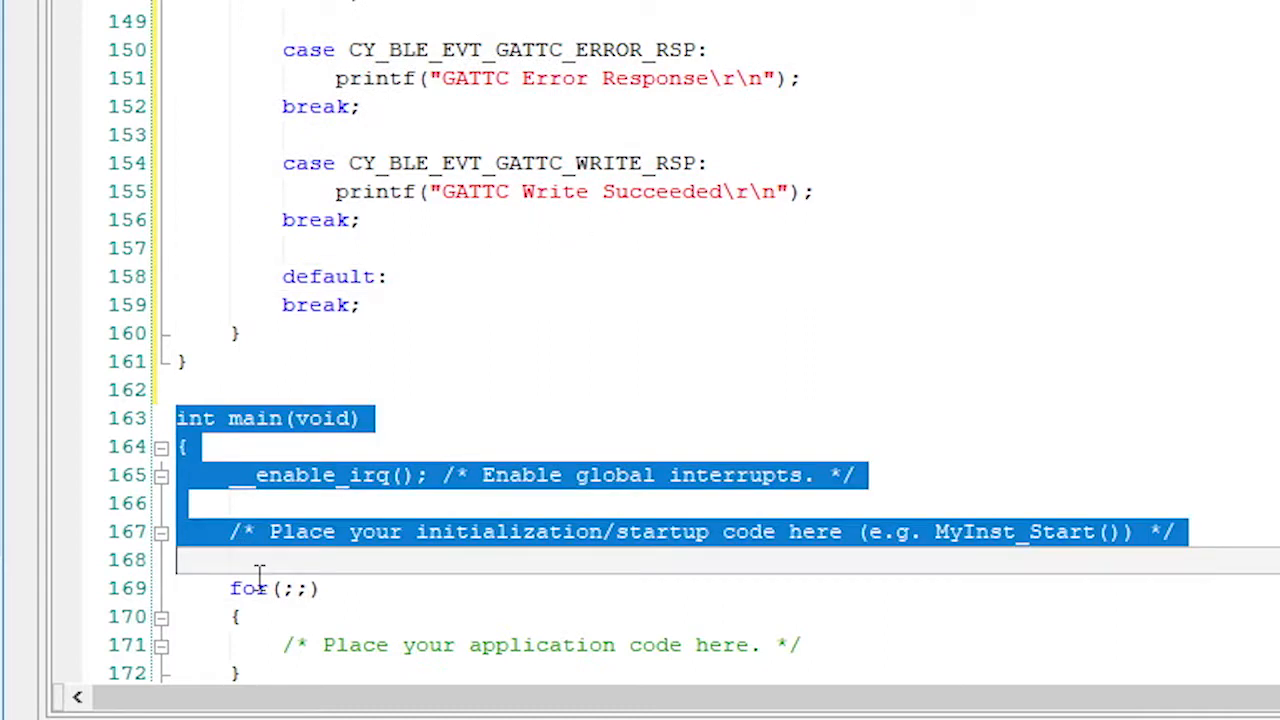
Scroll through bleTask in main_cm4.c, which adjusts brightness from +/- input
scroll(down, 3)
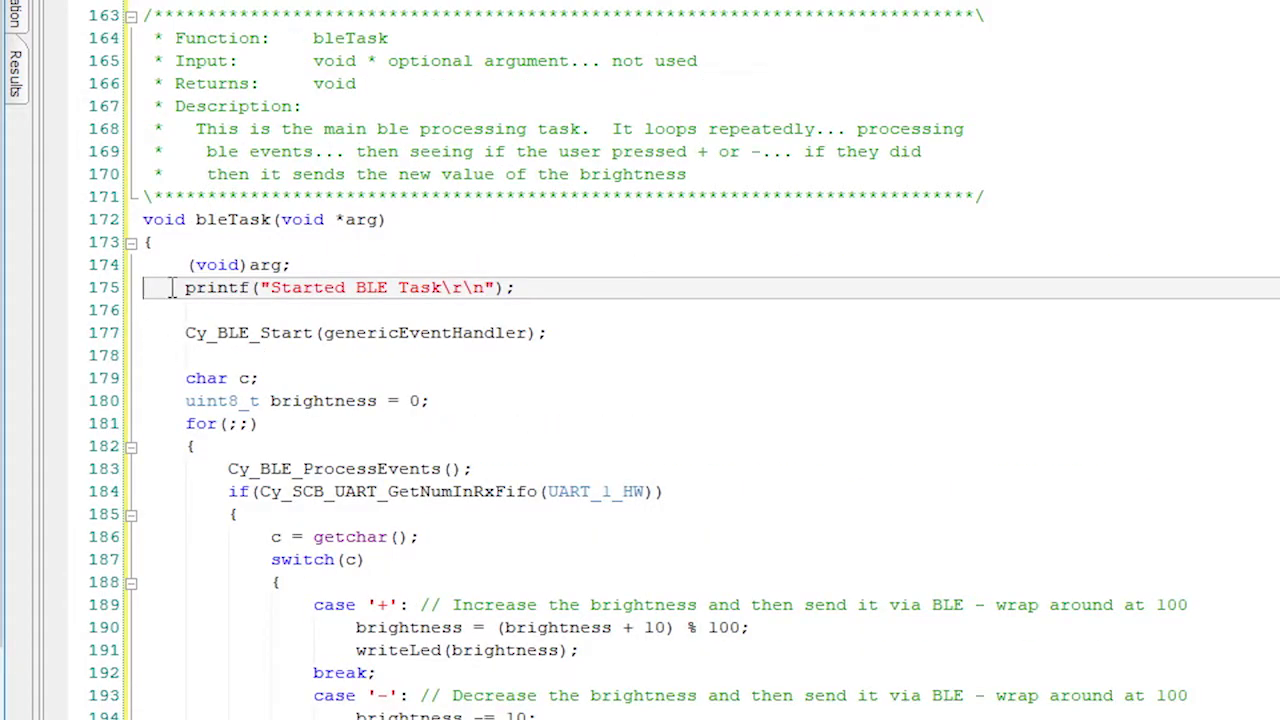
scroll(down, 3)
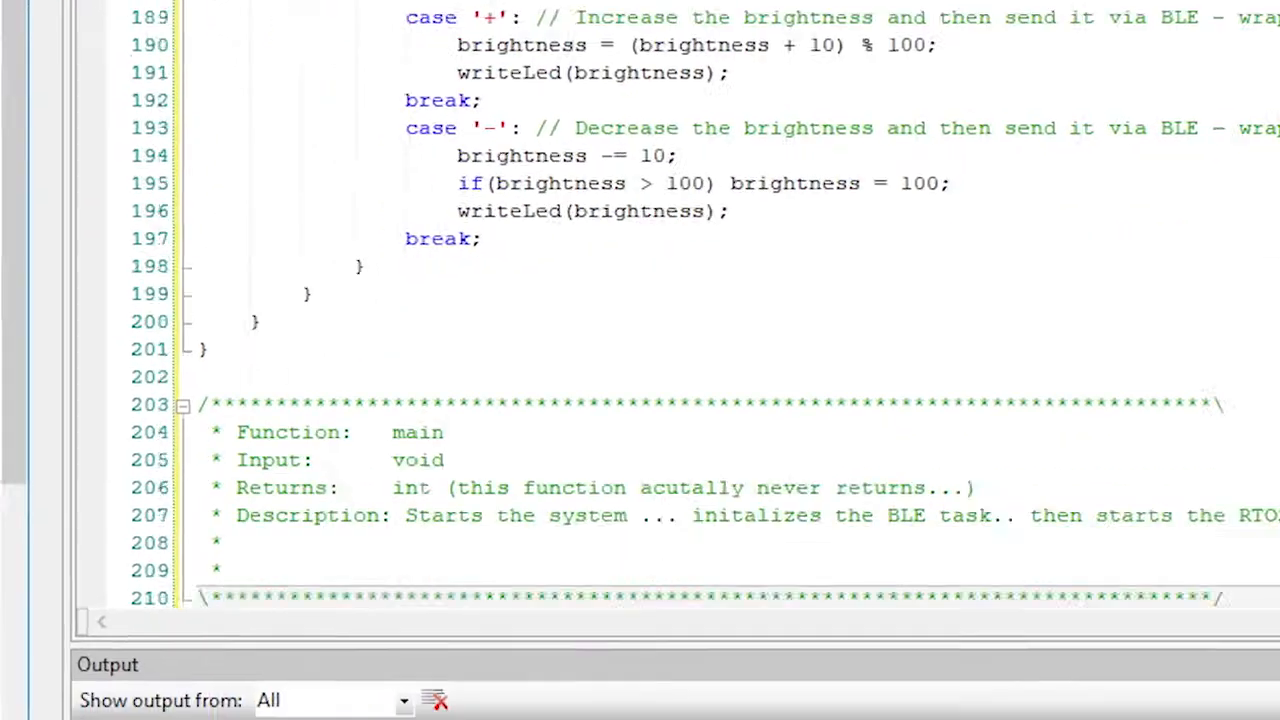
scroll(down, 3)
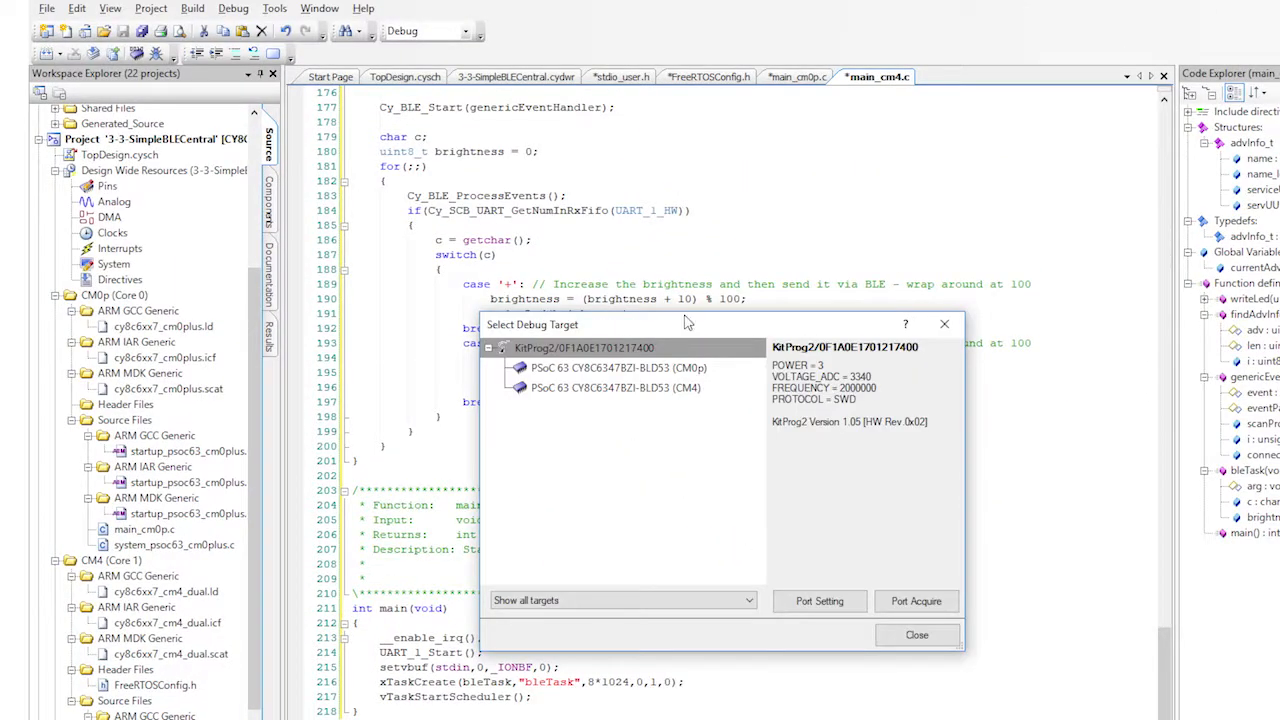
click(652, 388)
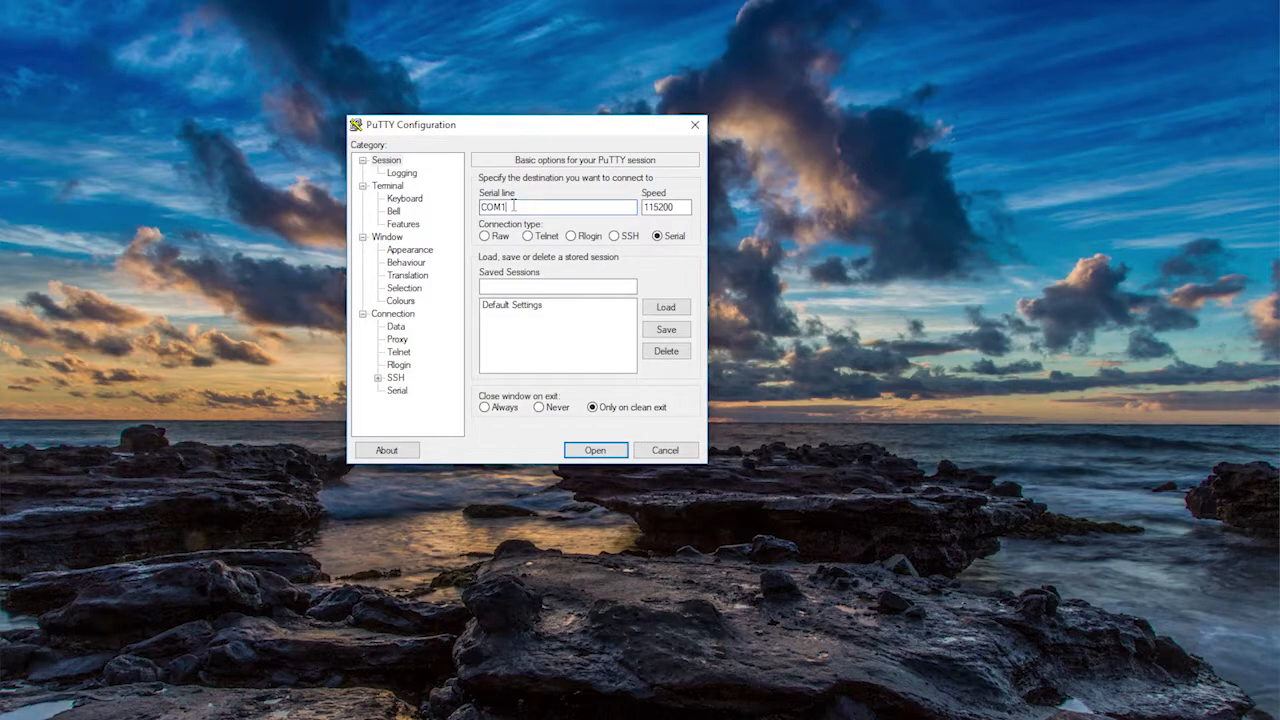
Review PuTTY's Terminal emulation options and open the serial session
click(388, 184)
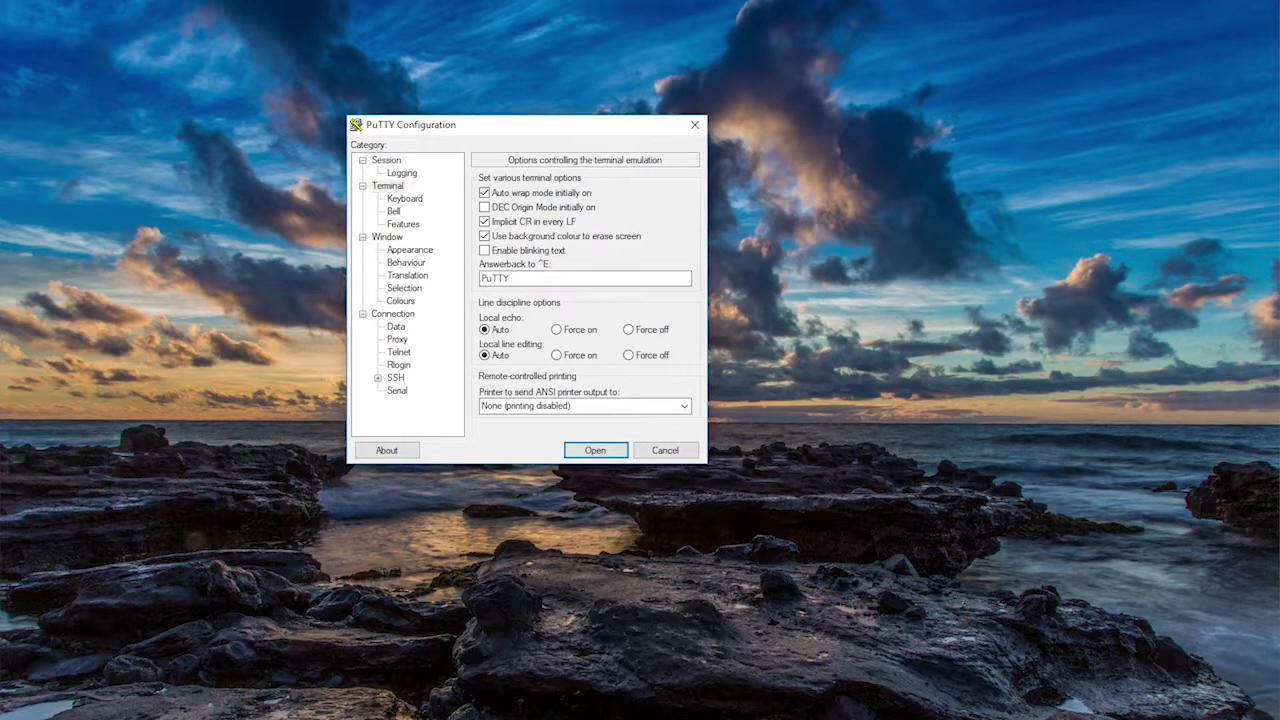
click(596, 450)
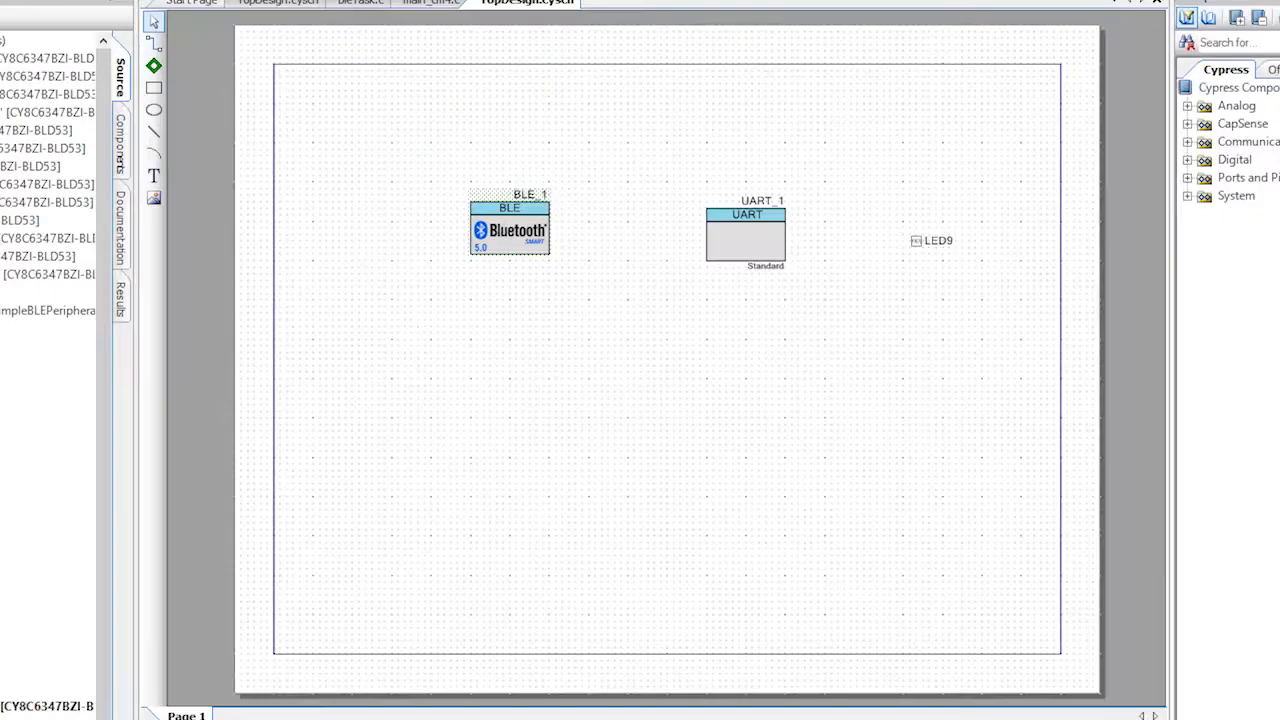
View BLE_1 GAP connection parameters: interval 7.5–50 ms, latency 0, supervision timeout 10000 ms selected
double_click(512, 230)
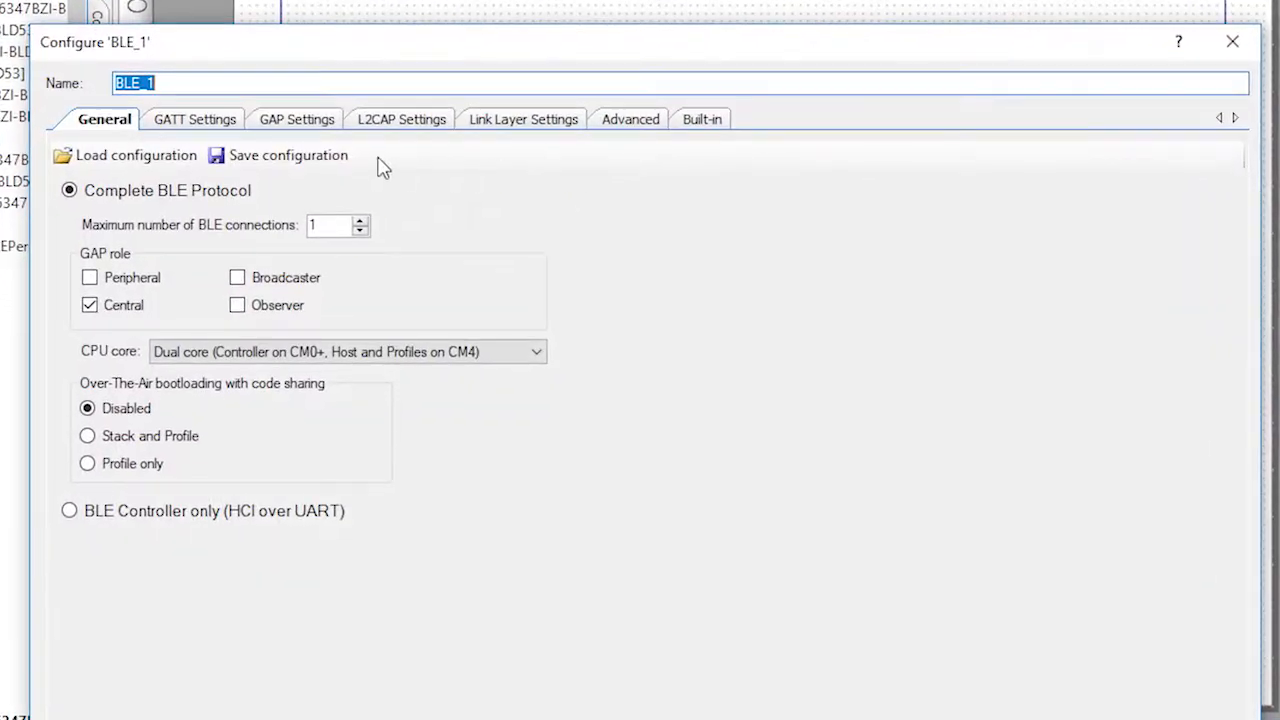
click(296, 120)
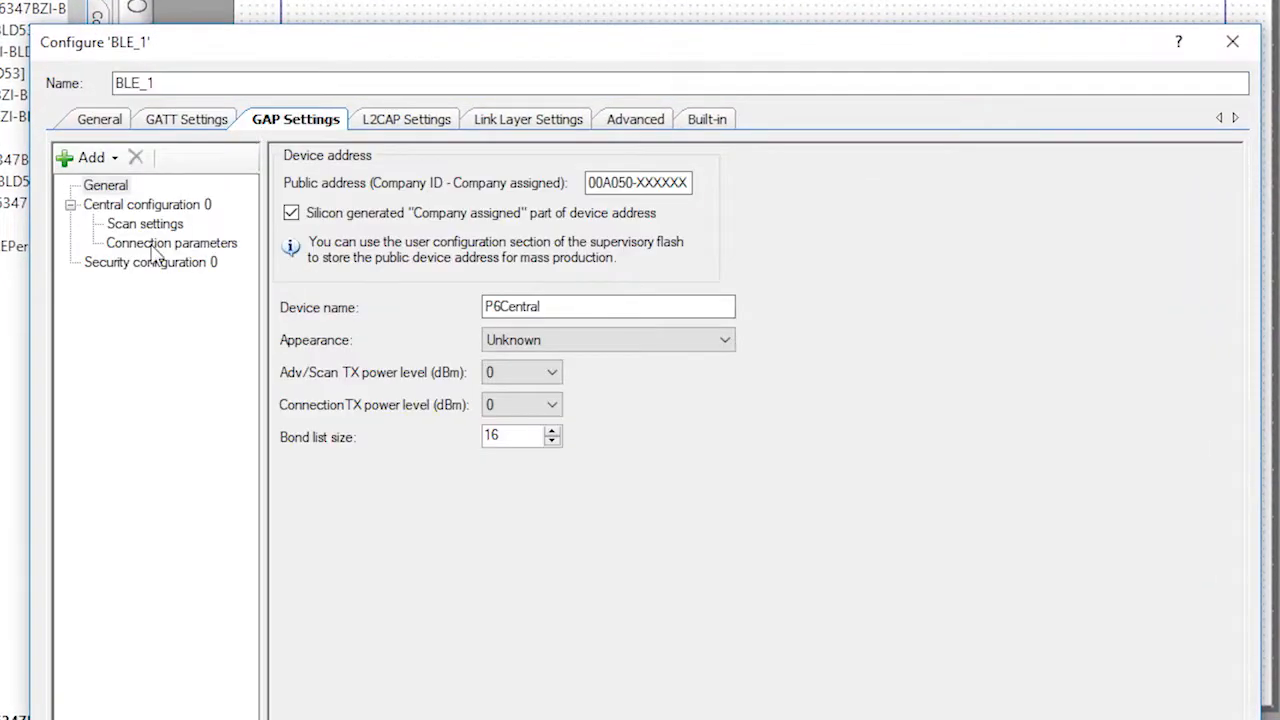
click(172, 244)
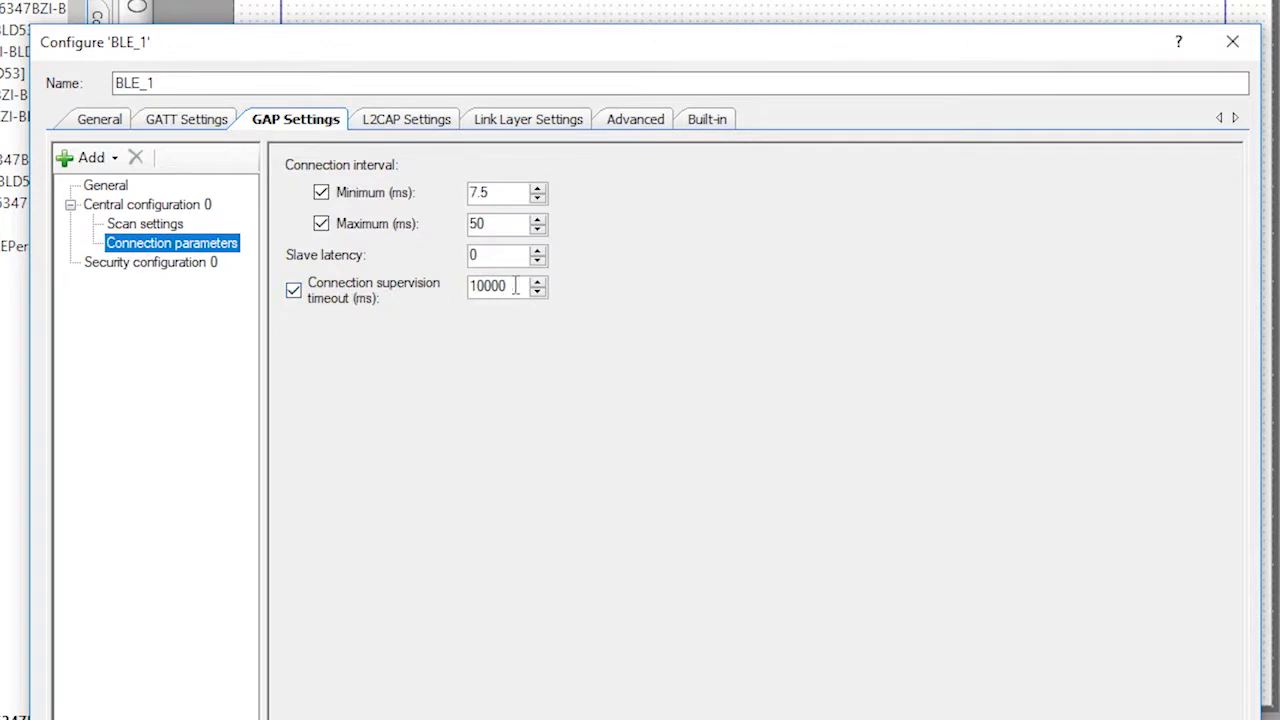
triple_click(496, 288)
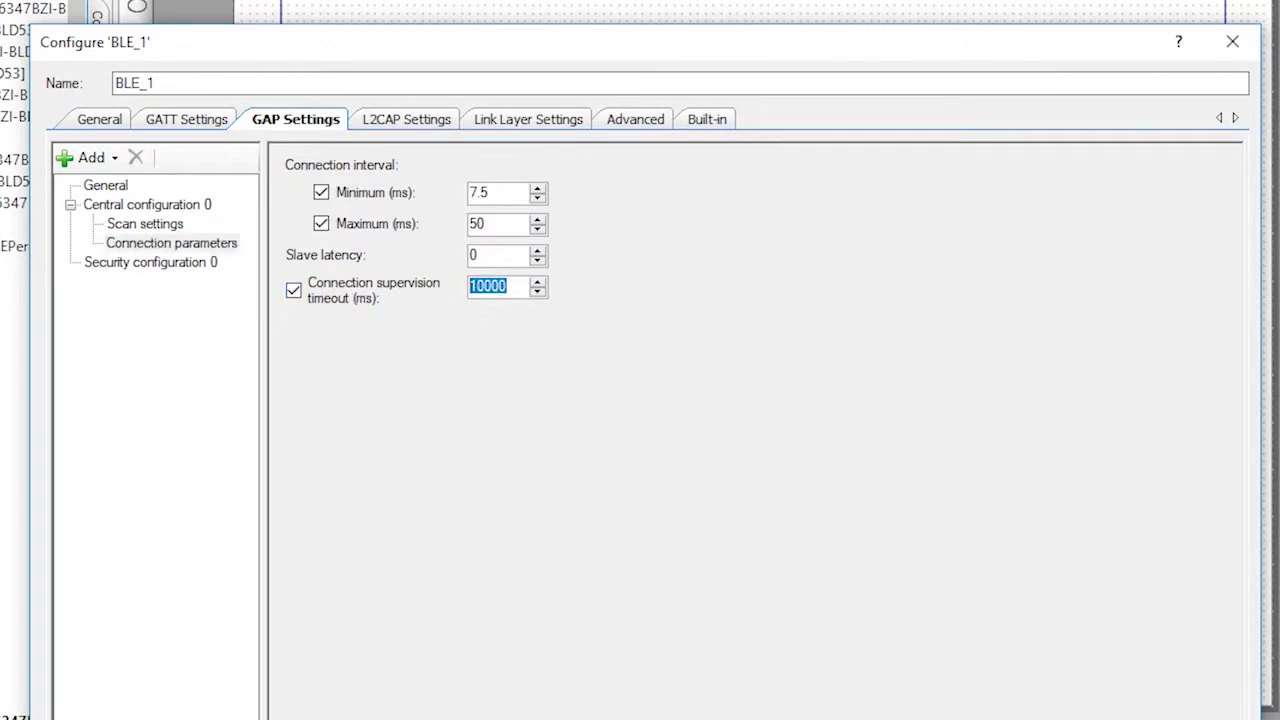